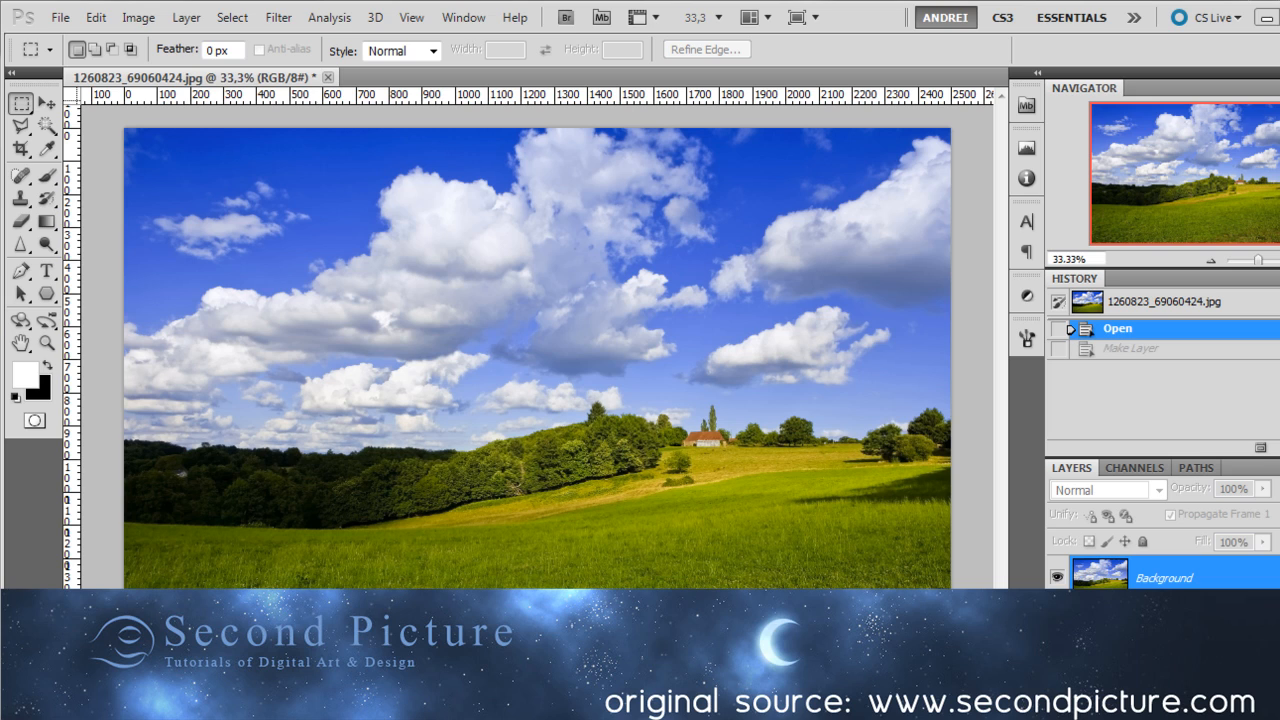
mouse_move(768, 312)
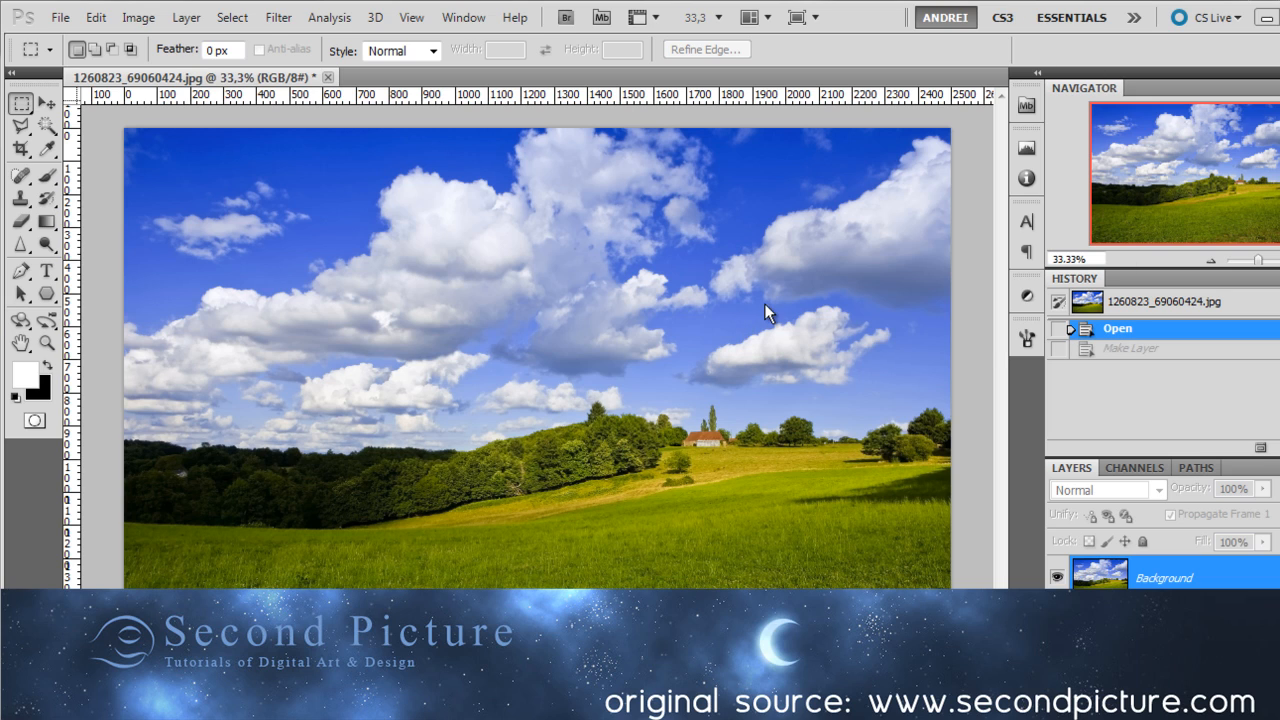
mouse_move(778, 312)
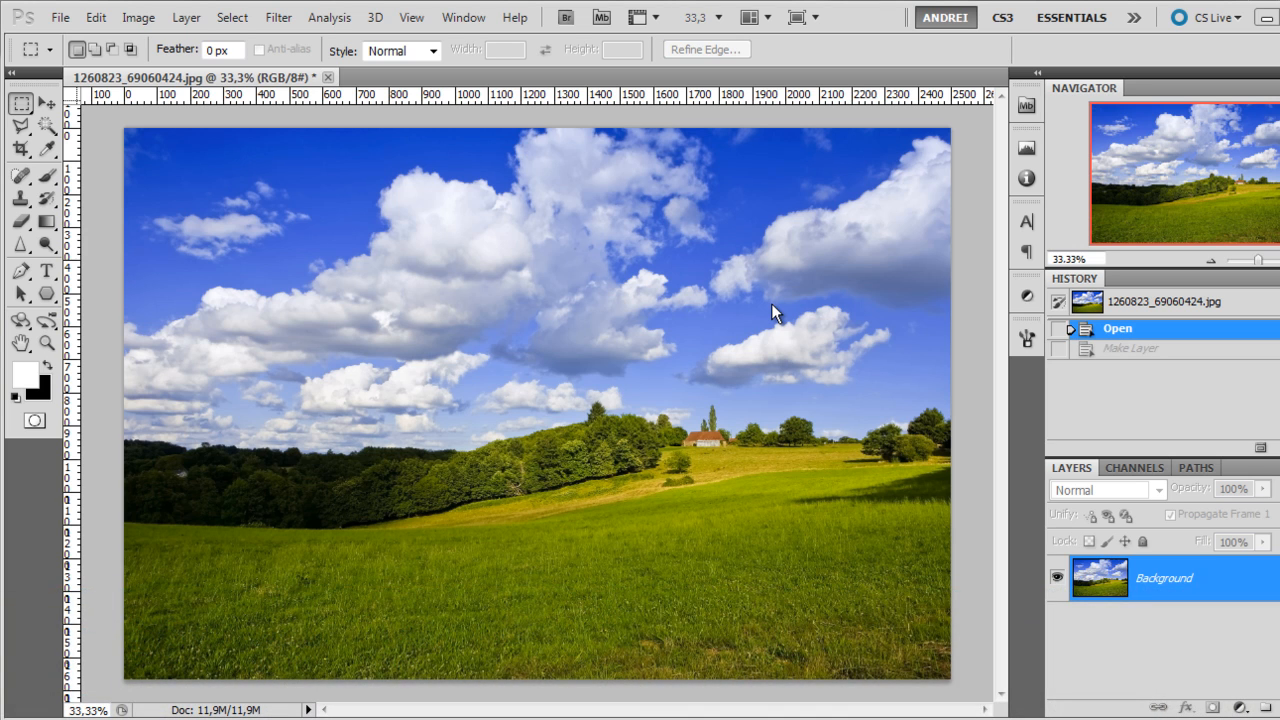
mouse_move(860, 388)
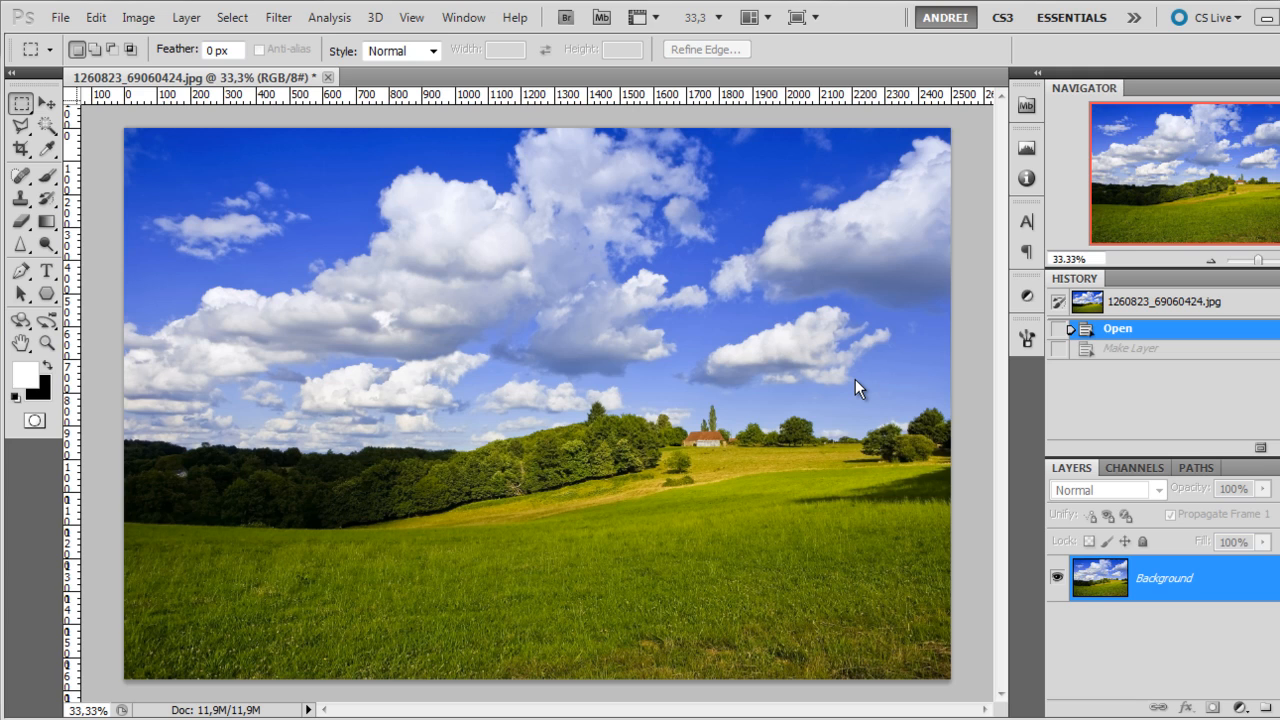
mouse_move(938, 270)
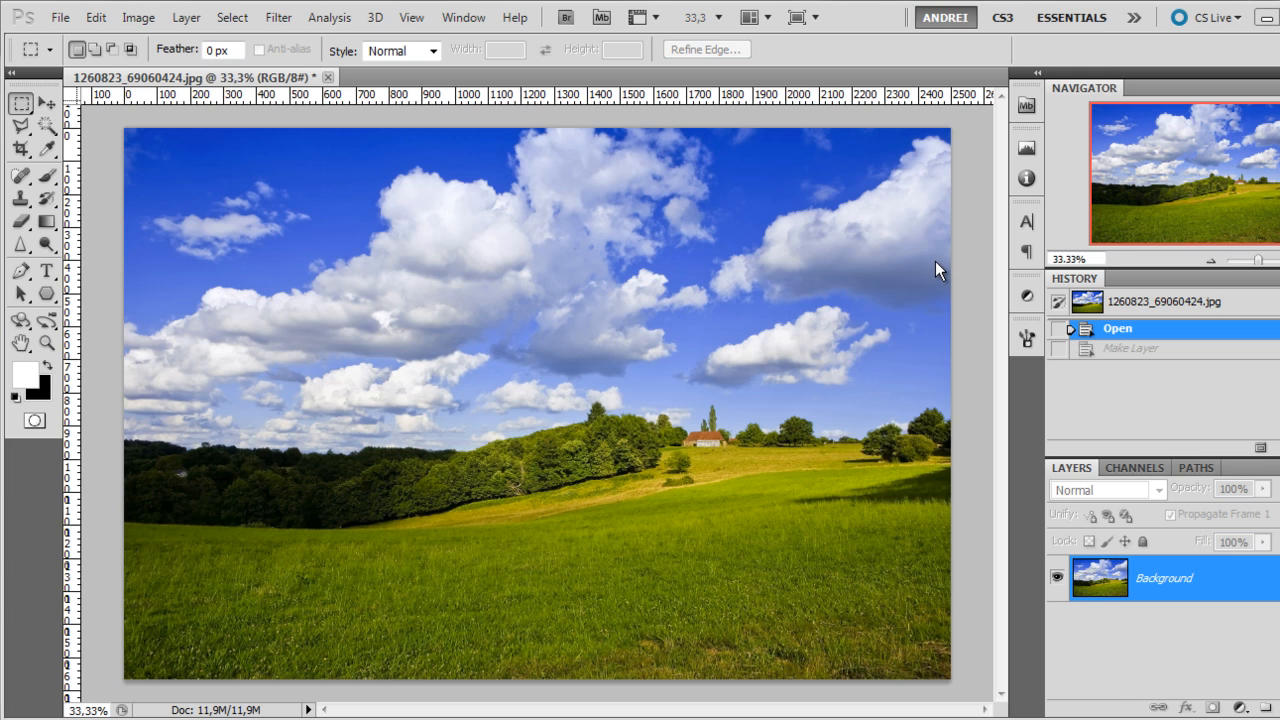
mouse_move(420, 354)
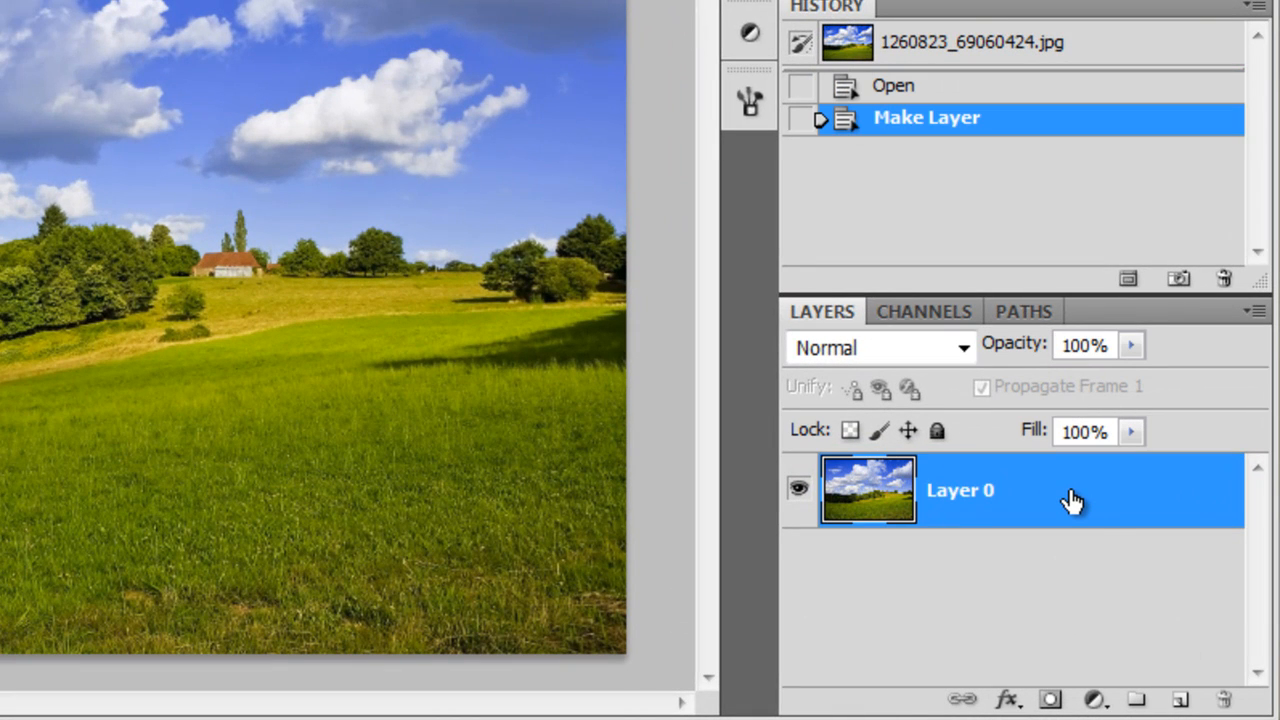
mouse_move(912, 468)
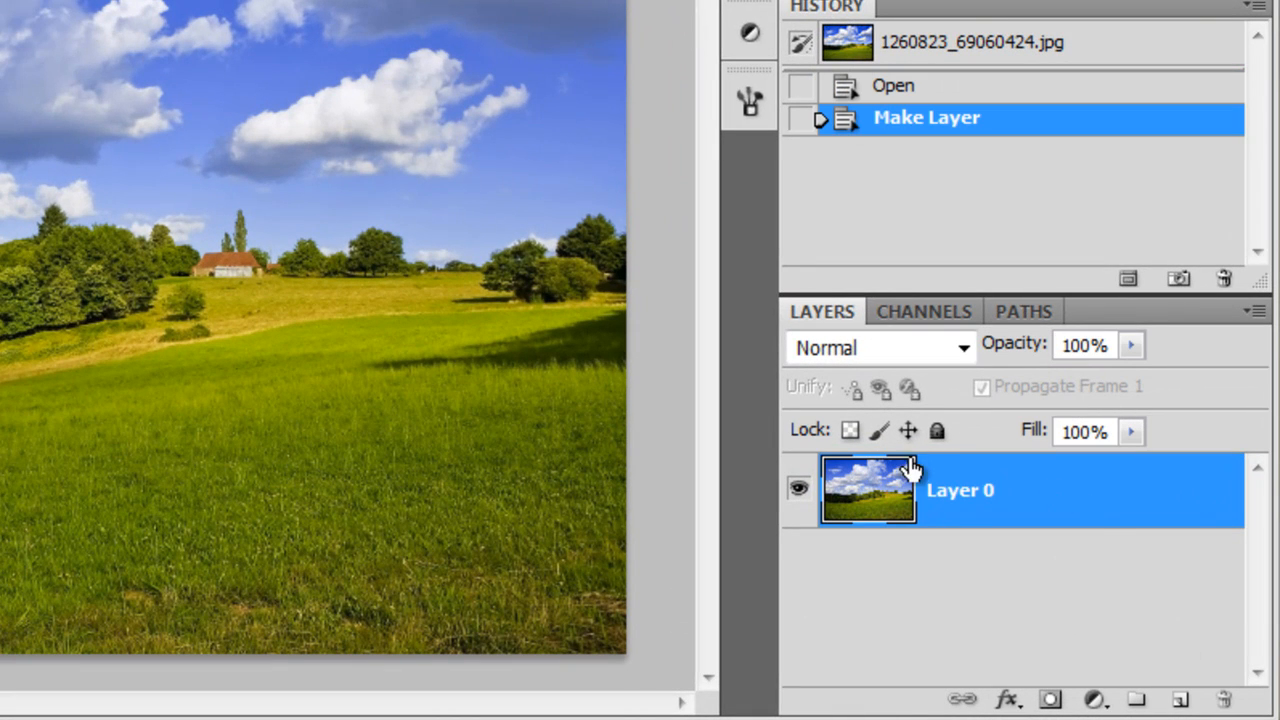
- Name the base layer landscape and its duplicate reflection
text(landscape)
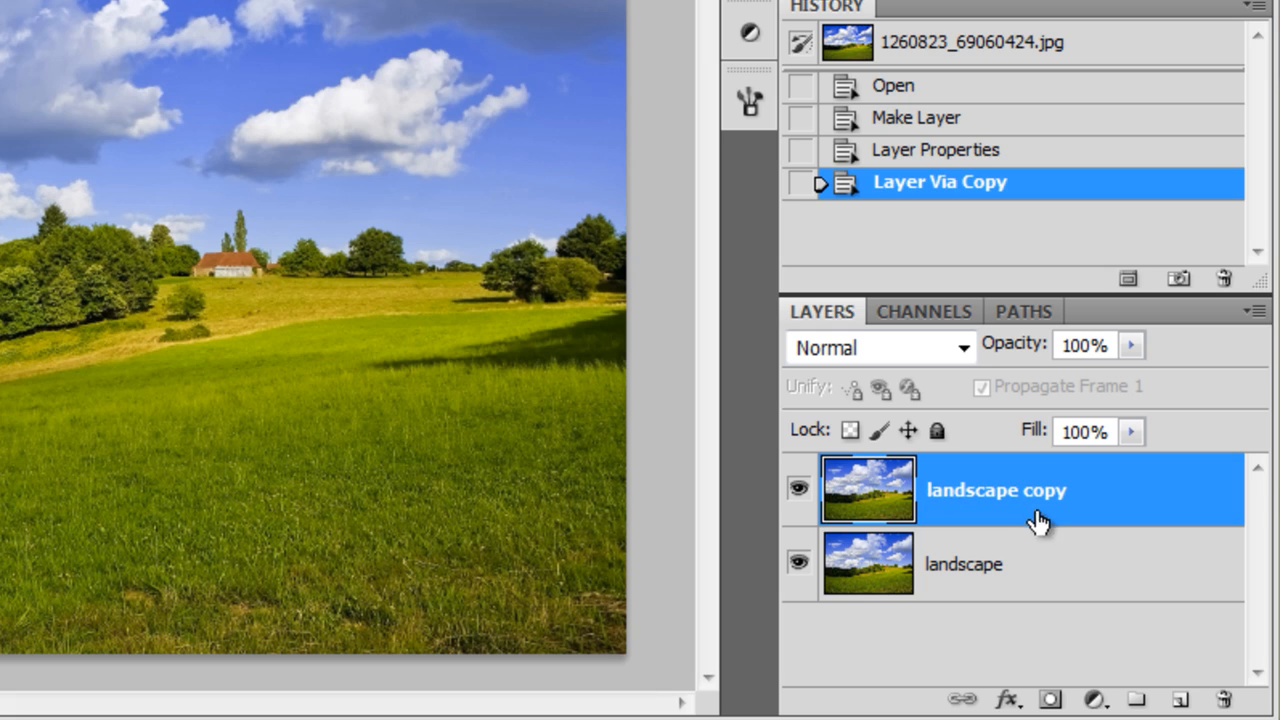
double_click(996, 490)
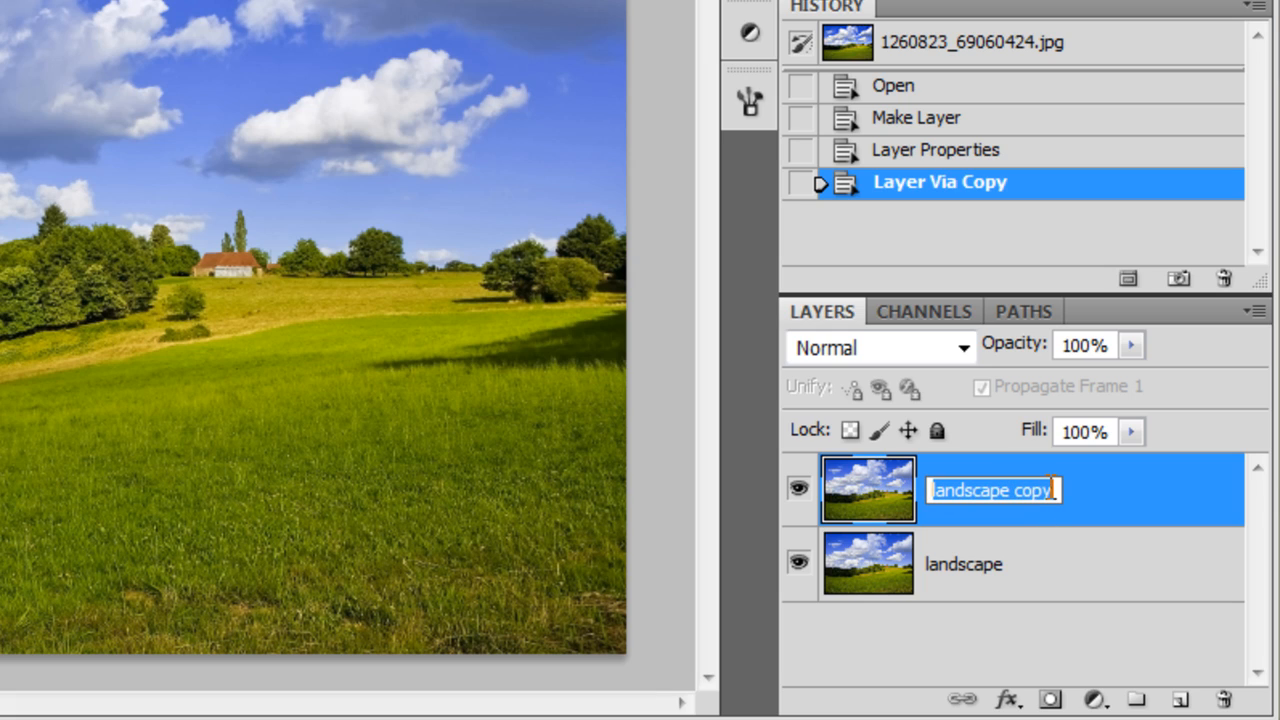
text(reflec)
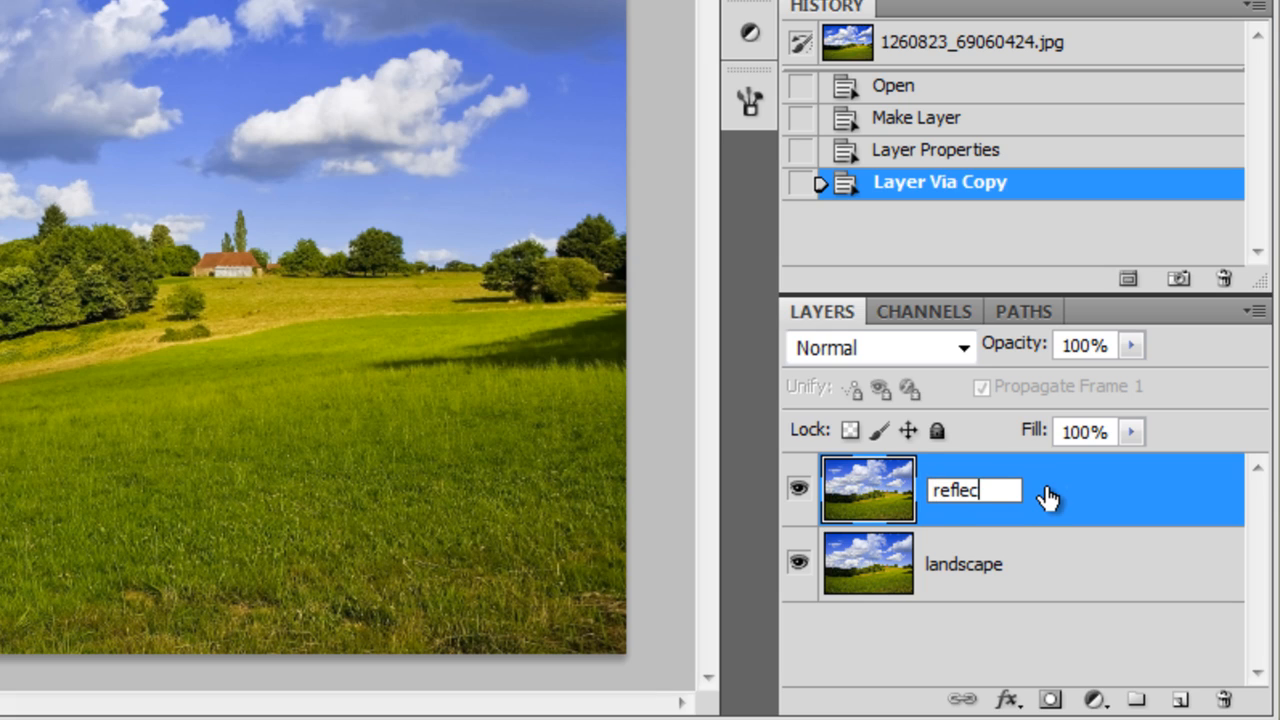
key(Enter)
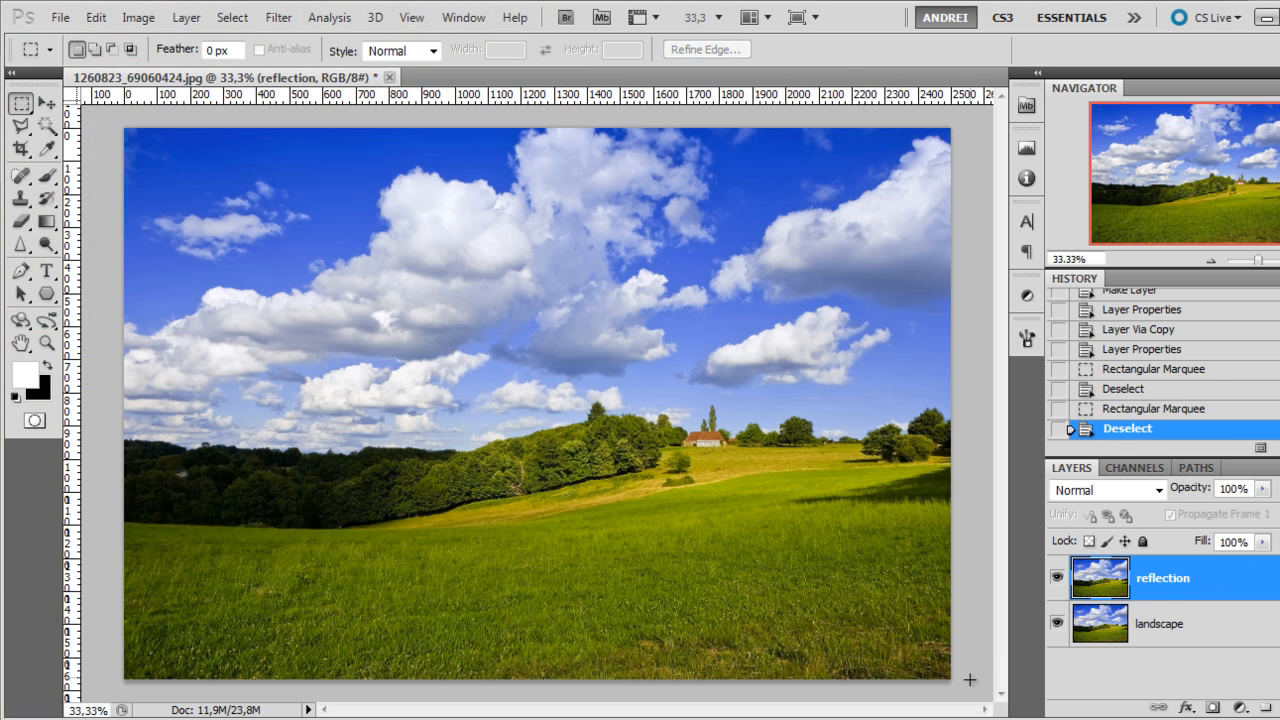
- Marquee-select the meadow below the horizon on the reflection layer and clear it
drag(150, 480, 950, 684)
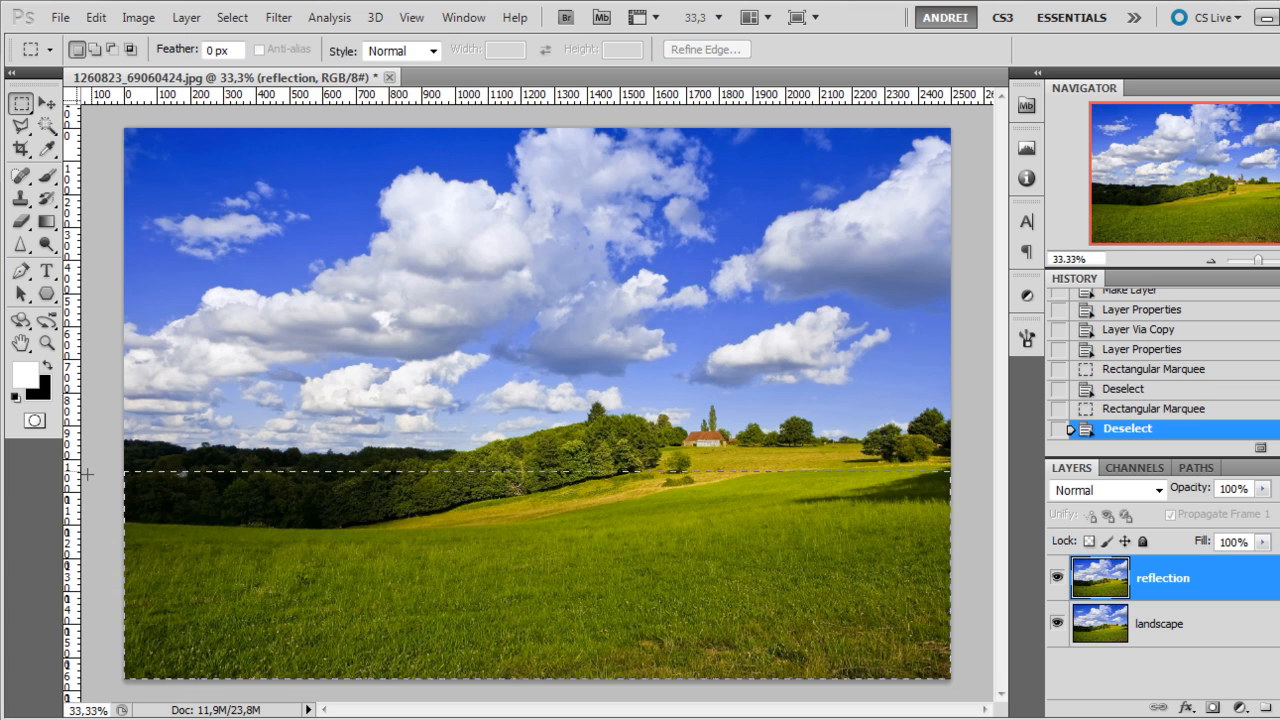
drag(126, 474, 950, 676)
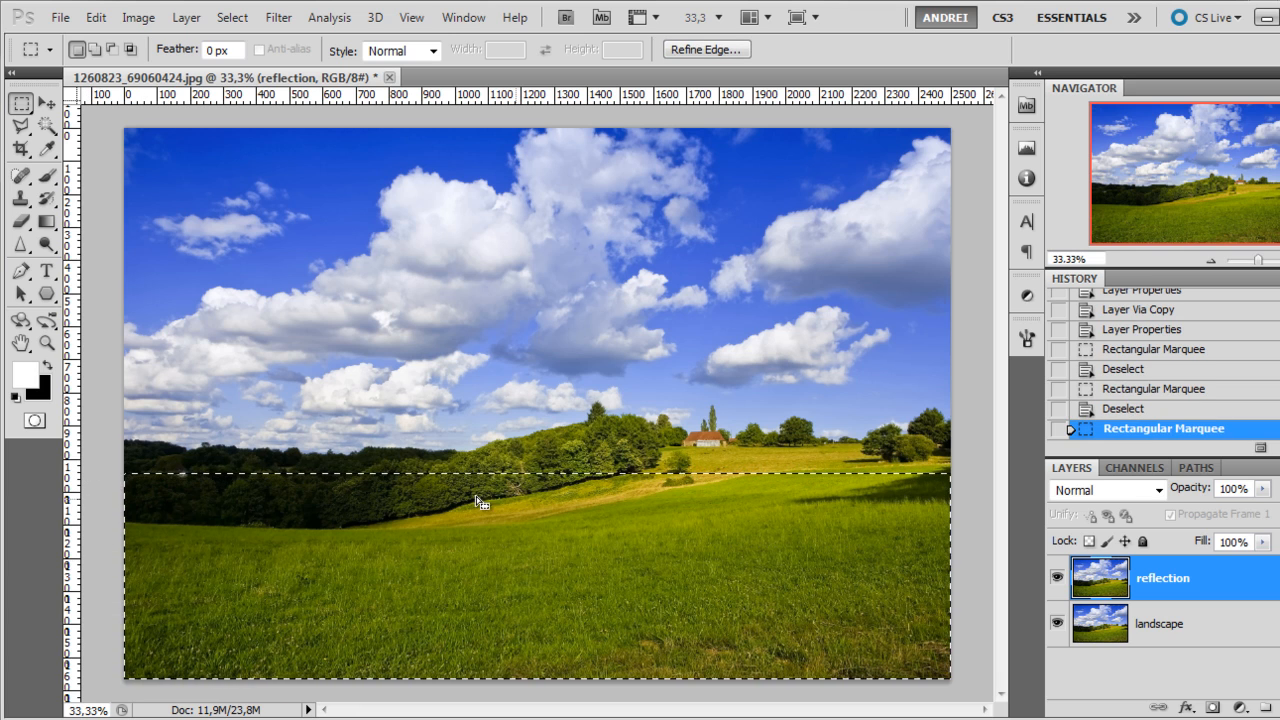
mouse_move(550, 558)
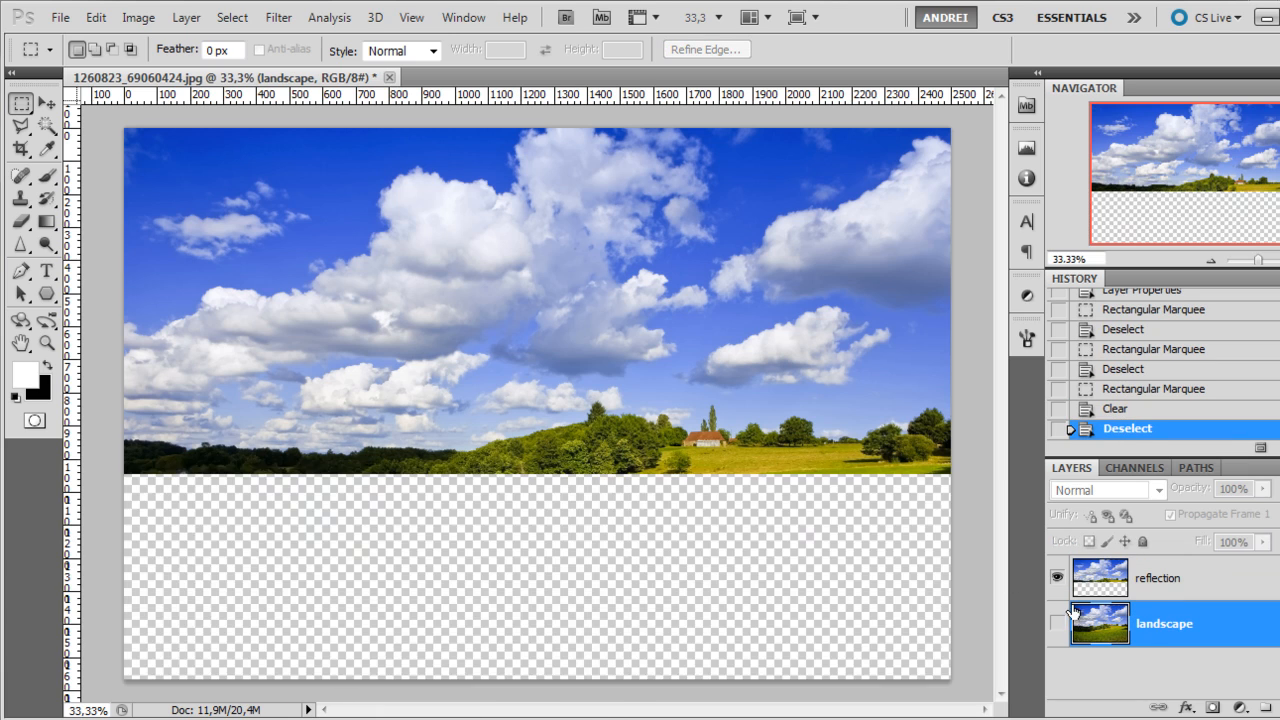
click(1160, 576)
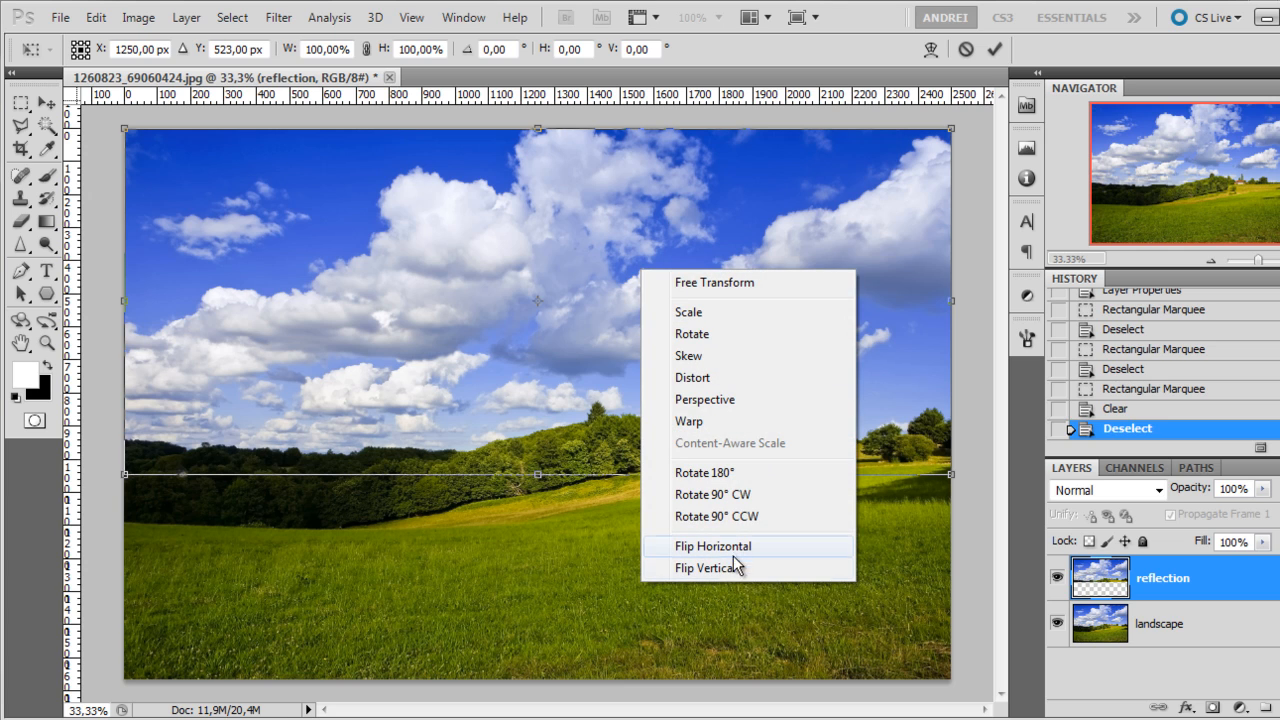
- Flip the reflection layer vertically so the sky hangs upside down under the horizon
click(708, 568)
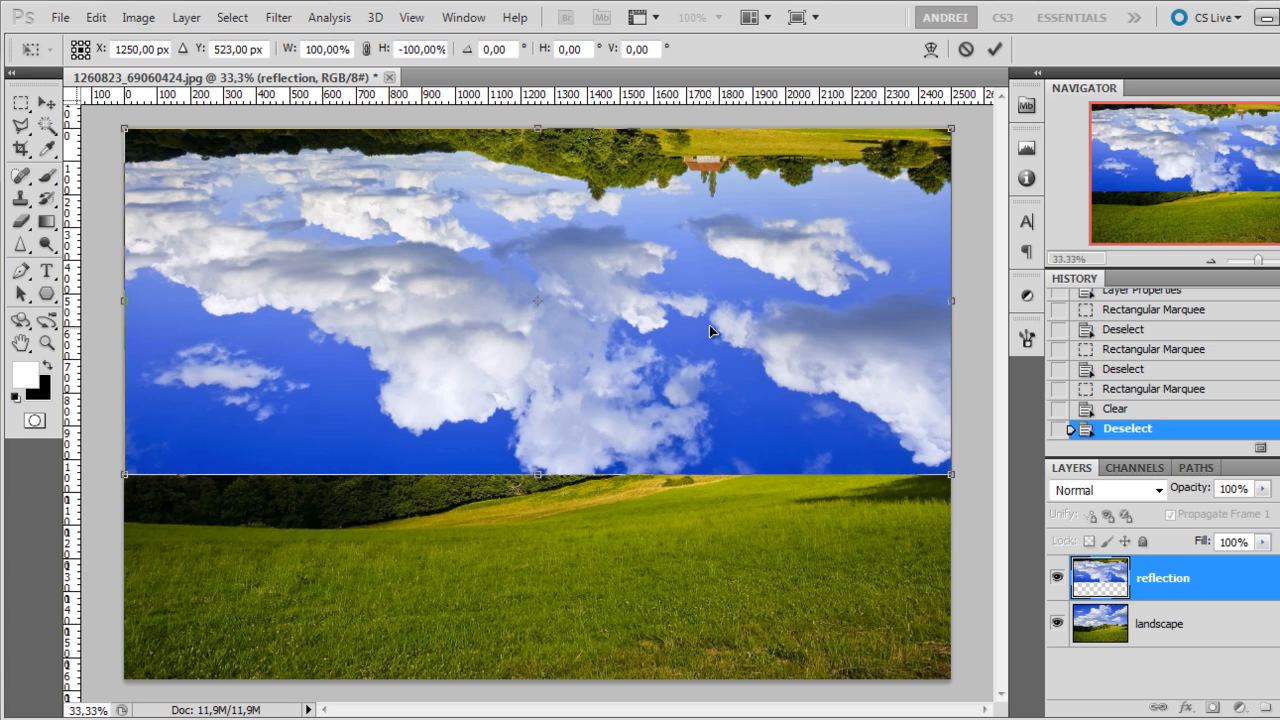
mouse_move(740, 168)
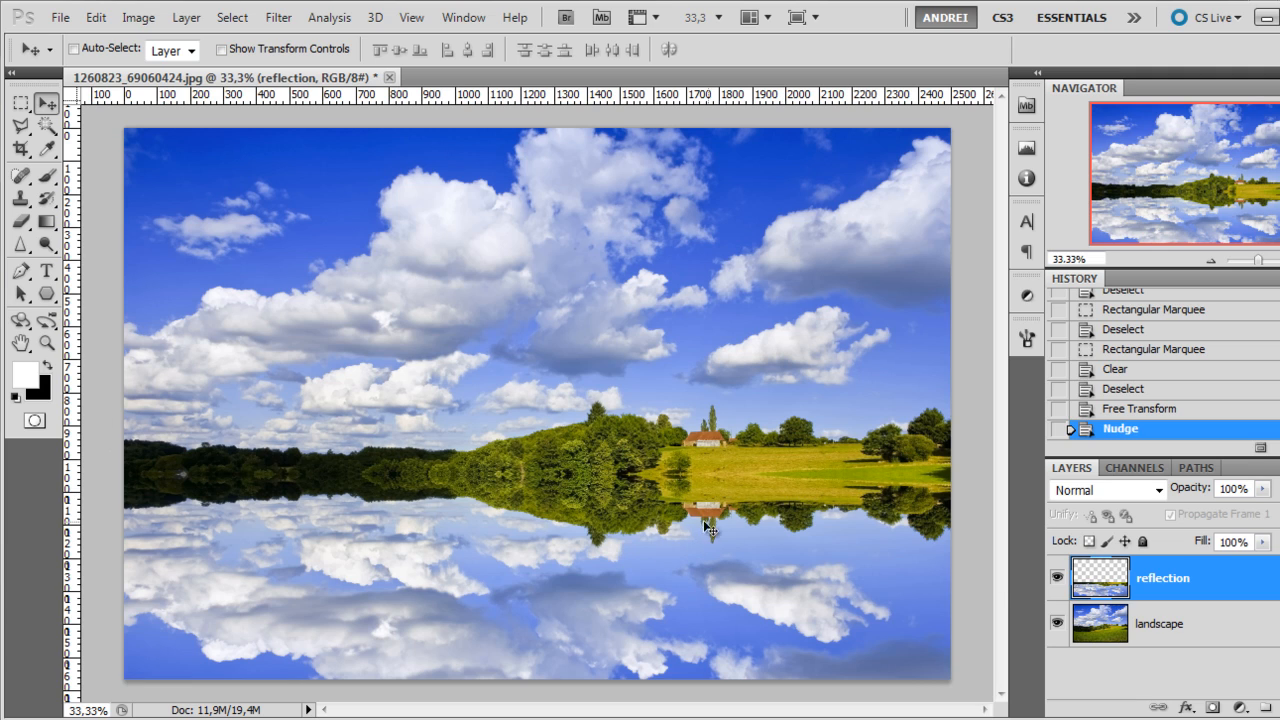
mouse_move(718, 530)
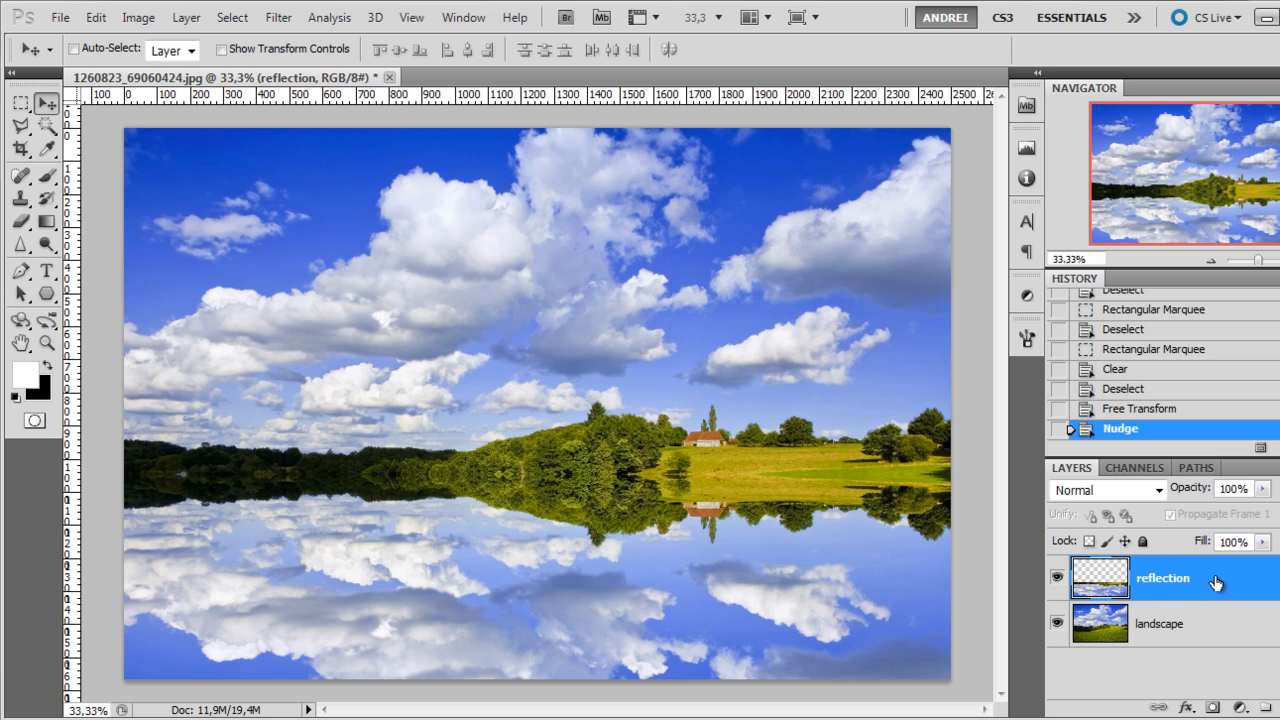
mouse_move(1210, 584)
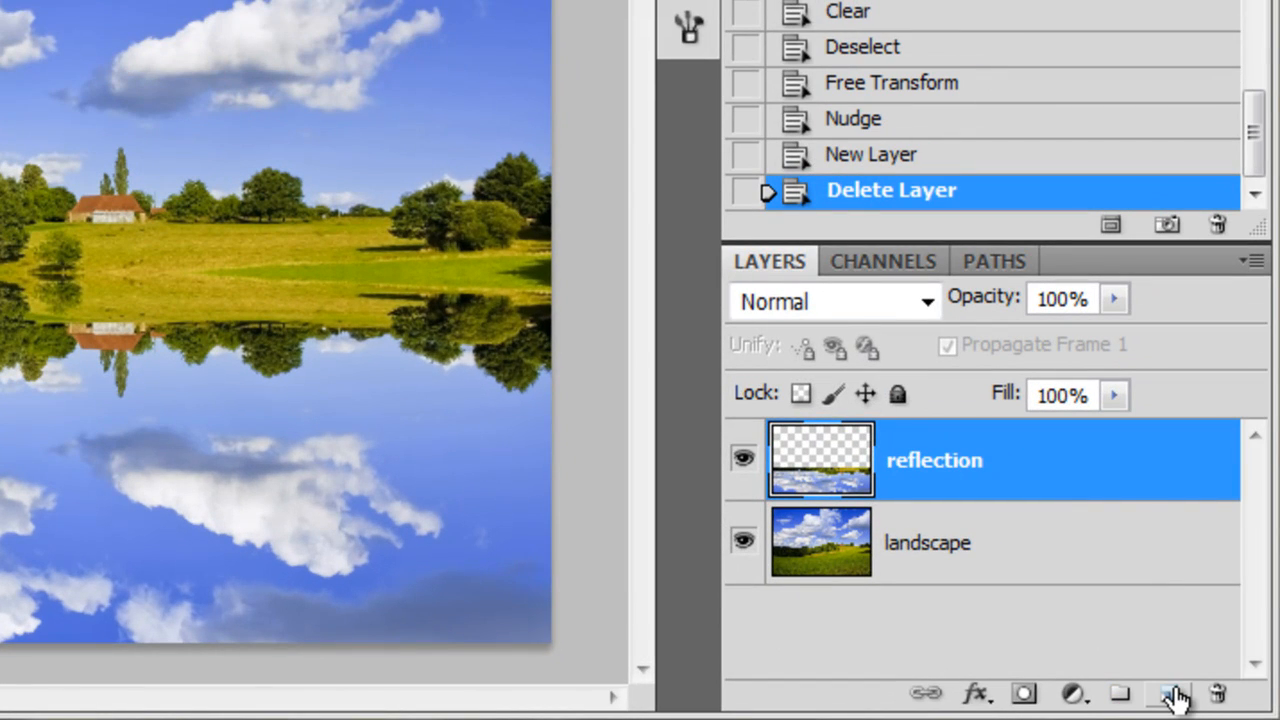
- Create a waves layer filled with white, then hide it to see the photo
click(1168, 692)
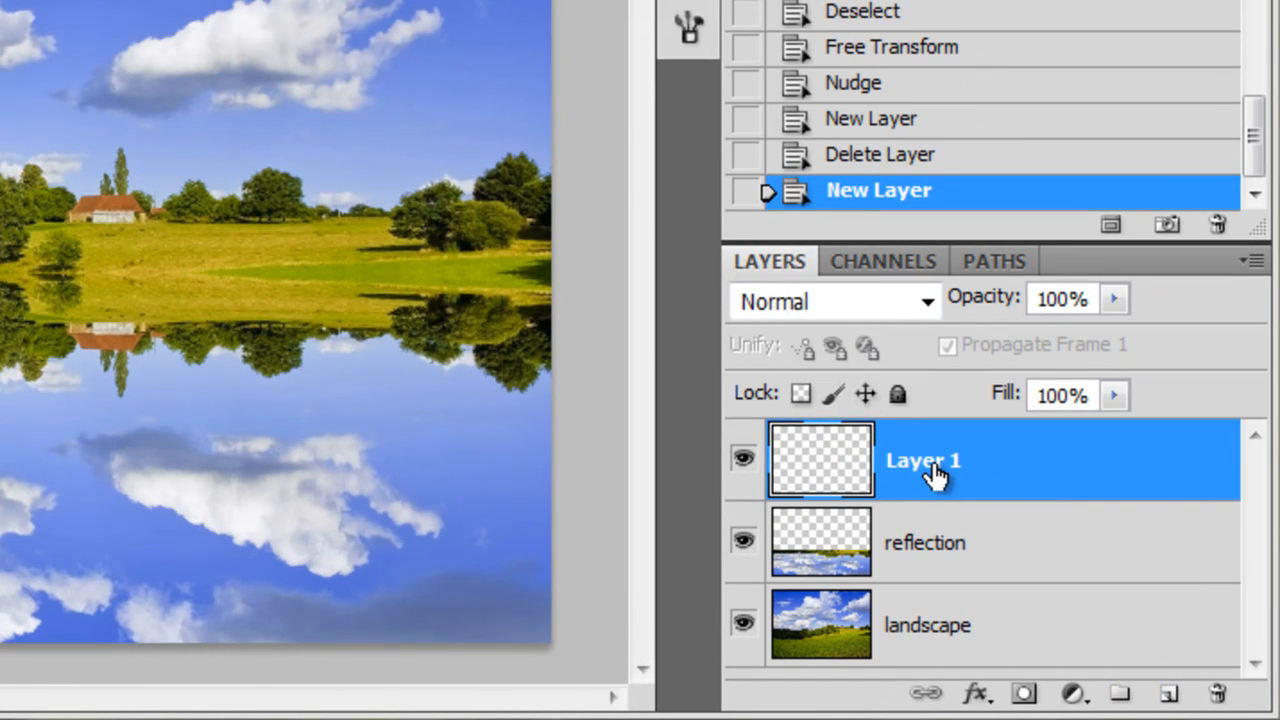
text(w)
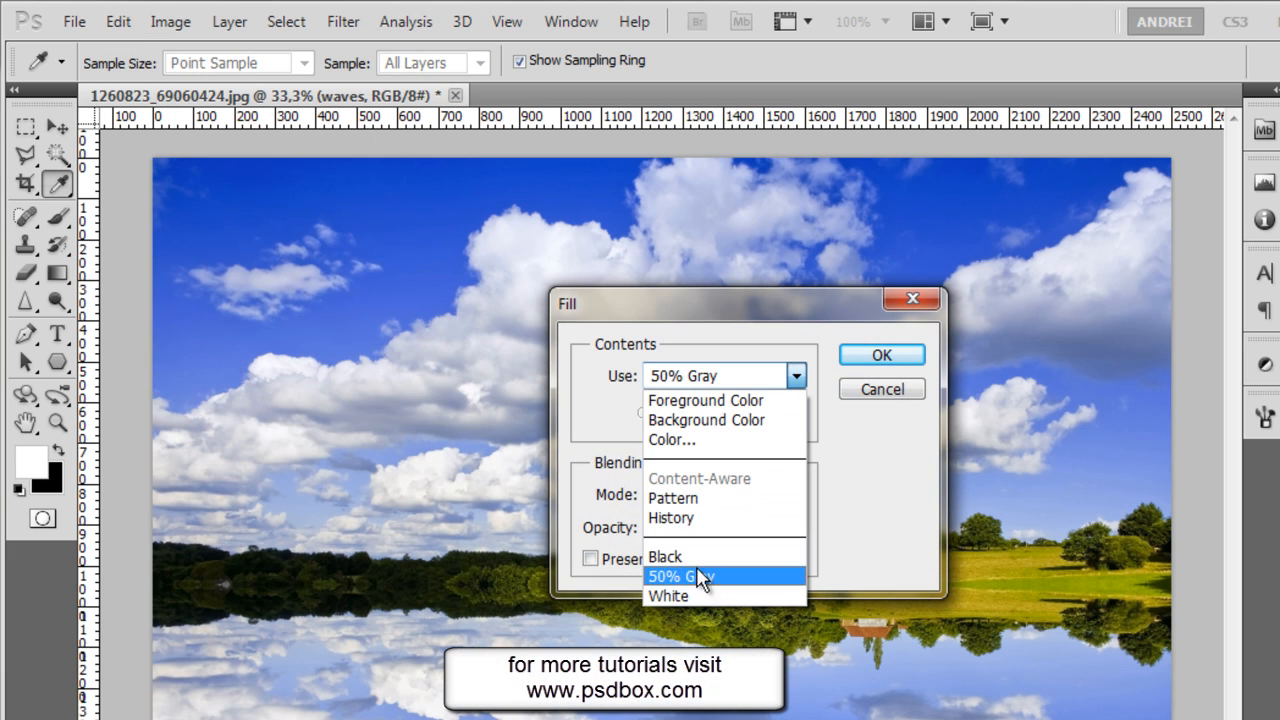
click(880, 356)
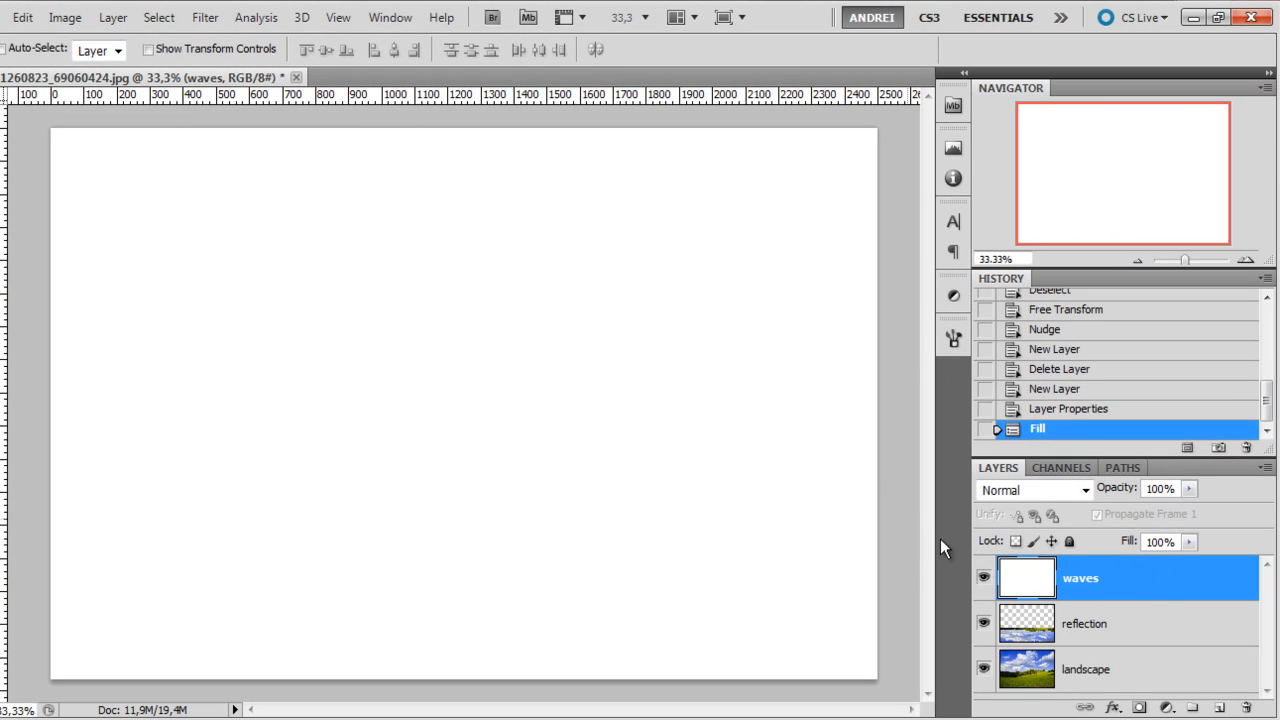
click(984, 576)
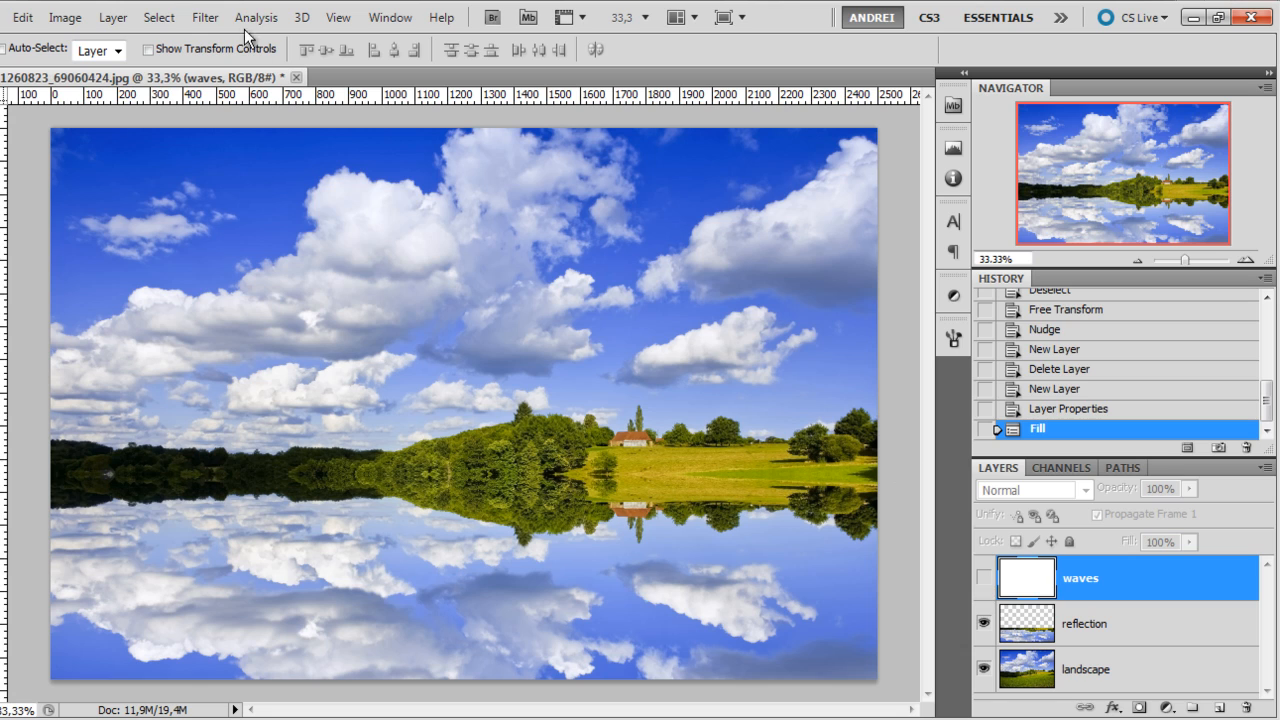
mouse_move(424, 572)
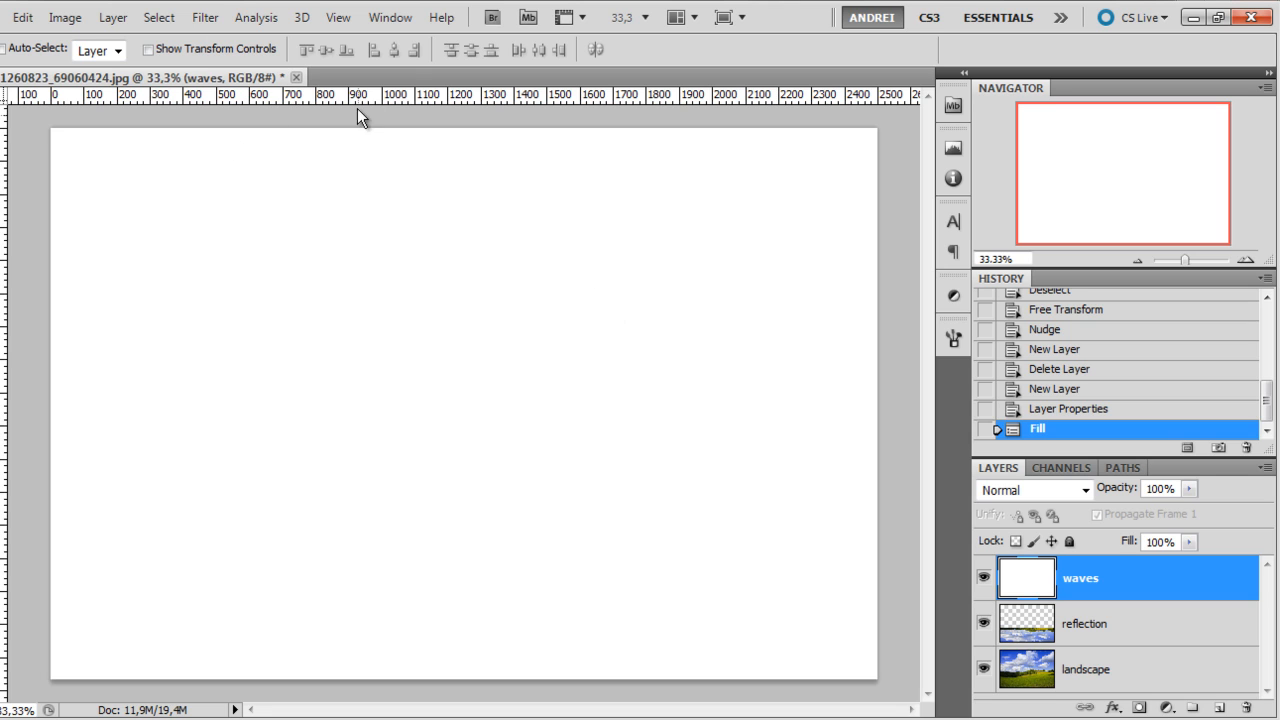
- Apply Add Noise at 50%, Uniform and Monochromatic to the waves layer
click(204, 16)
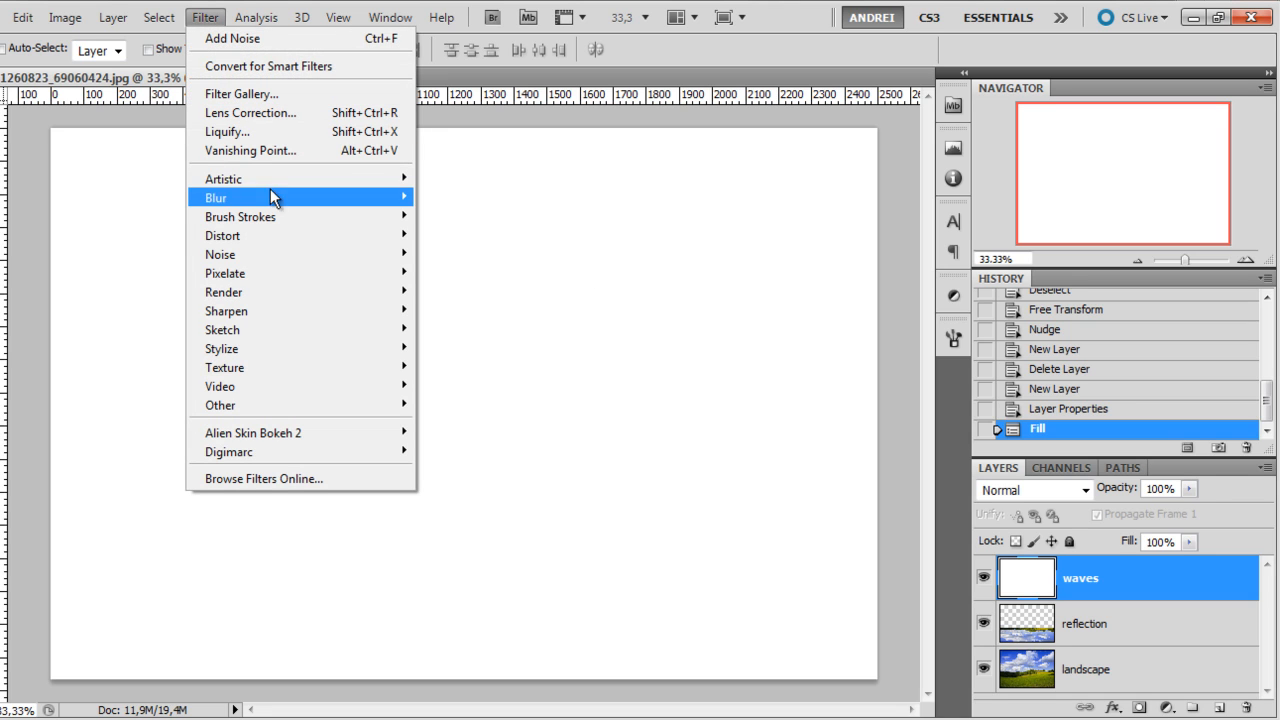
click(232, 38)
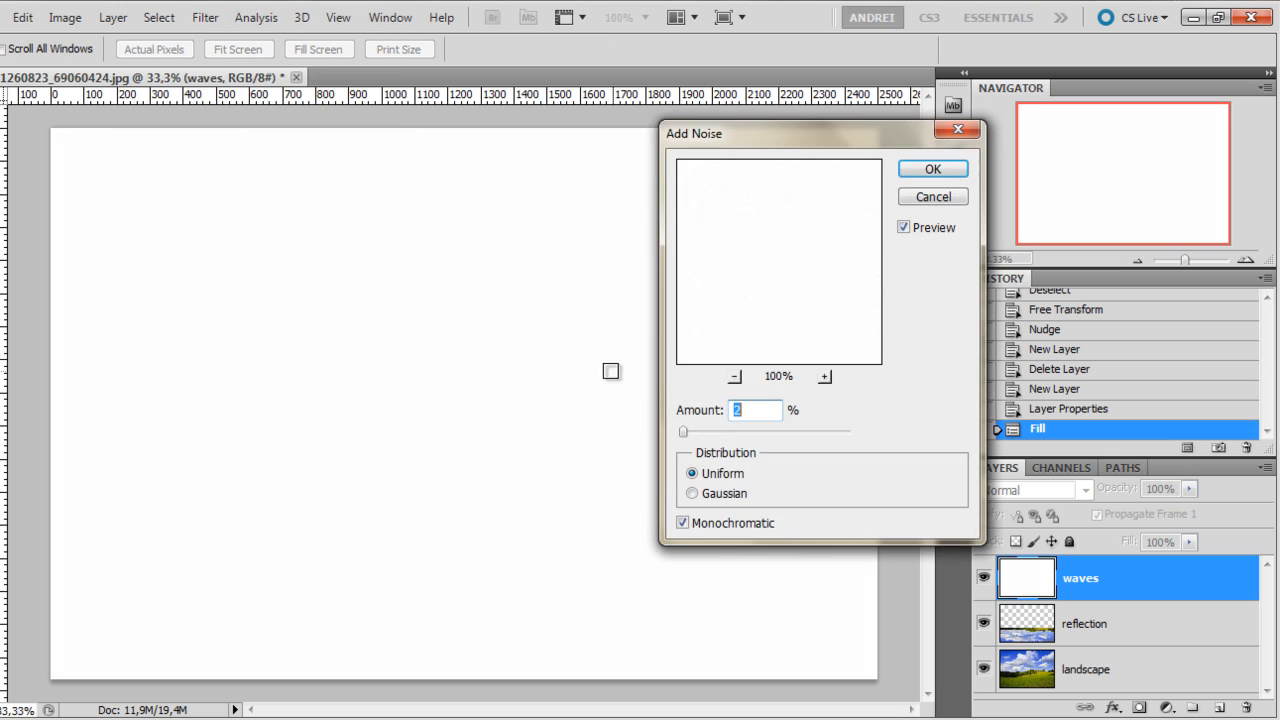
text(50)
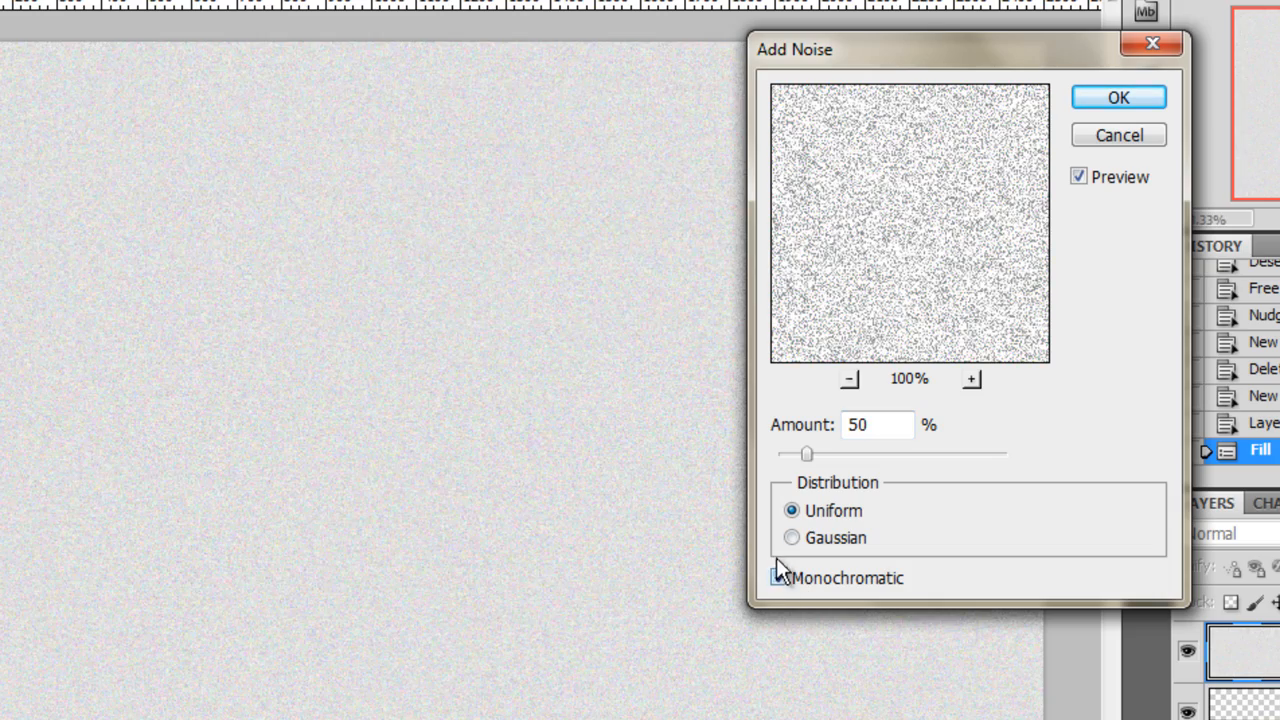
click(792, 536)
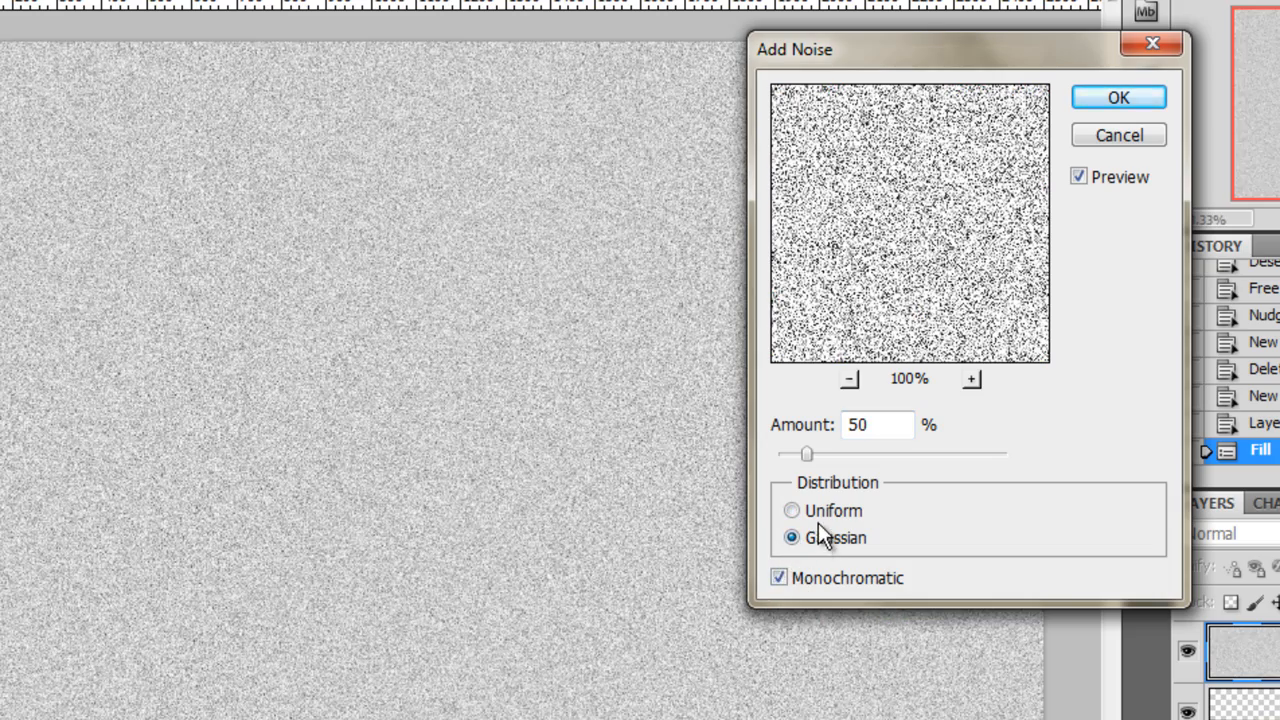
click(792, 510)
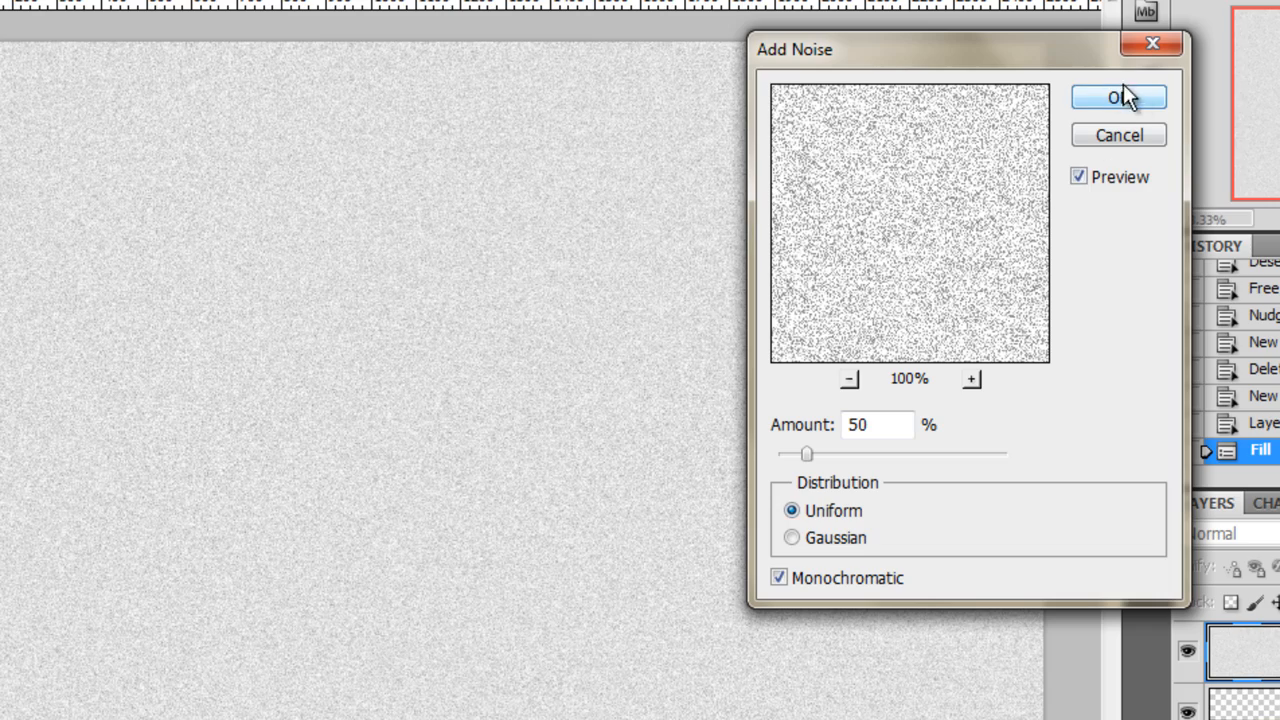
click(1118, 96)
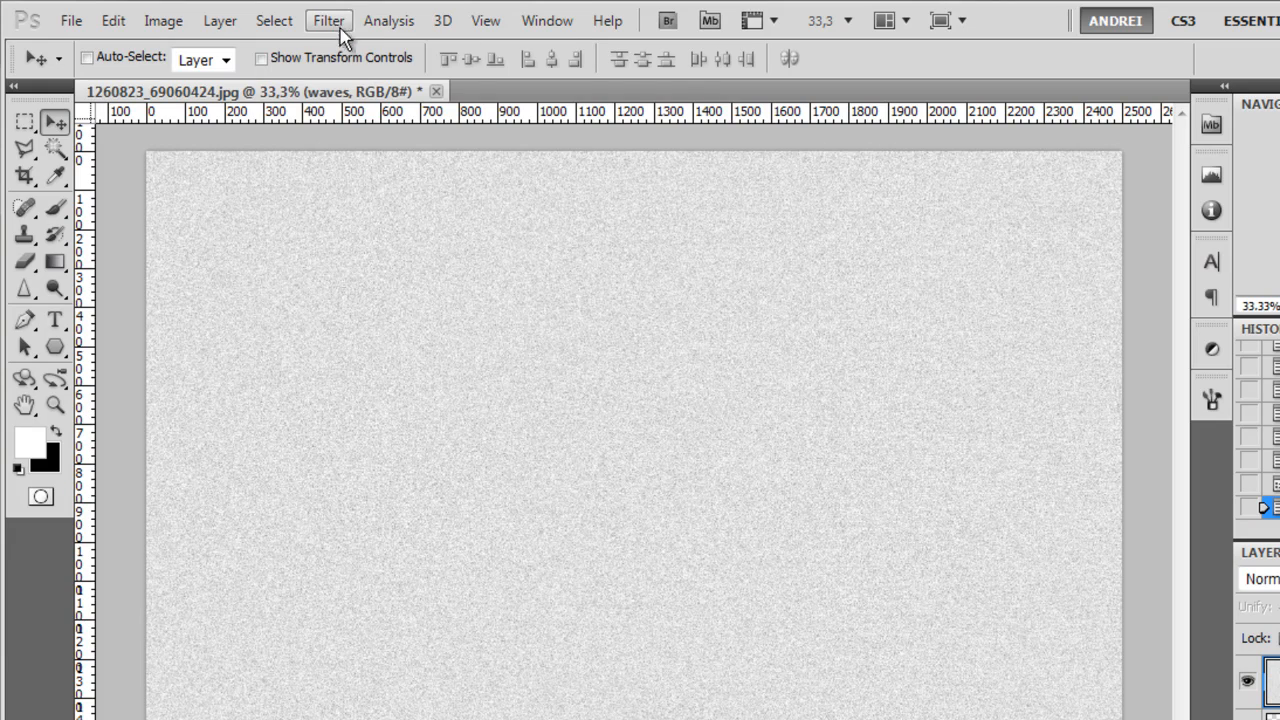
- Apply a Bas Relief filter to the noise, tuning Detail, with light from the bottom
click(328, 20)
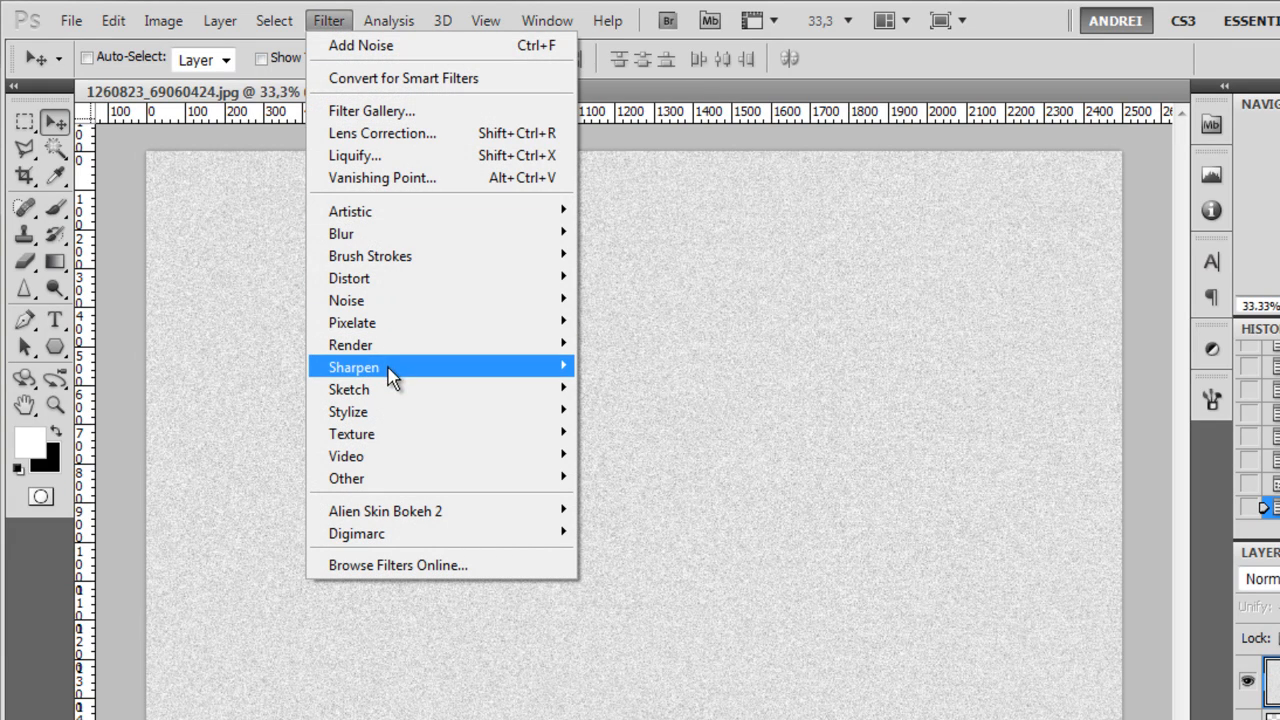
mouse_move(348, 388)
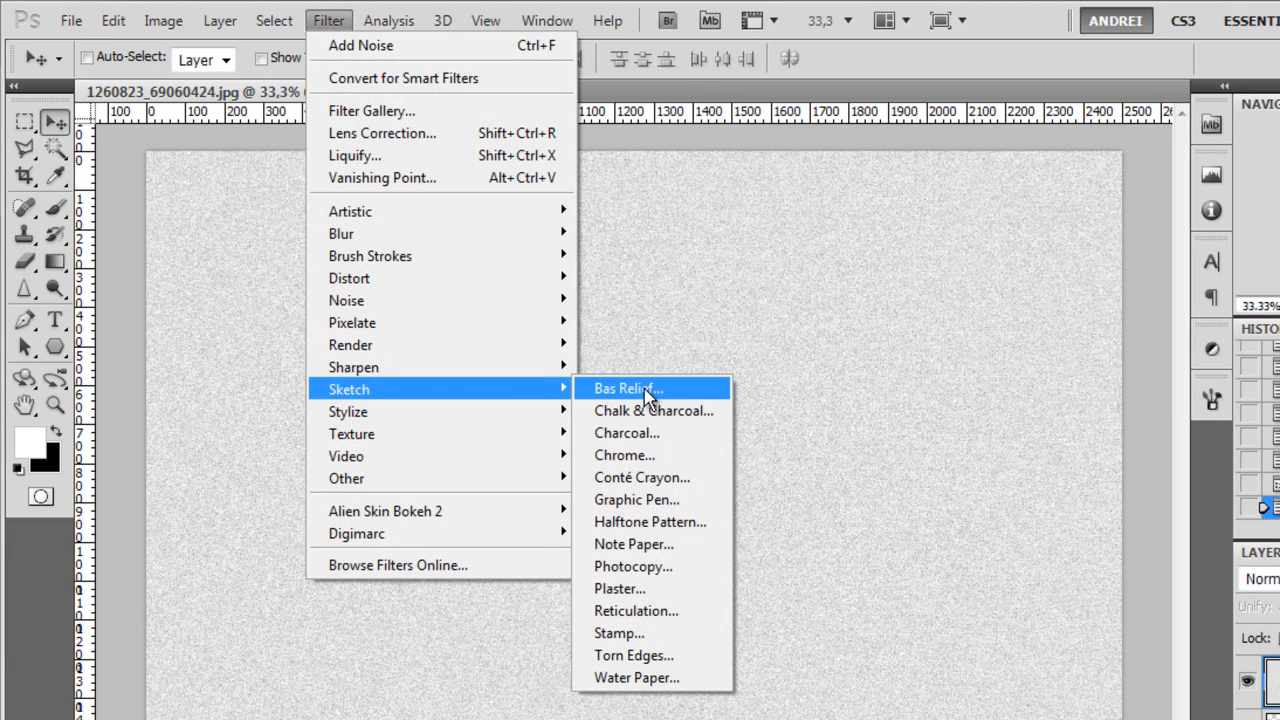
click(624, 388)
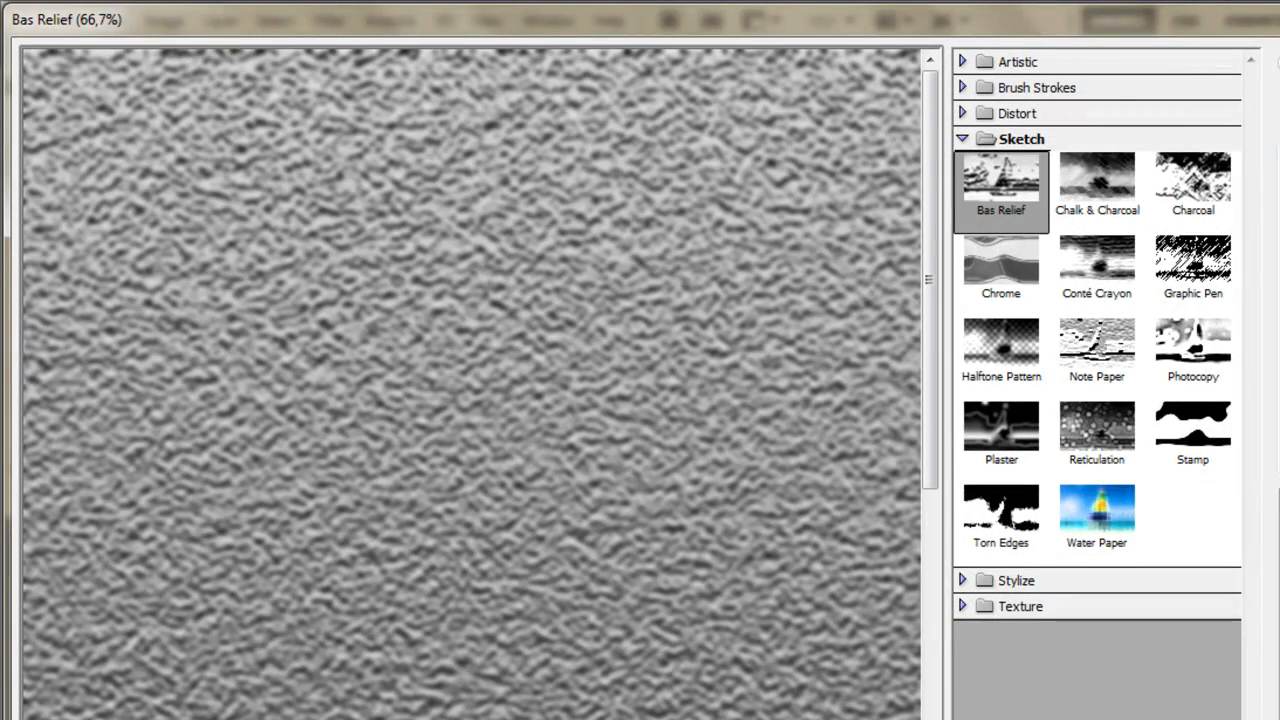
mouse_move(580, 400)
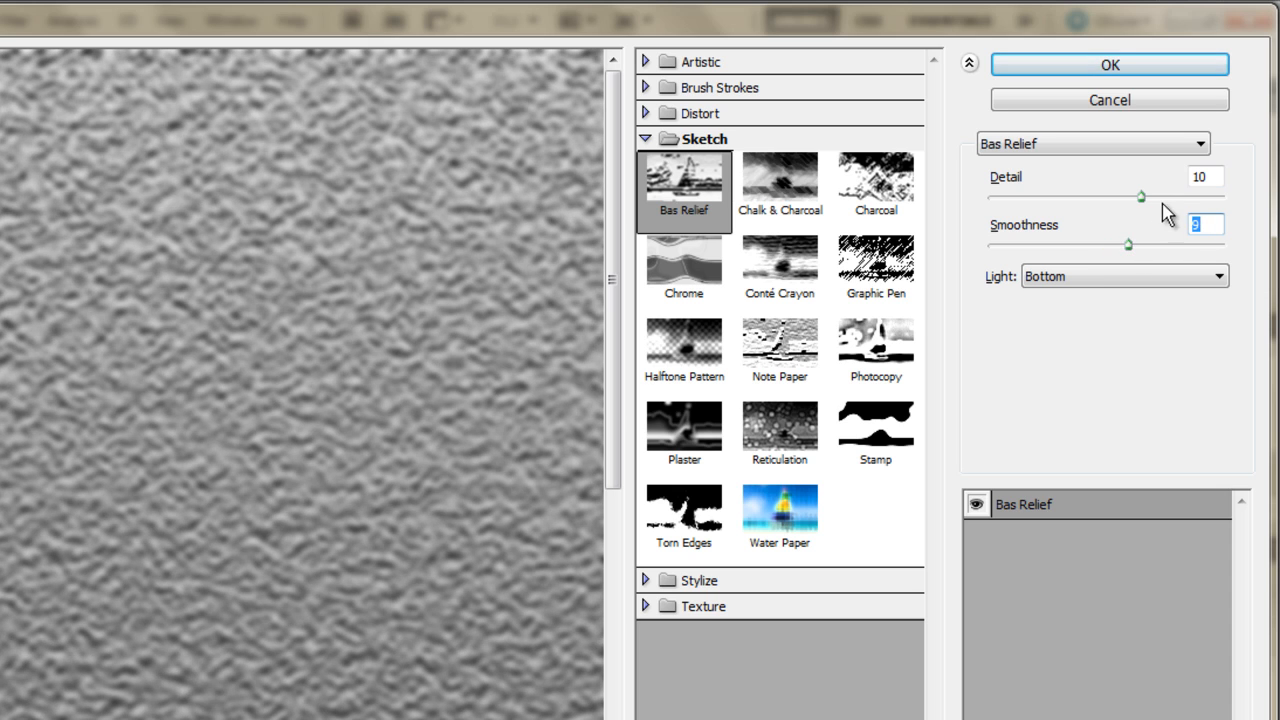
drag(1140, 196, 1172, 196)
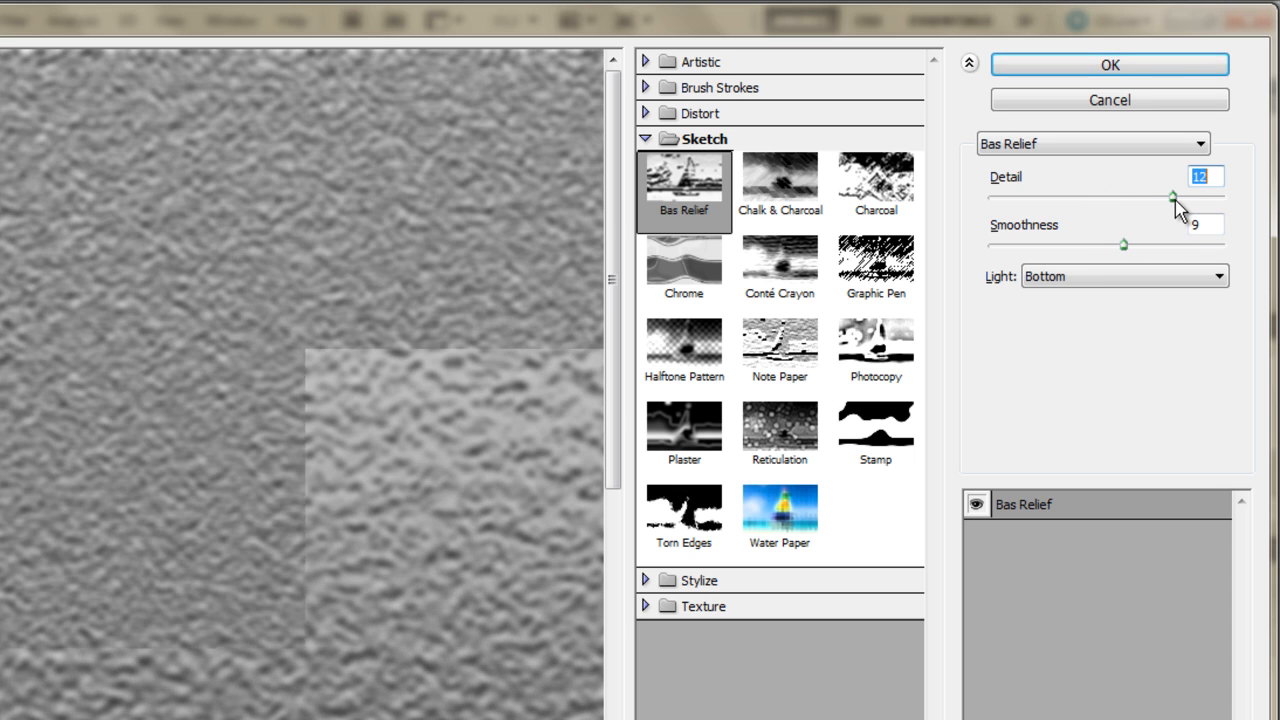
drag(1172, 196, 1108, 198)
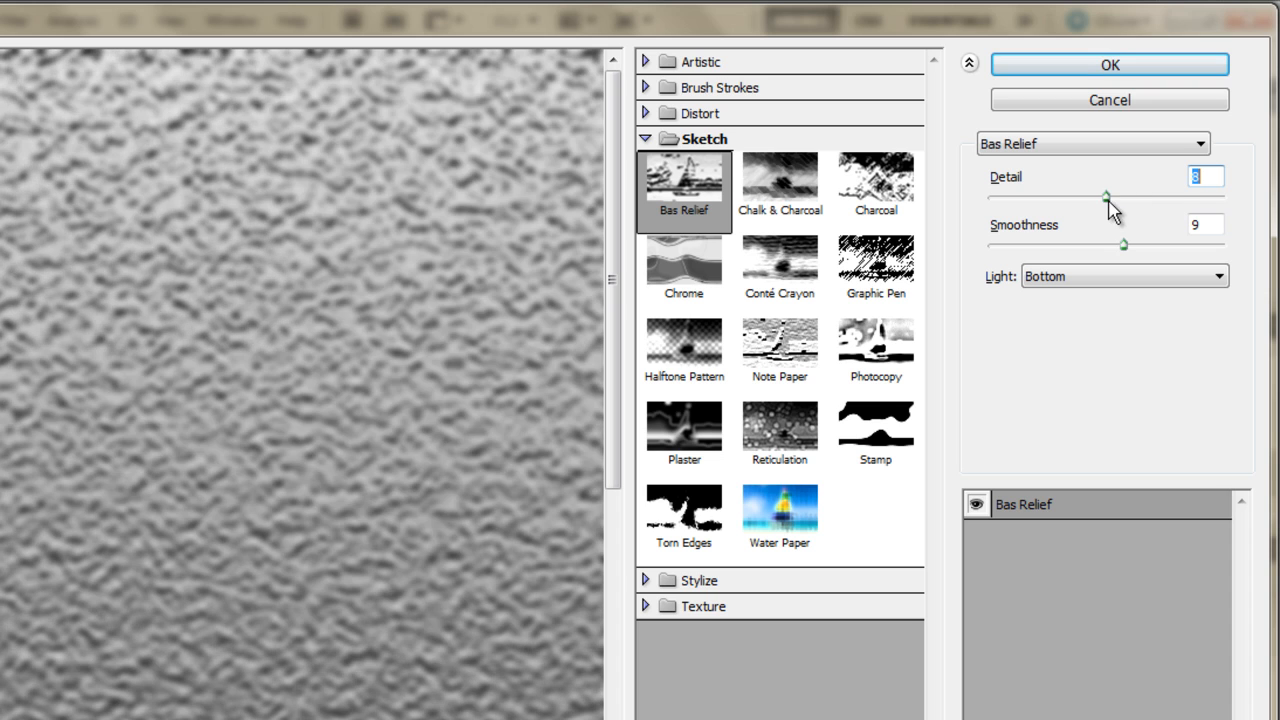
drag(1104, 198, 1178, 198)
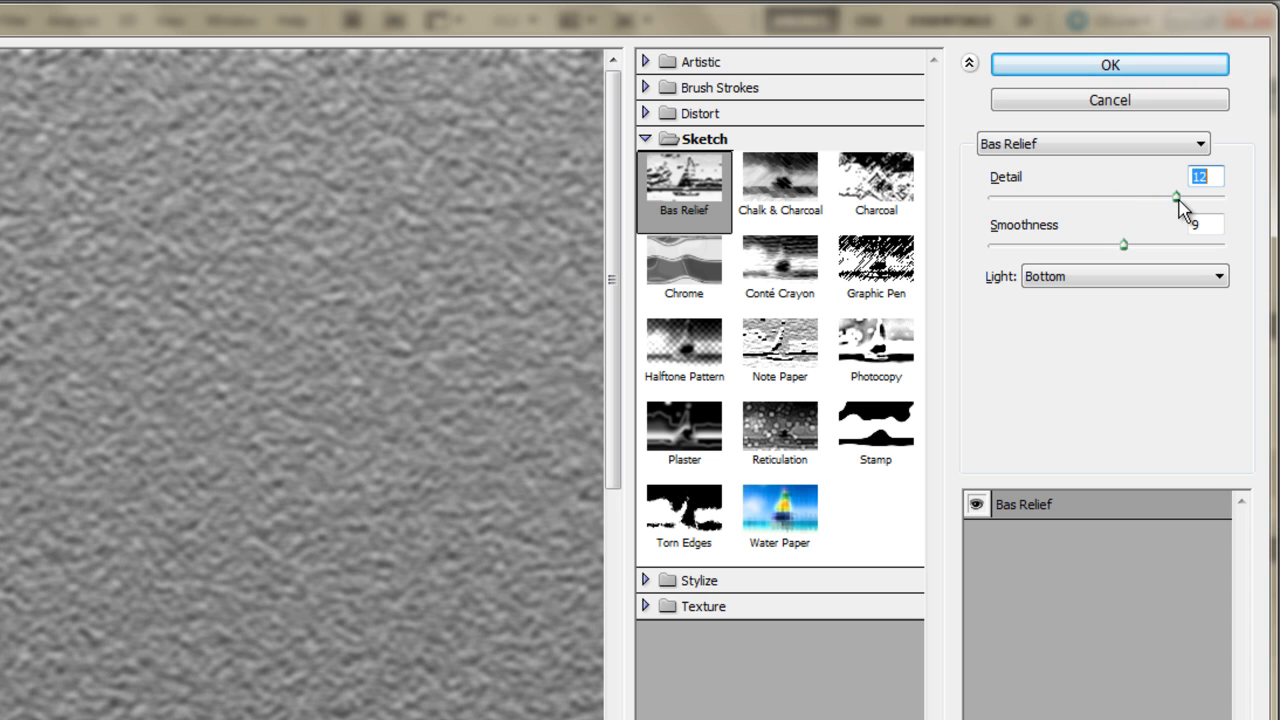
drag(1176, 196, 1118, 196)
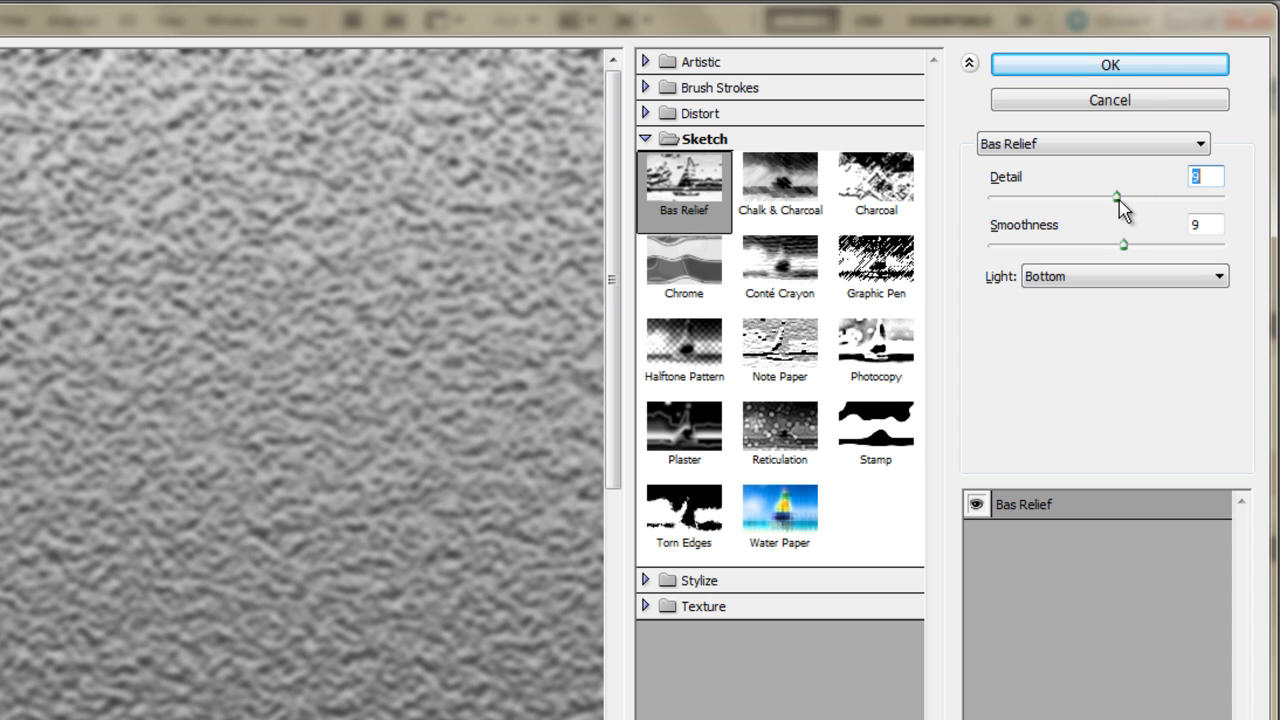
drag(1118, 198, 1078, 198)
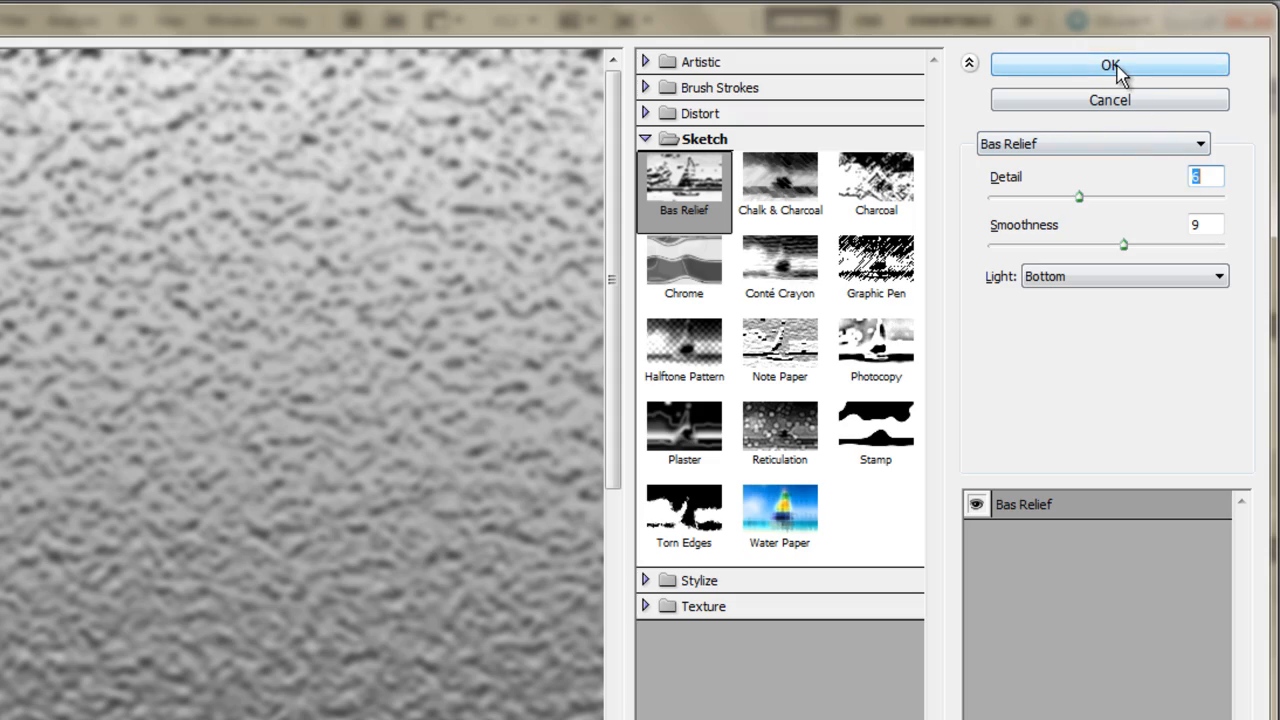
click(1108, 64)
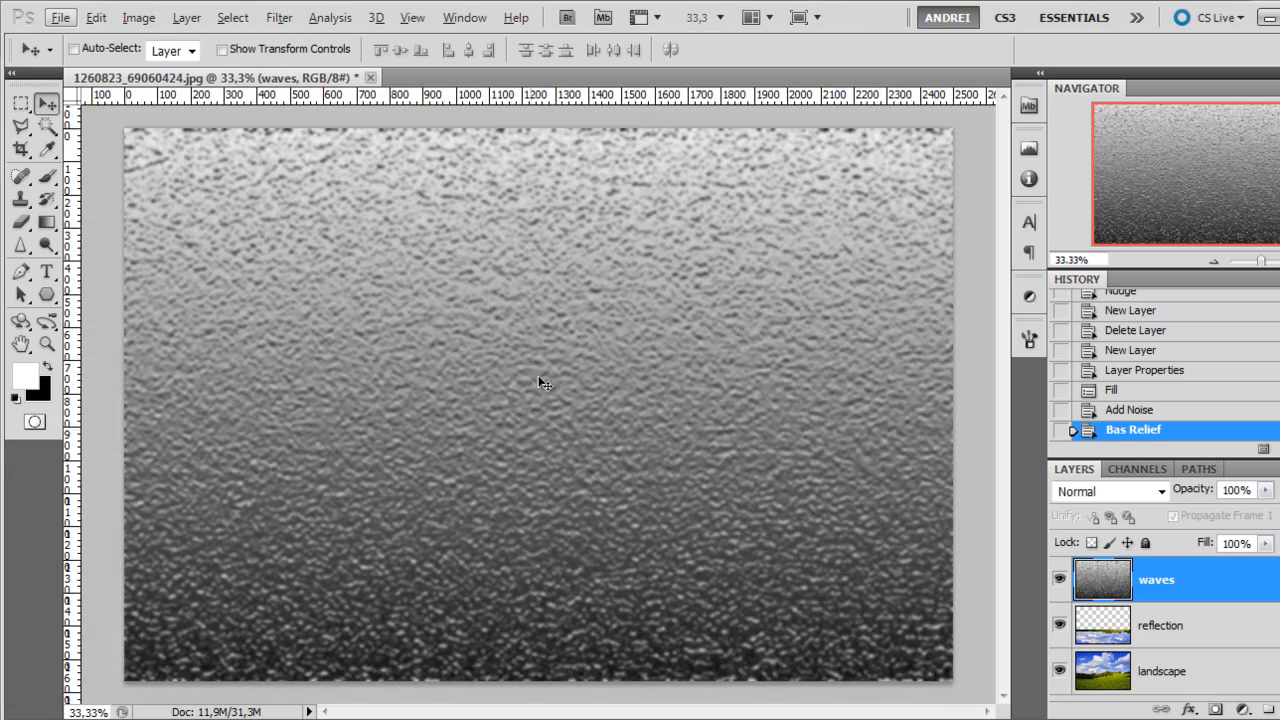
mouse_move(280, 16)
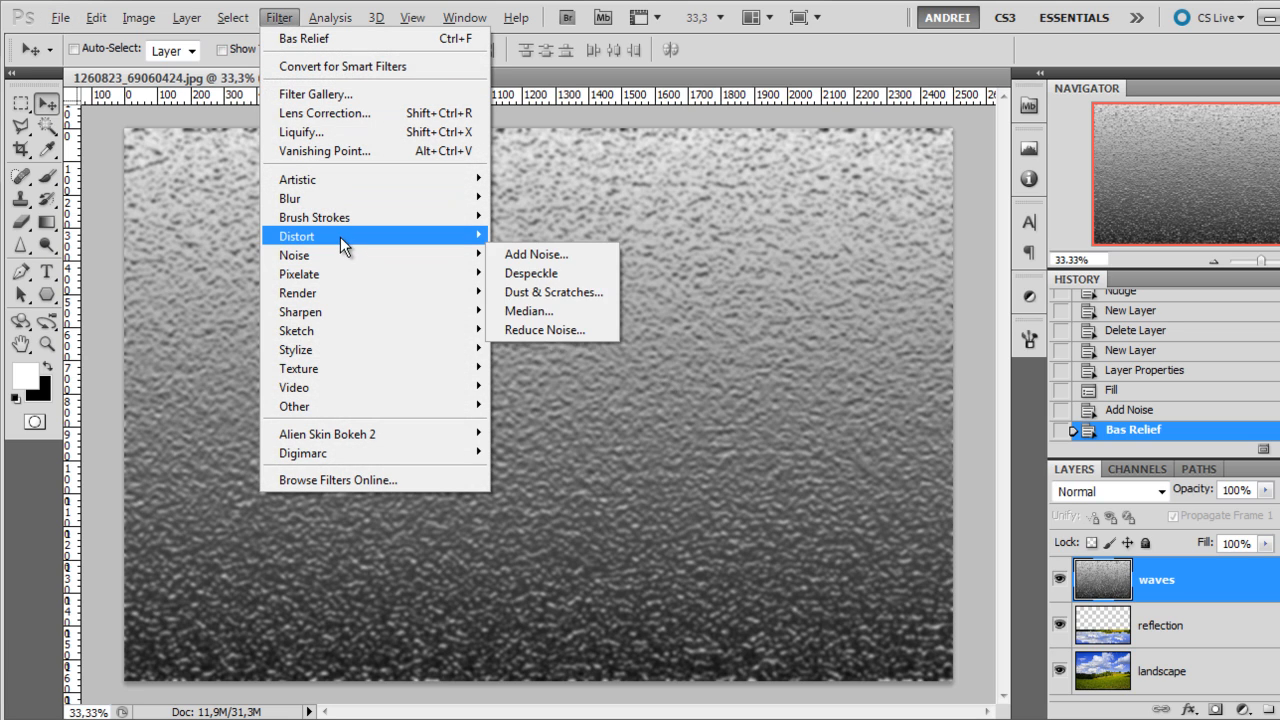
mouse_move(290, 198)
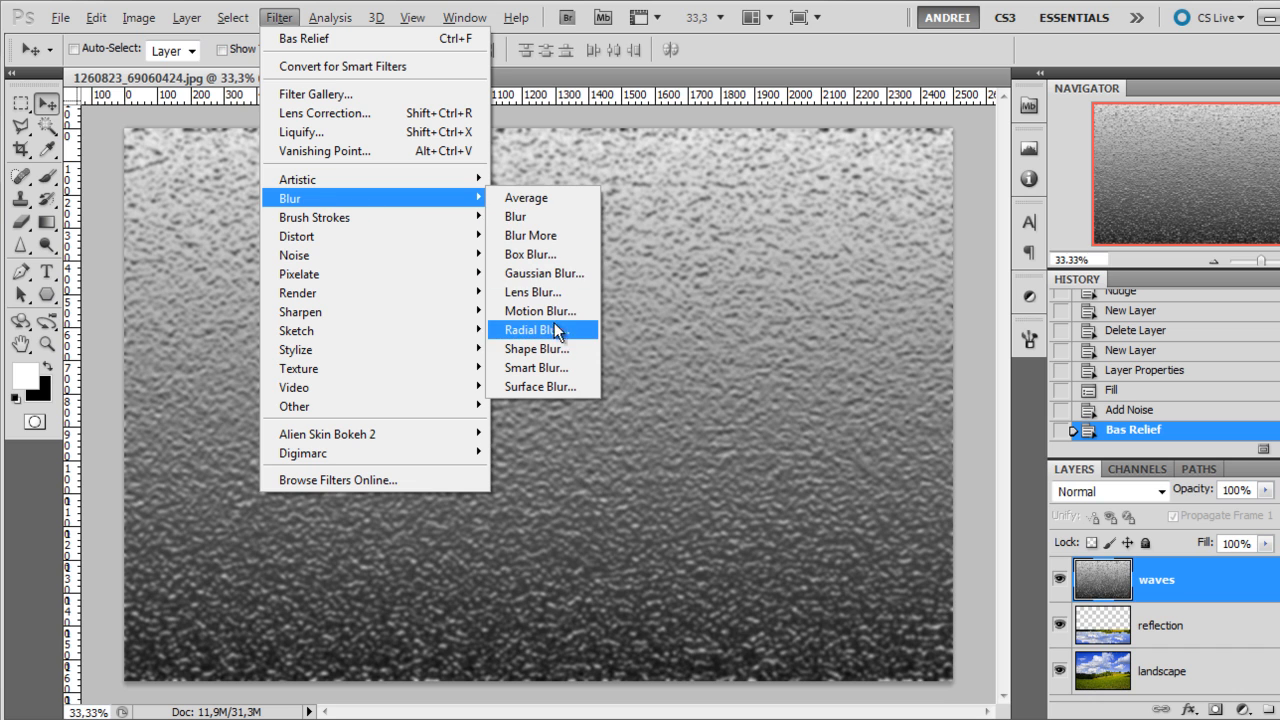
- Apply a horizontal Motion Blur of about 75 pixels to the waves texture
click(540, 310)
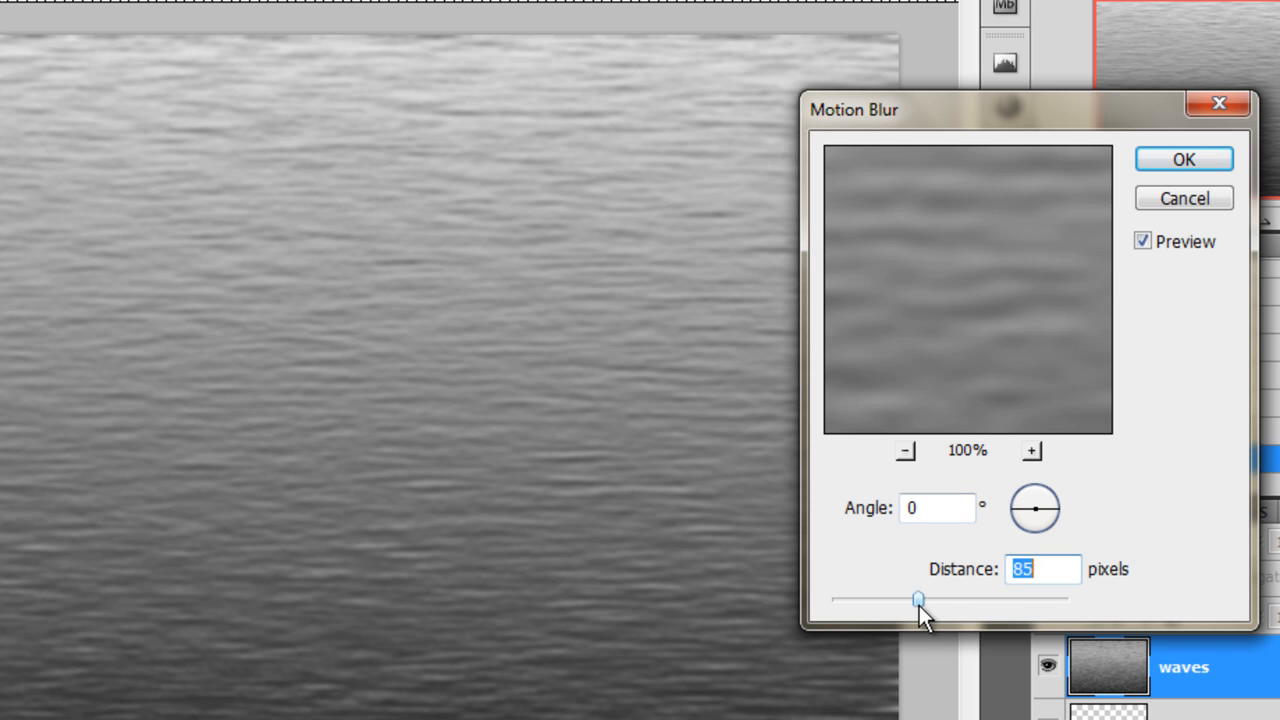
drag(918, 598, 904, 600)
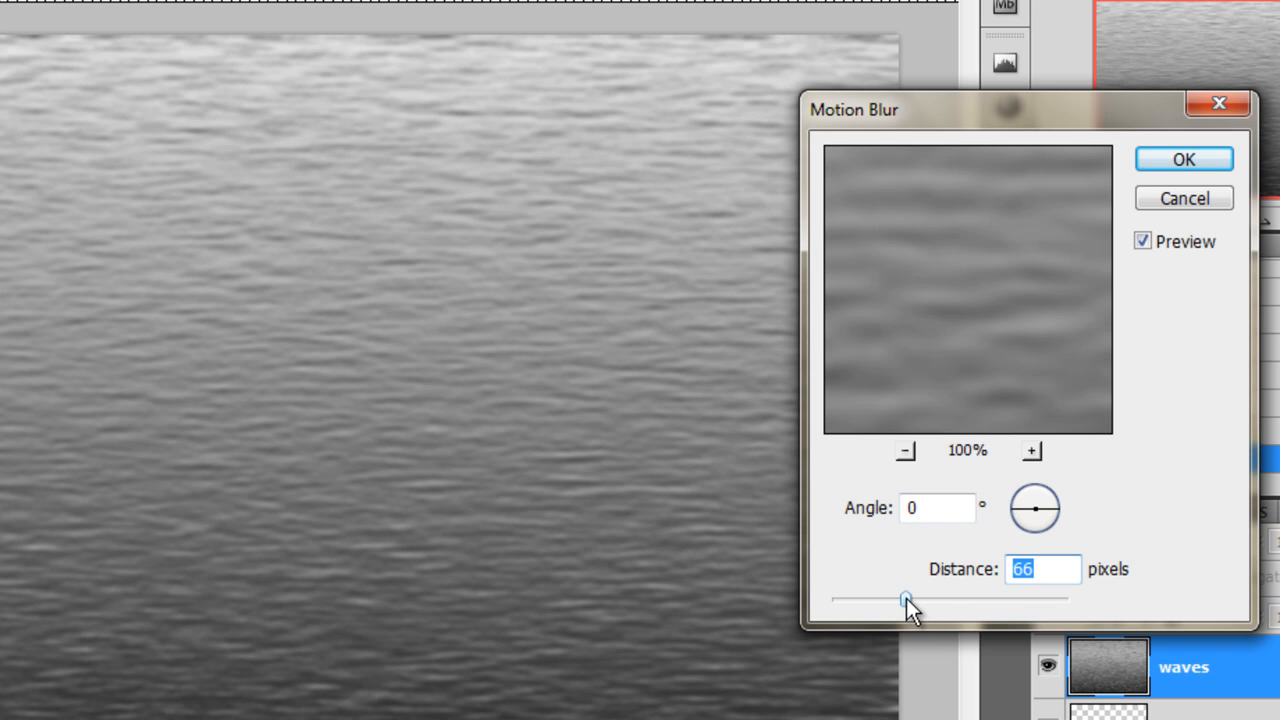
drag(904, 598, 928, 598)
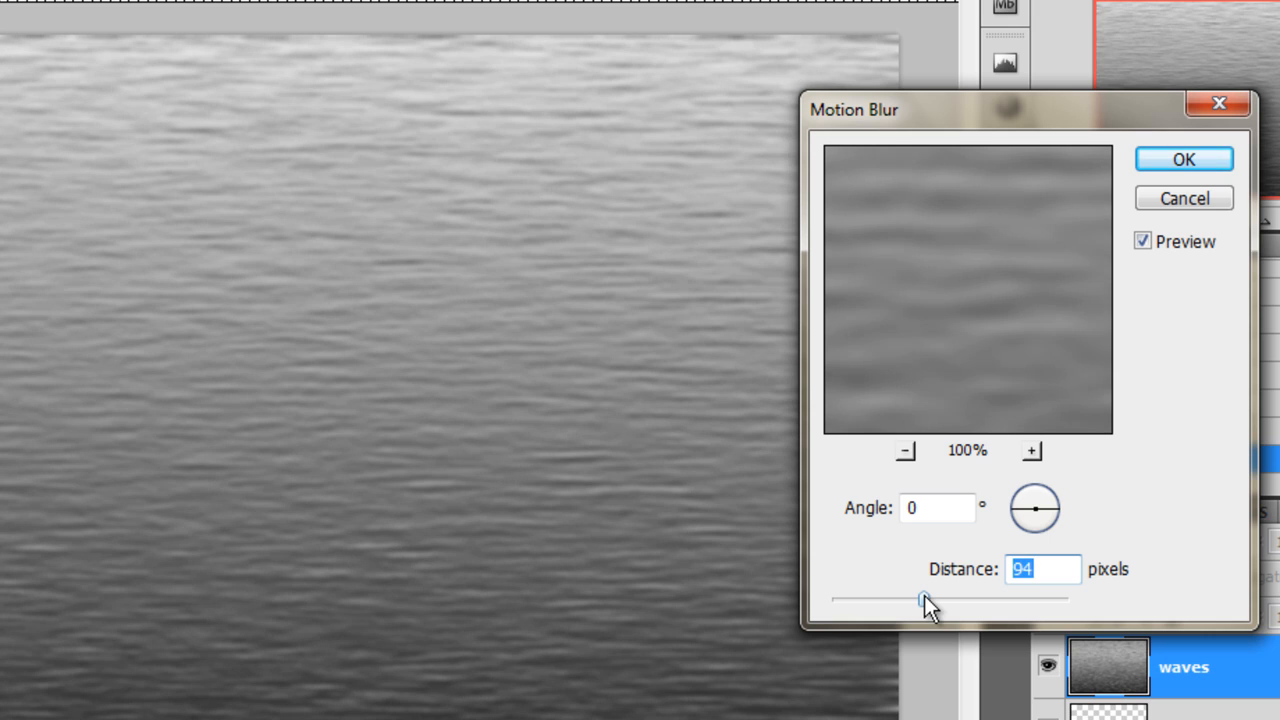
drag(920, 598, 908, 598)
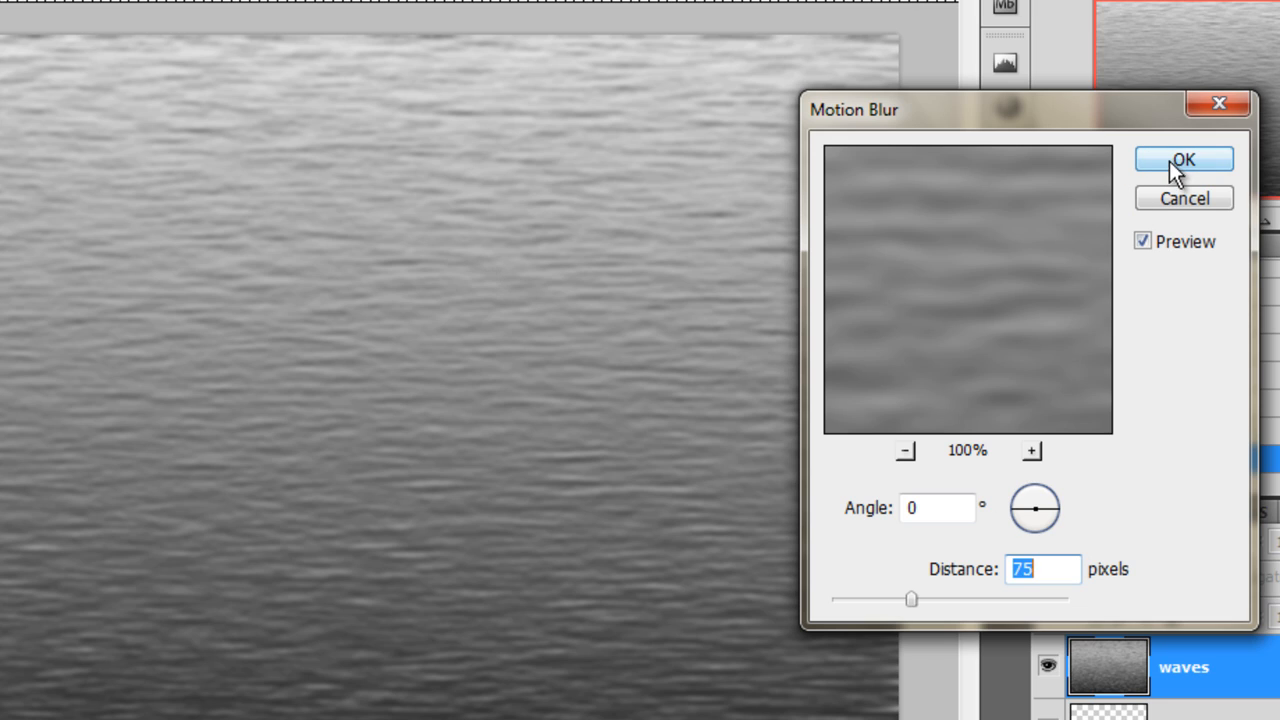
click(1184, 160)
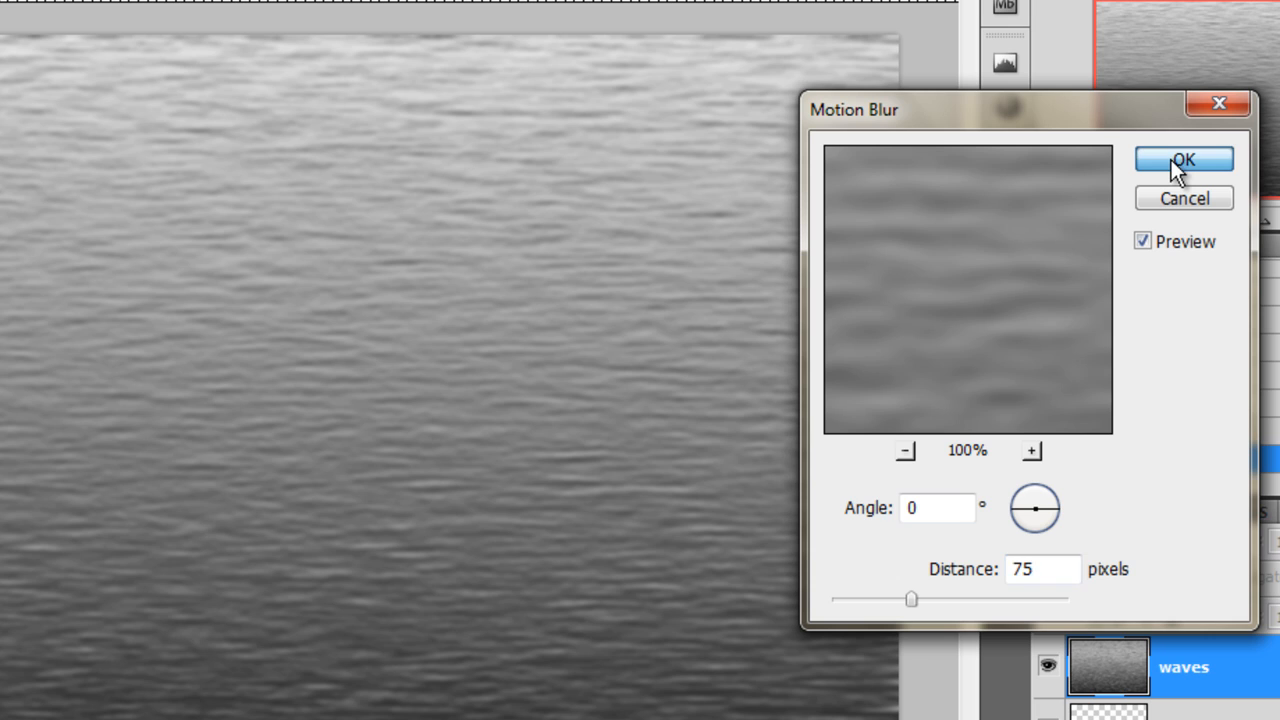
click(1184, 160)
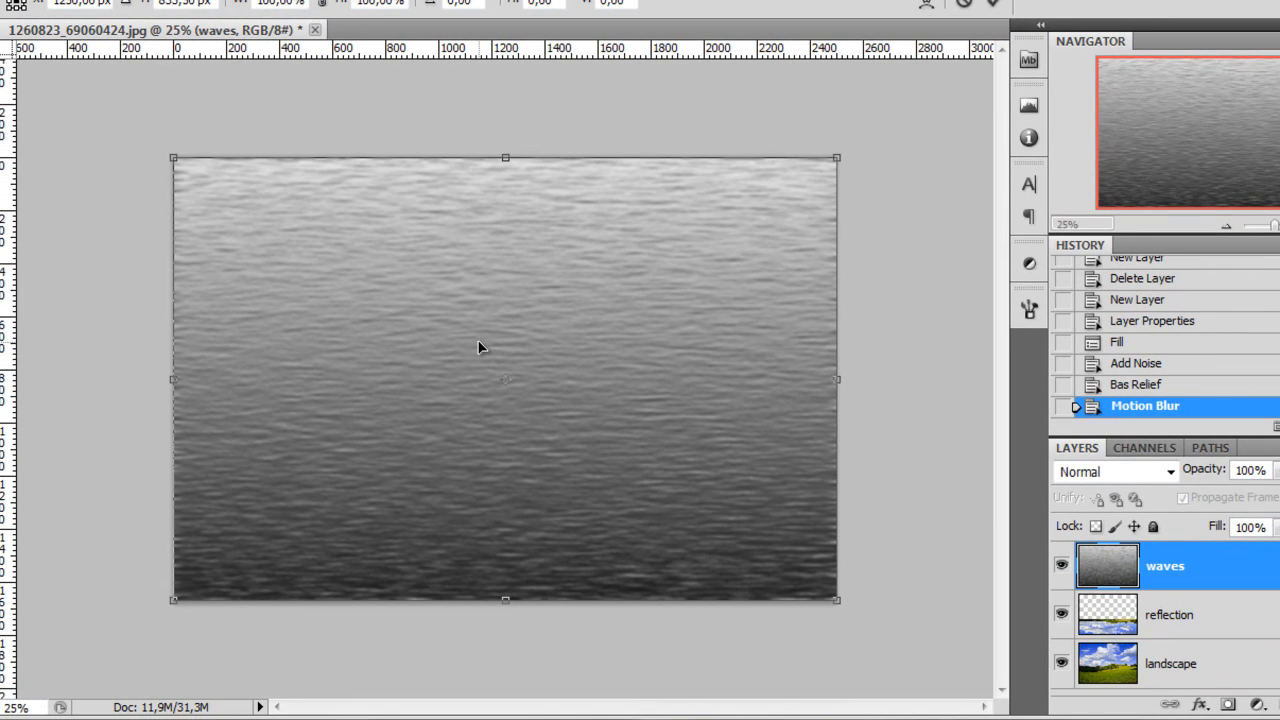
click(40, 4)
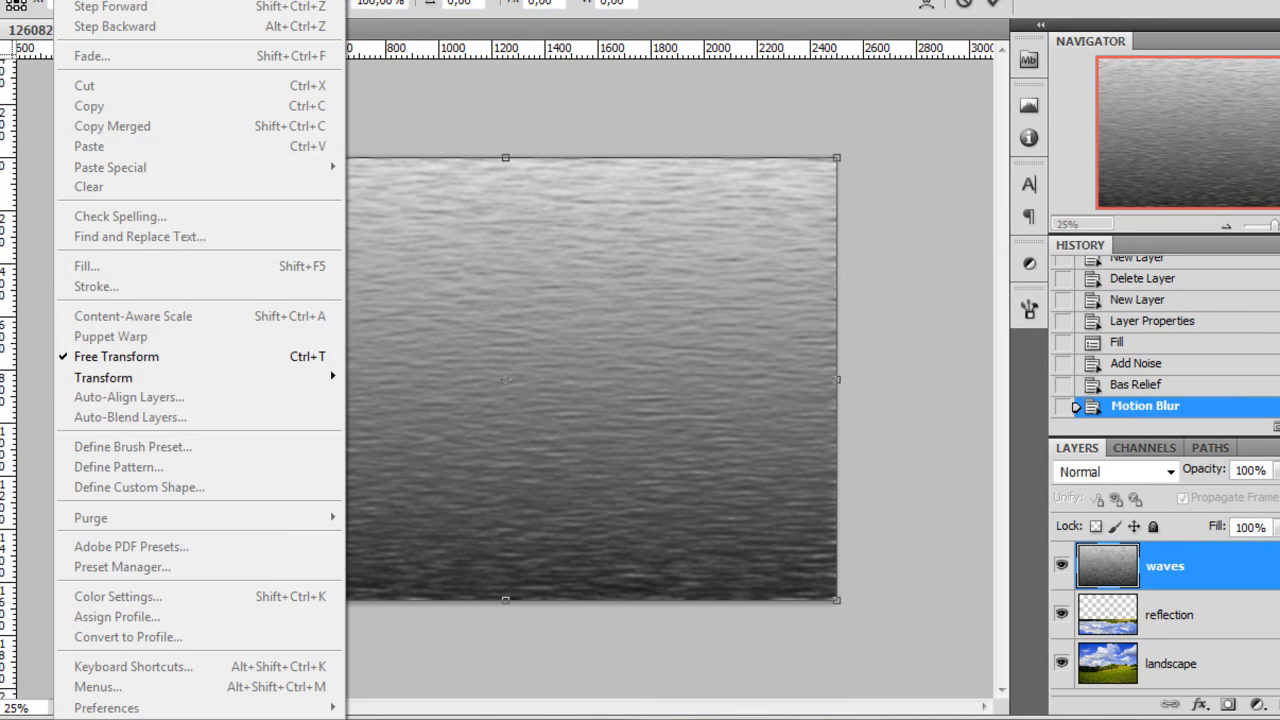
mouse_move(1224, 572)
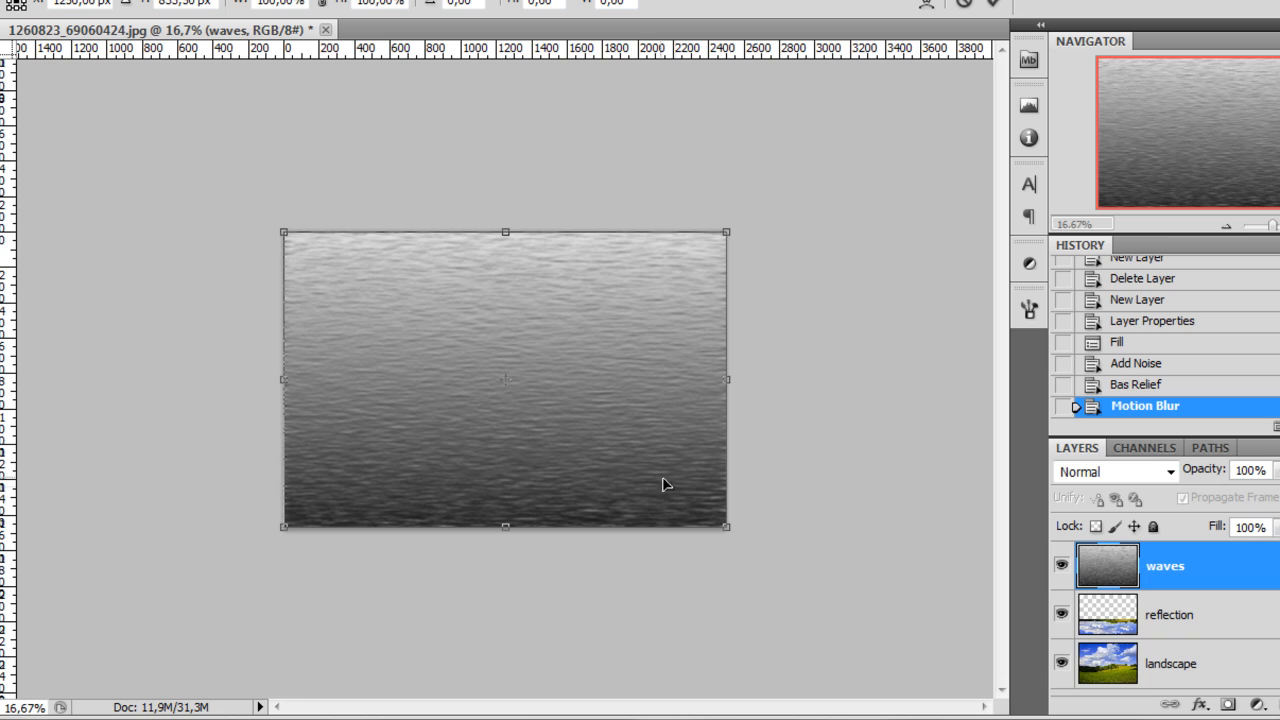
mouse_move(544, 508)
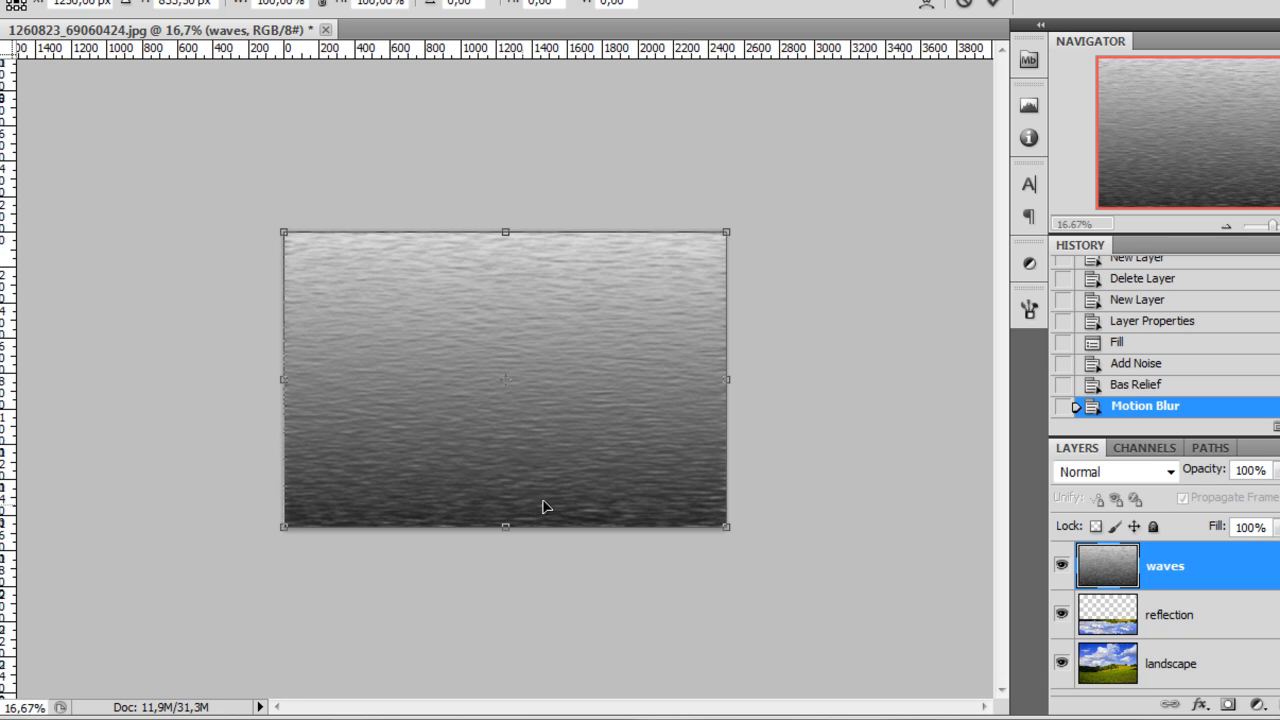
mouse_move(564, 300)
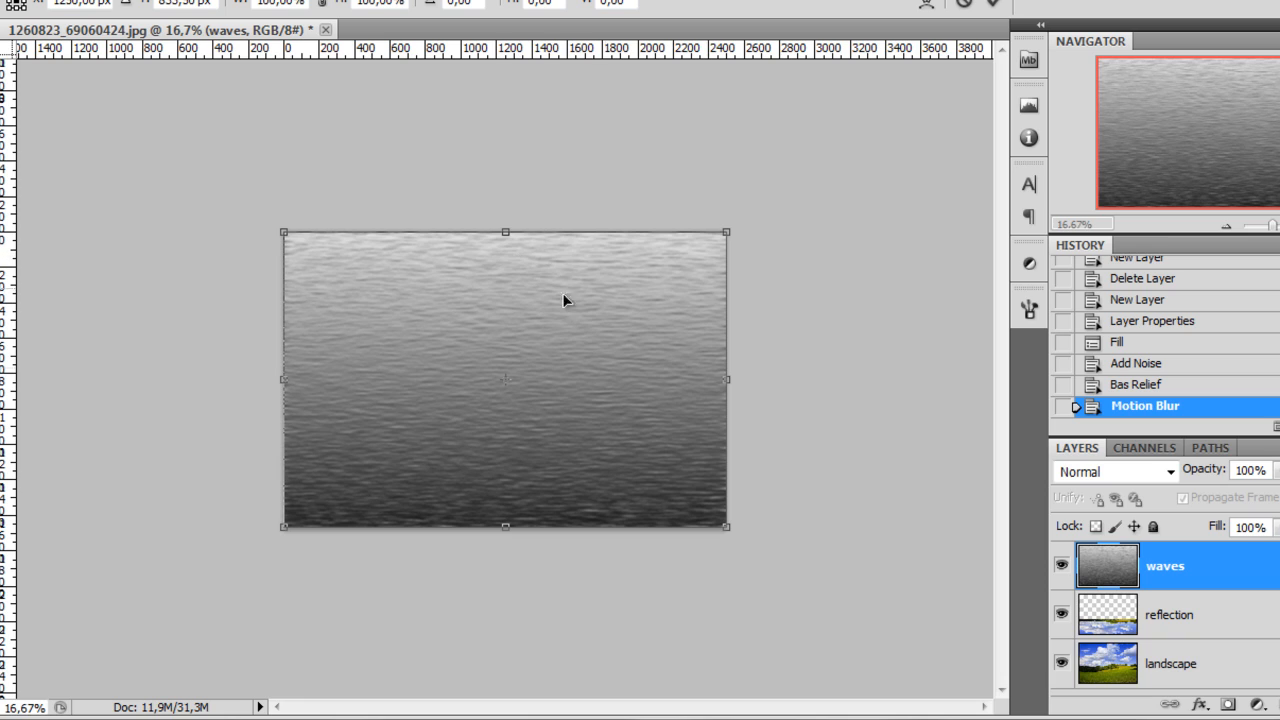
mouse_move(736, 552)
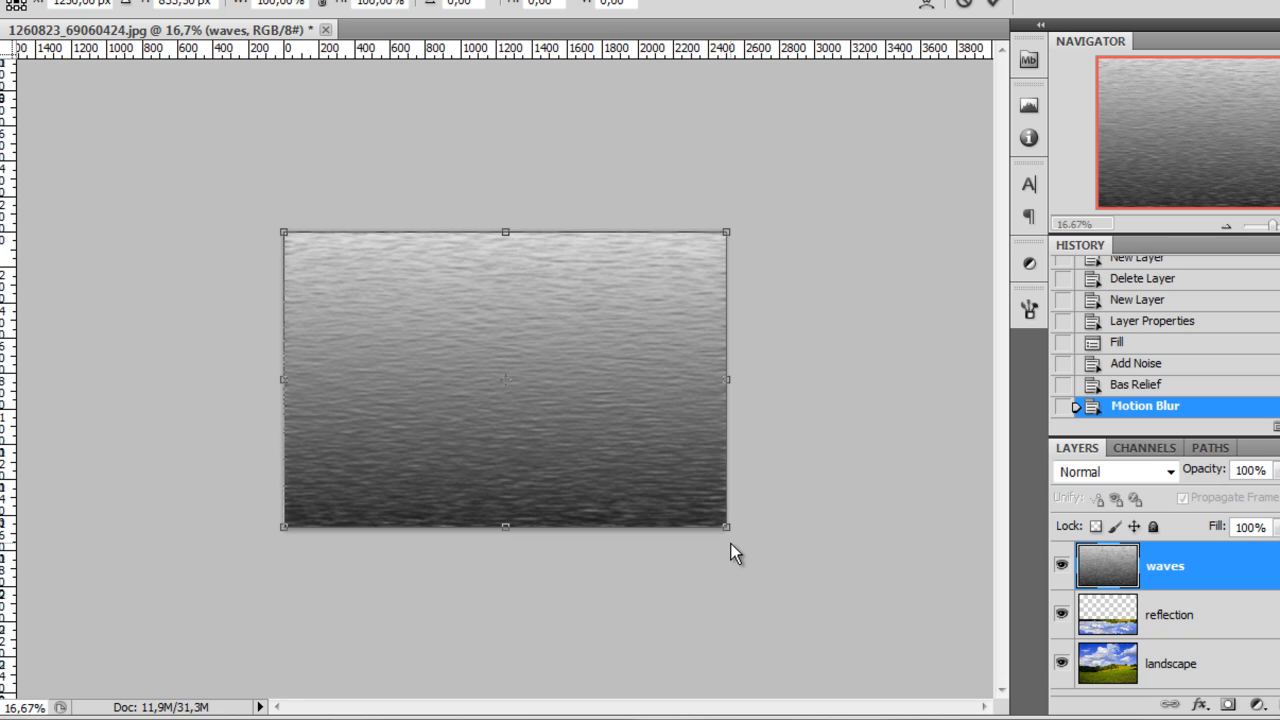
mouse_move(736, 532)
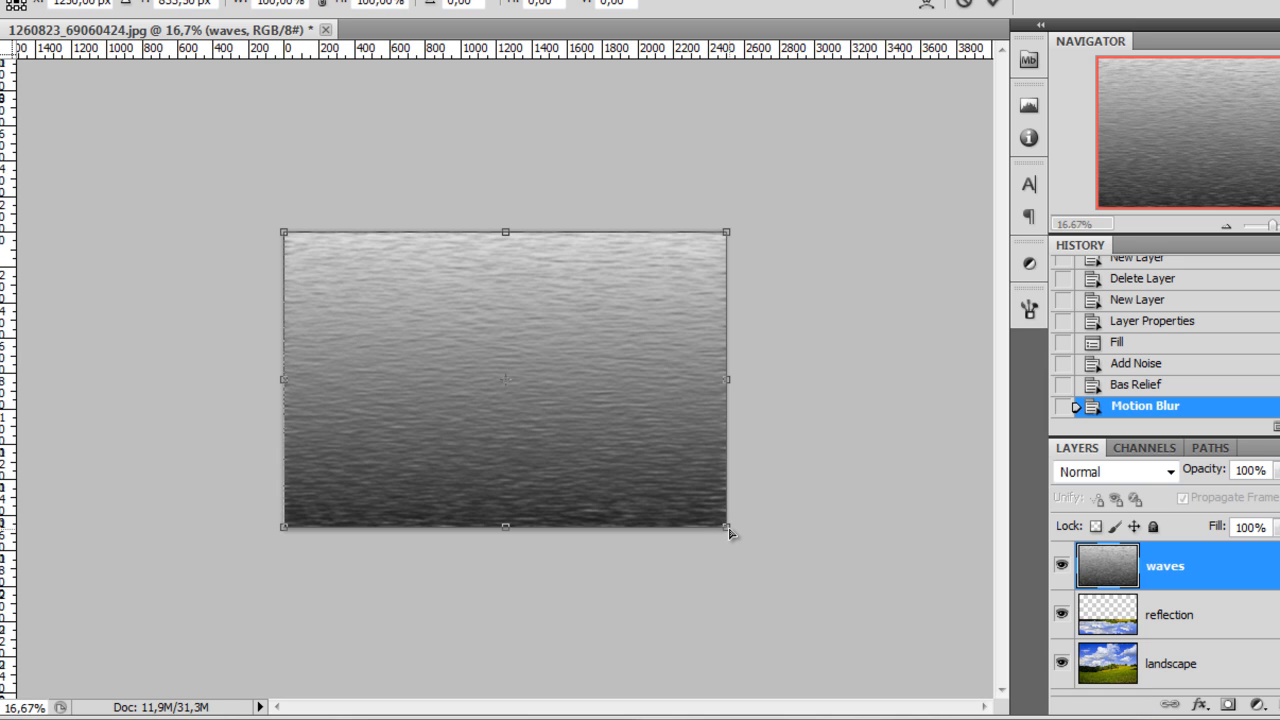
- Drag the bottom corner outward in Perspective so the waves widen toward the viewer
drag(728, 528, 892, 528)
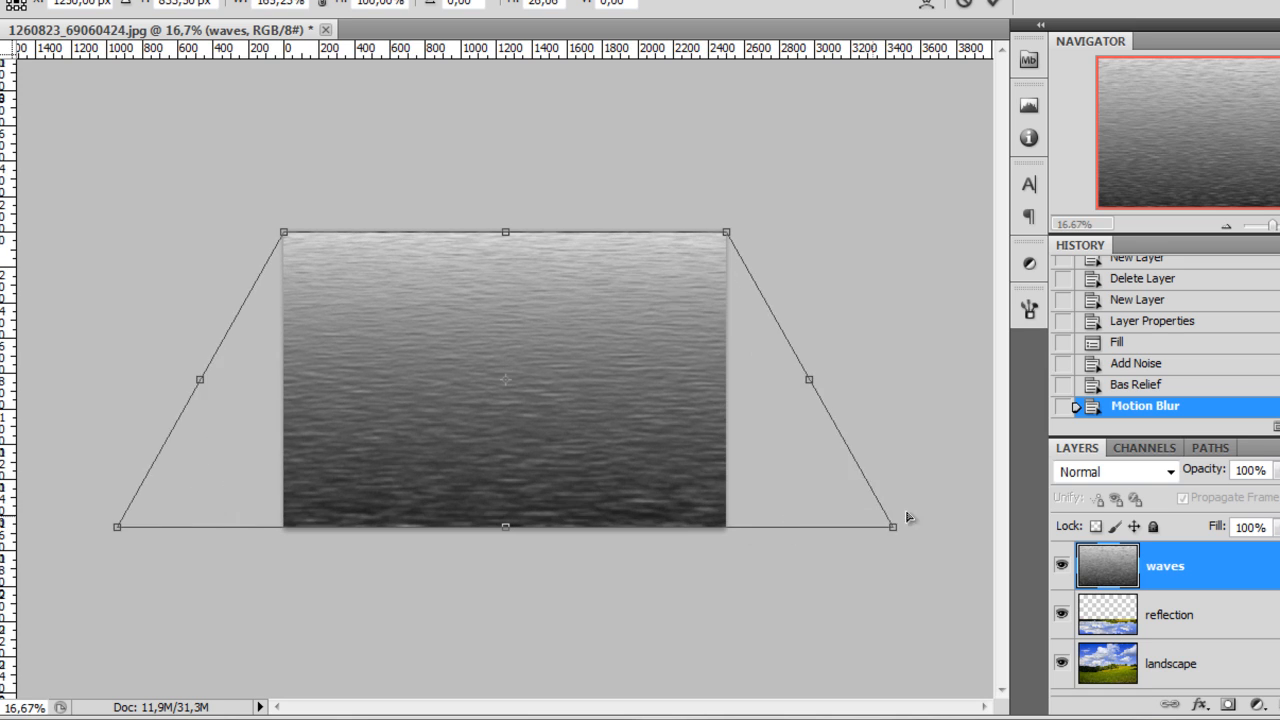
drag(892, 528, 972, 528)
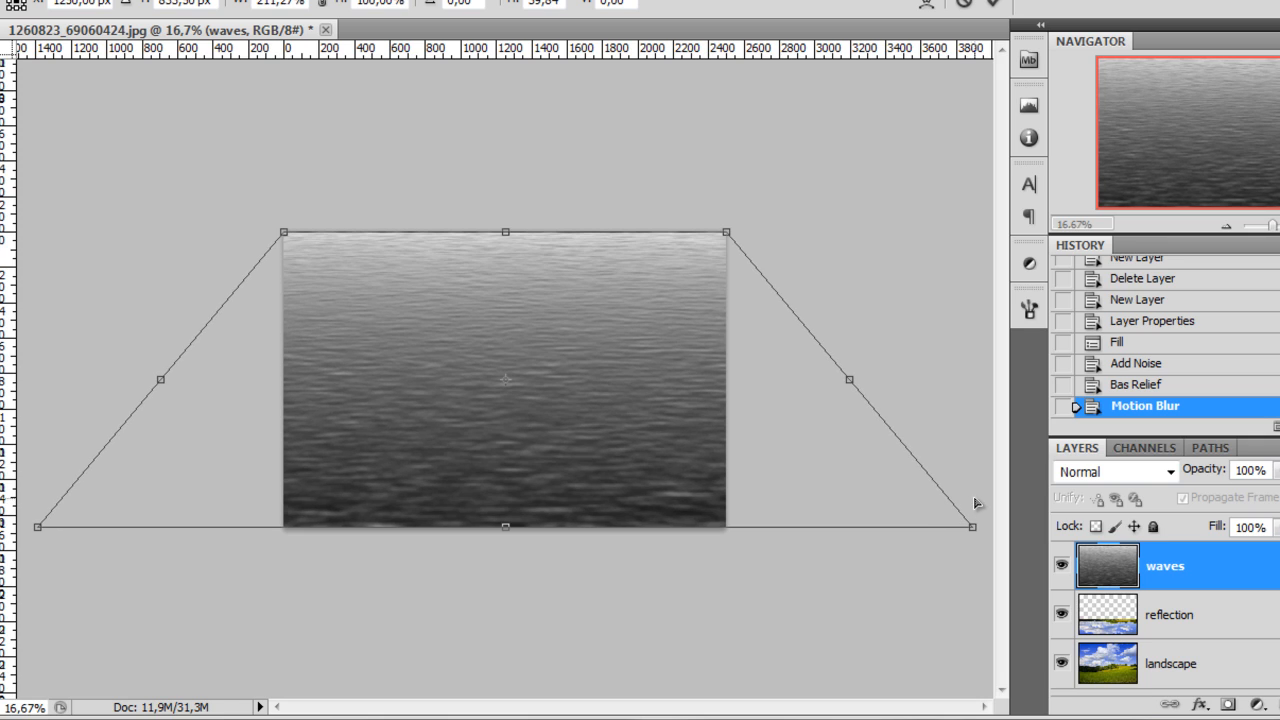
mouse_move(130, 518)
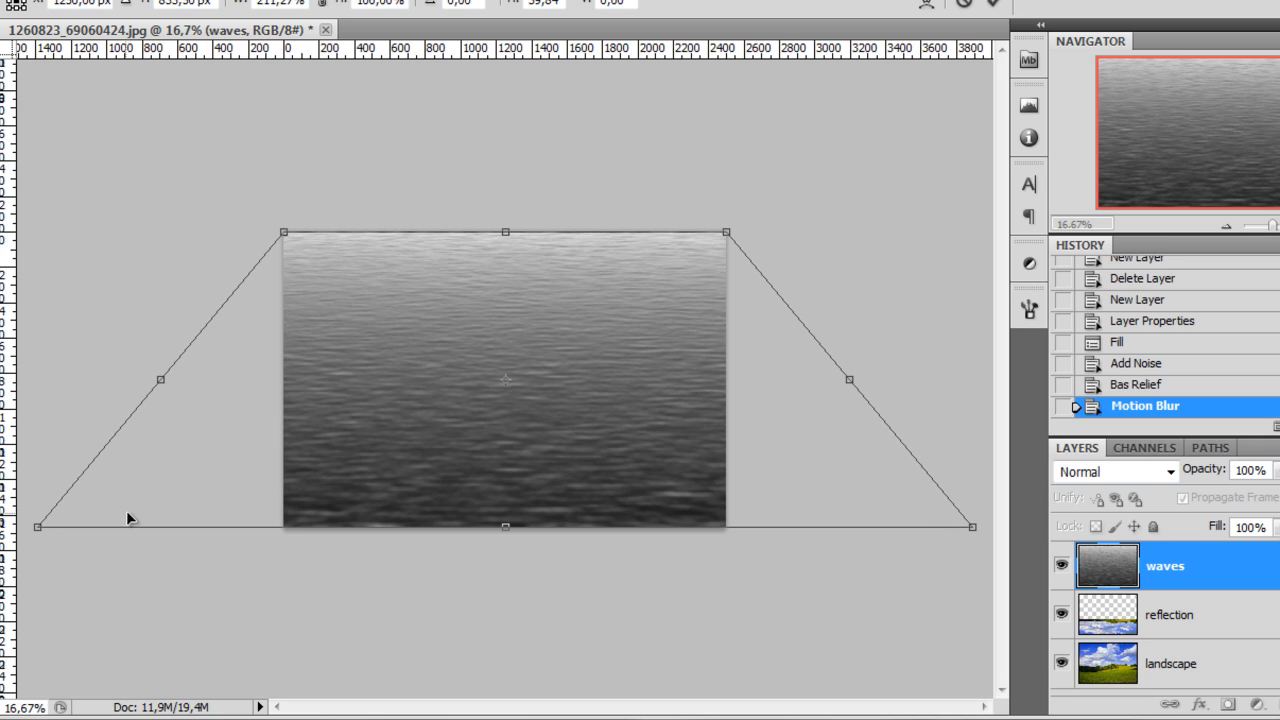
mouse_move(356, 544)
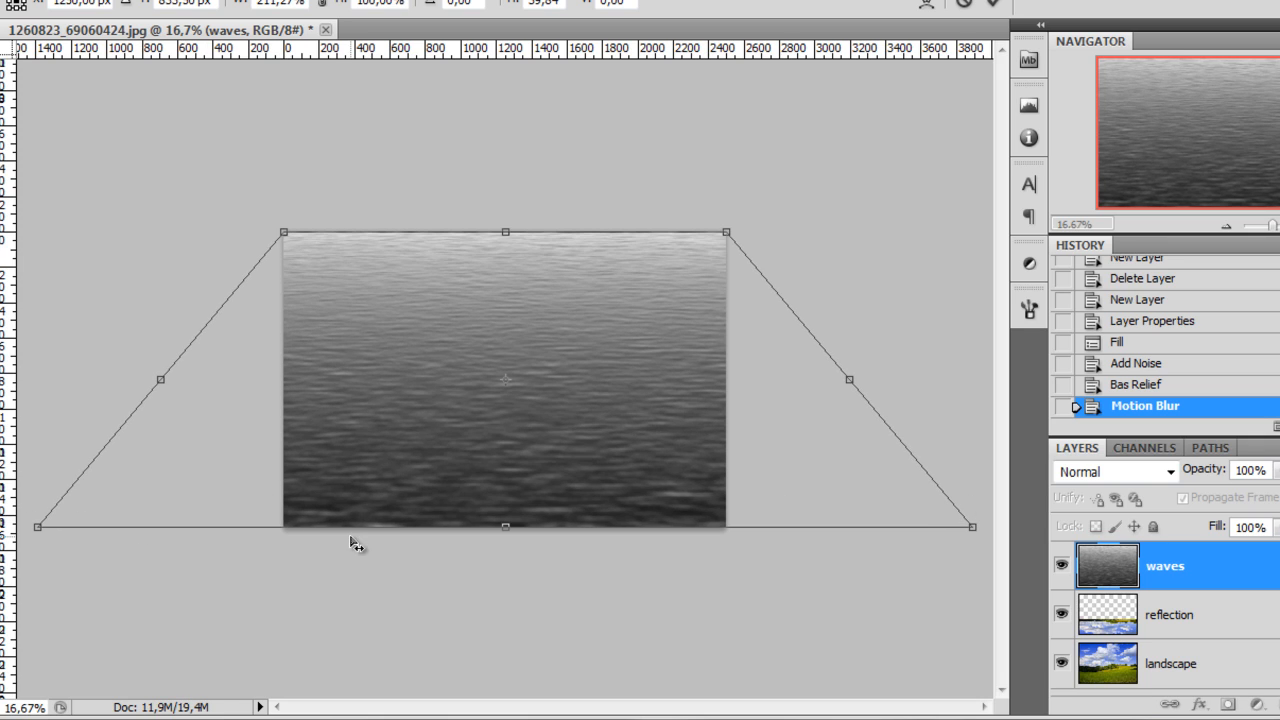
mouse_move(384, 536)
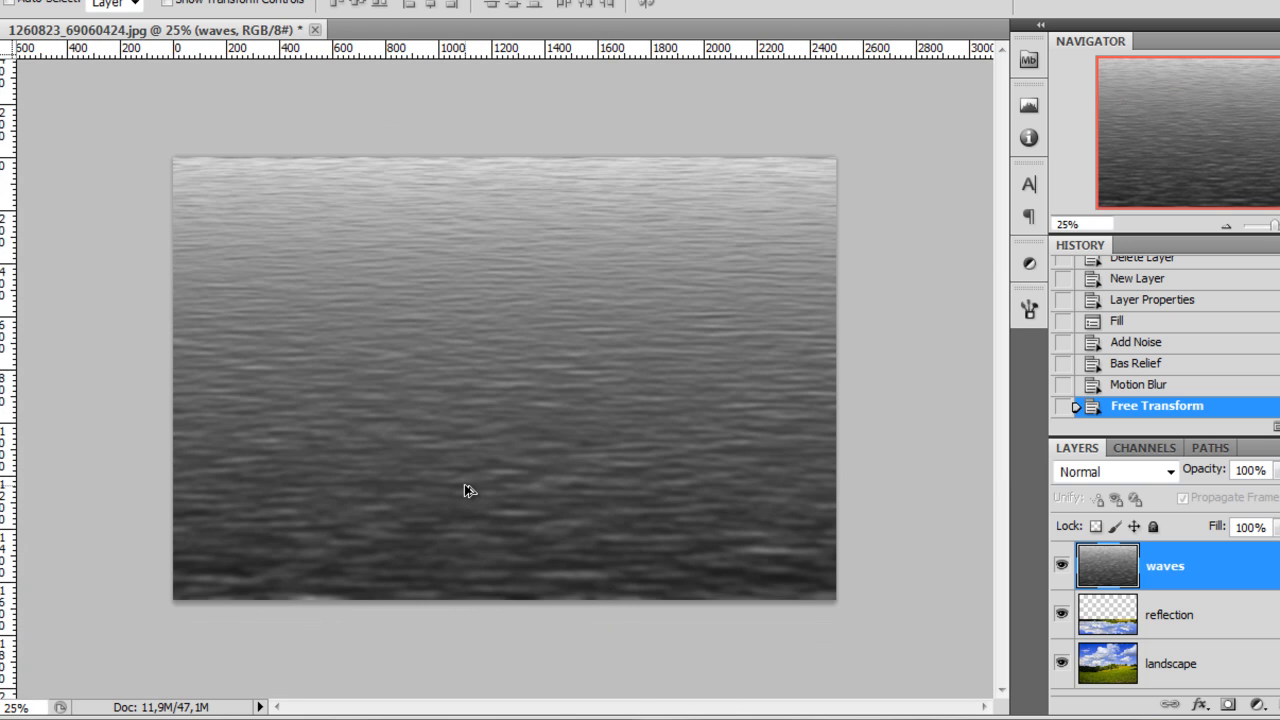
mouse_move(658, 276)
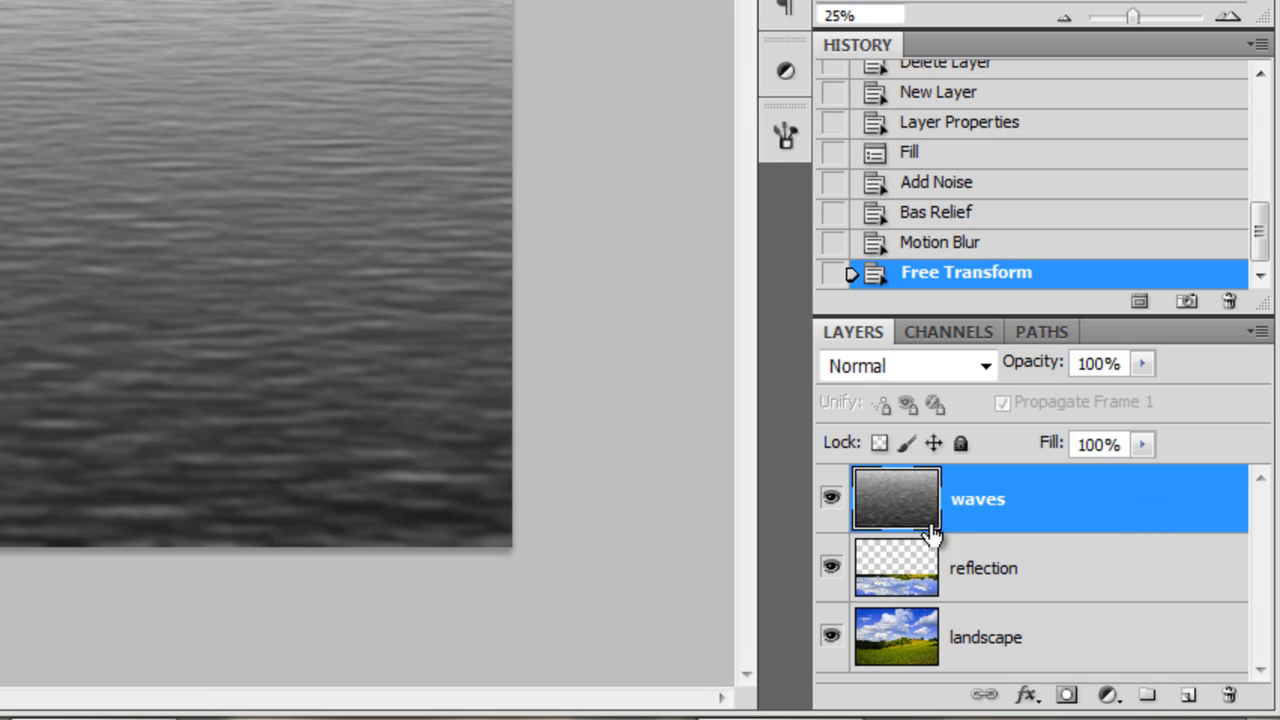
mouse_move(930, 536)
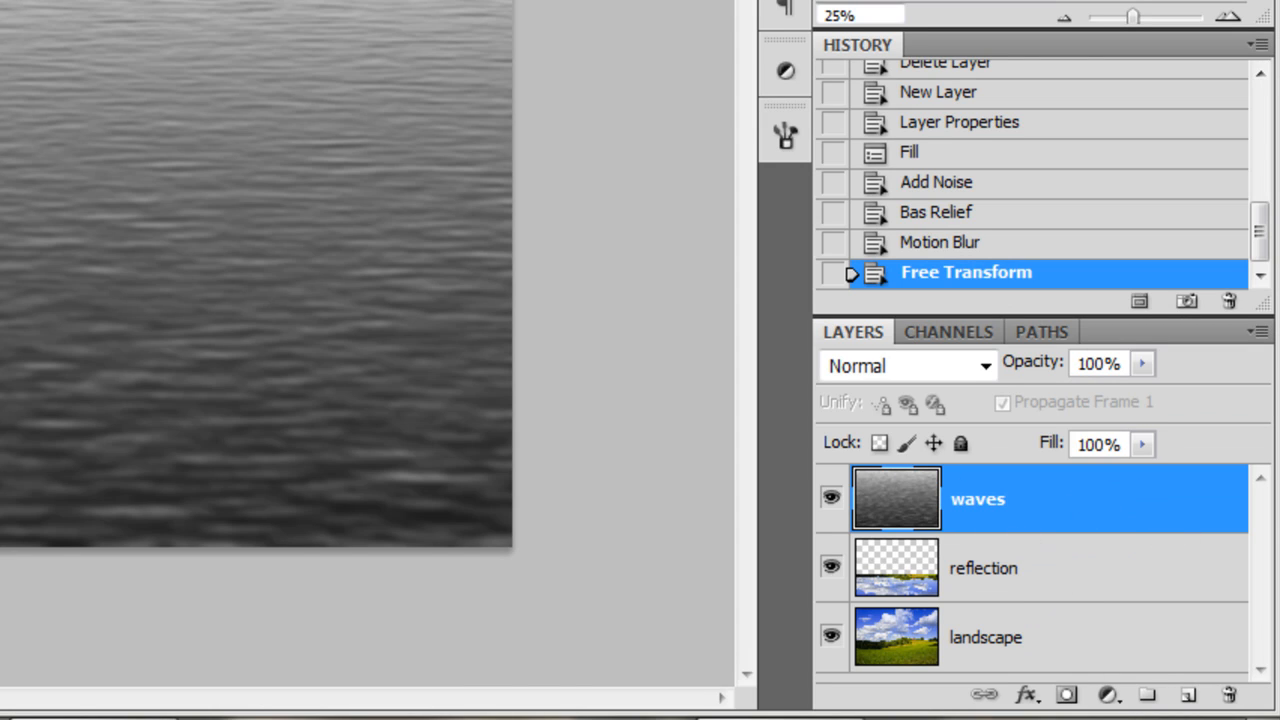
- Save the document to Escritorio as a PSD named distort with maximized compatibility
click(90, 26)
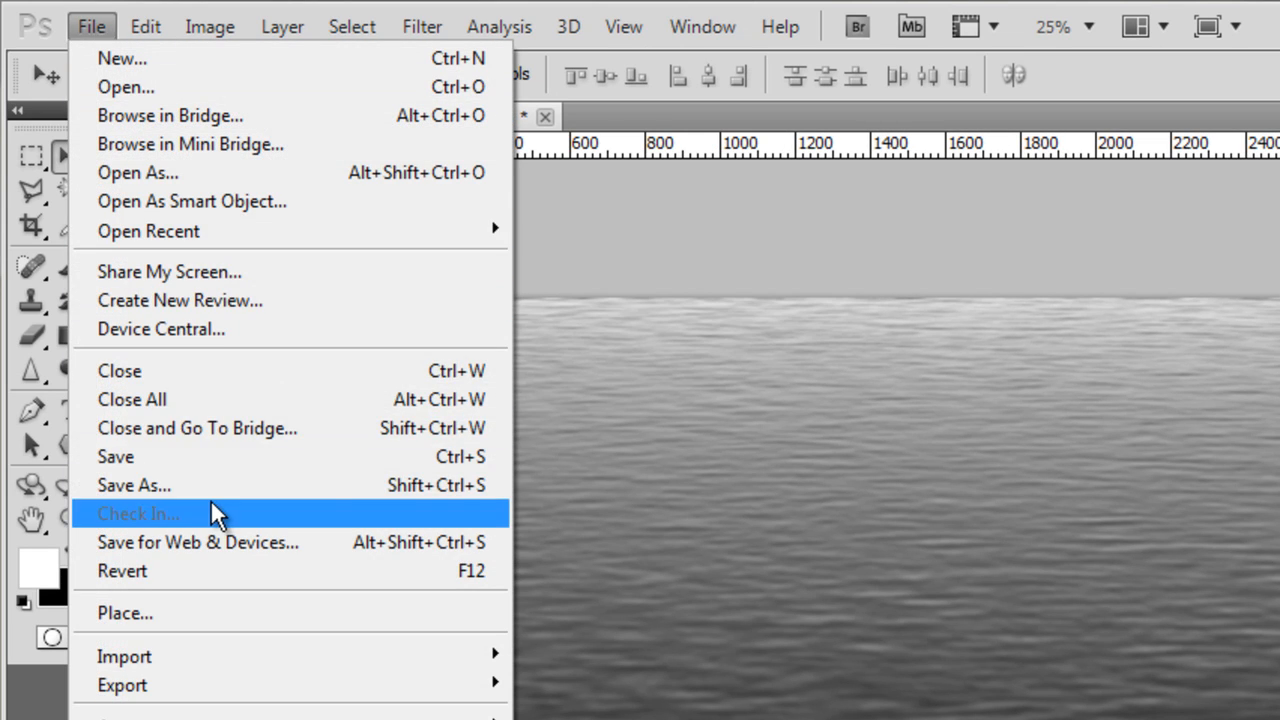
click(132, 486)
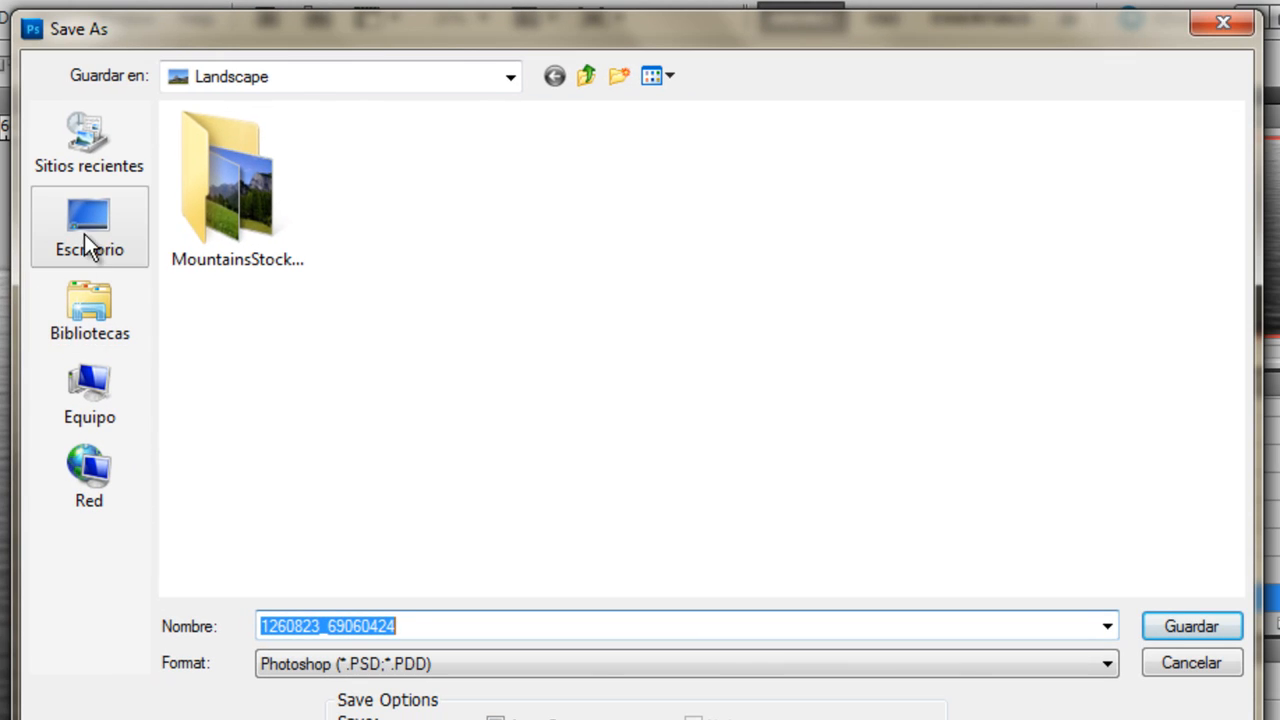
click(88, 226)
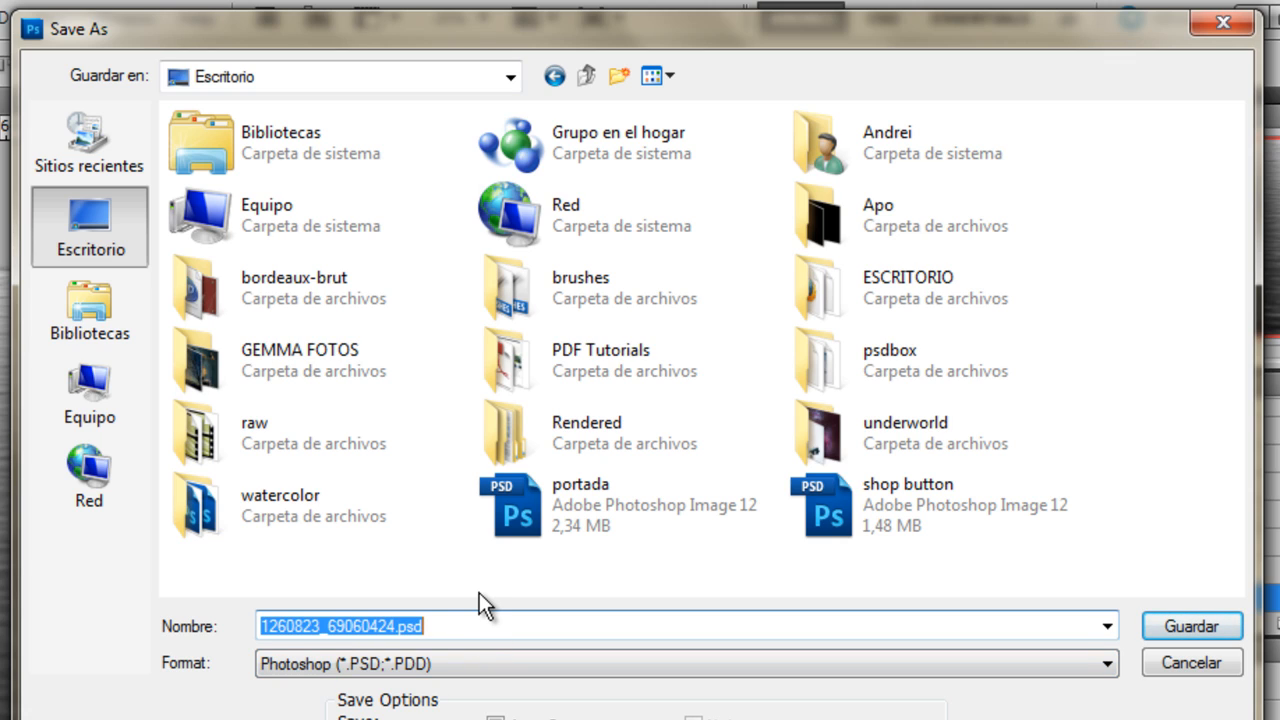
text(dis)
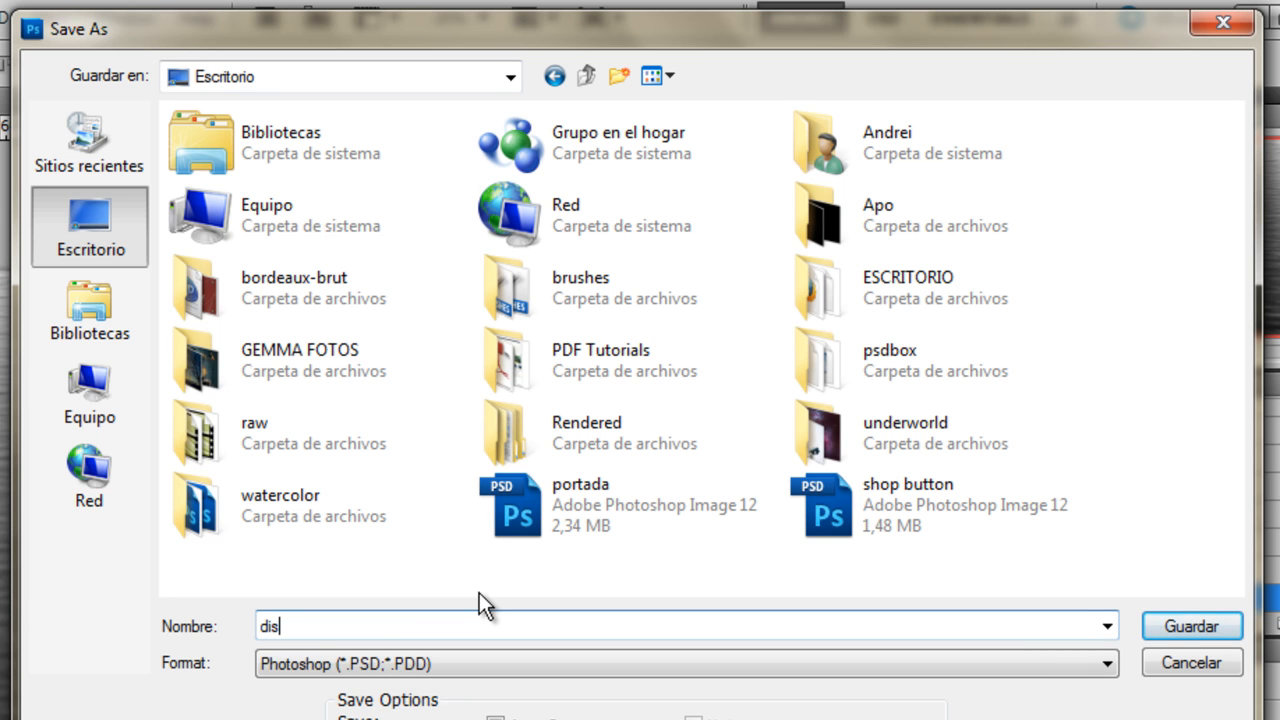
text(tort)
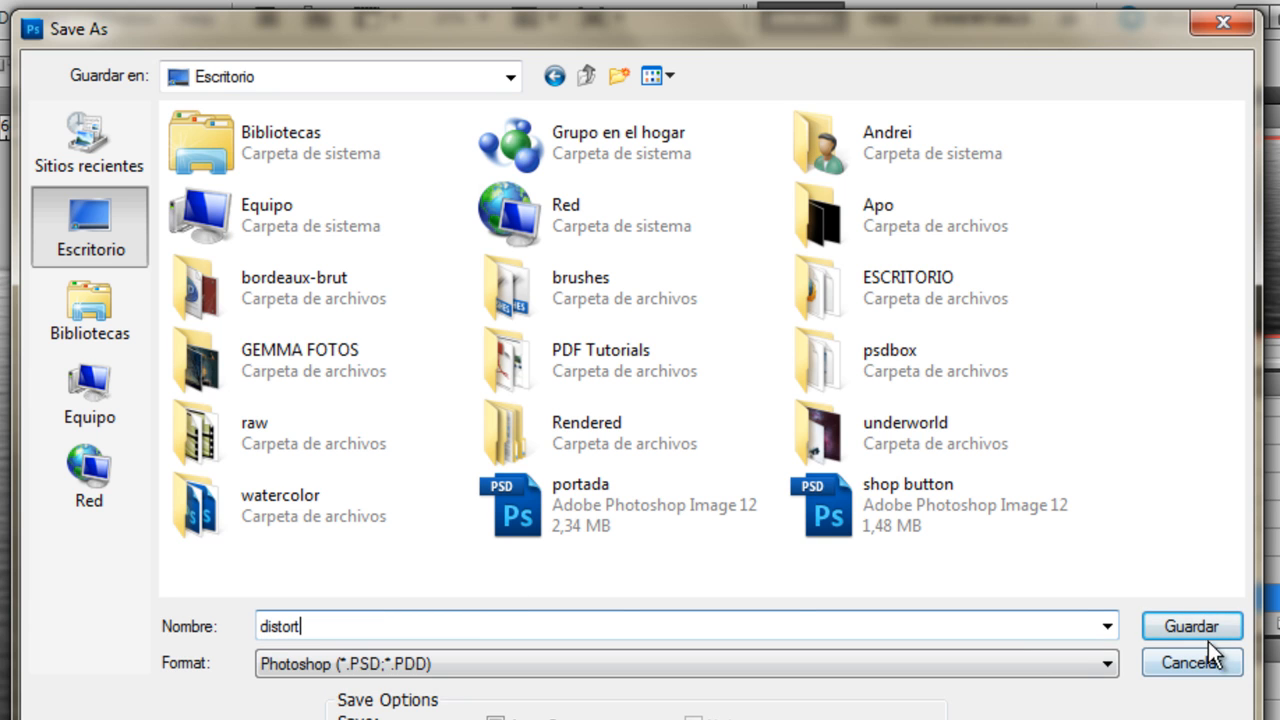
click(1192, 626)
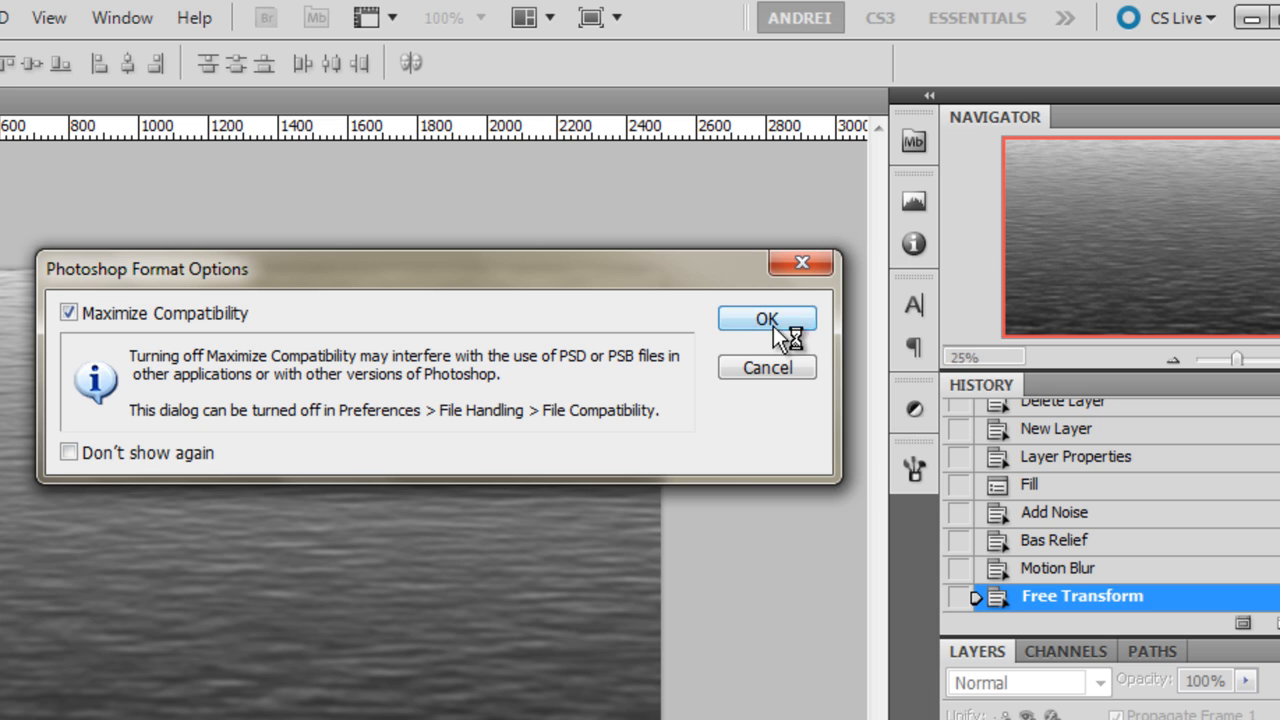
click(766, 318)
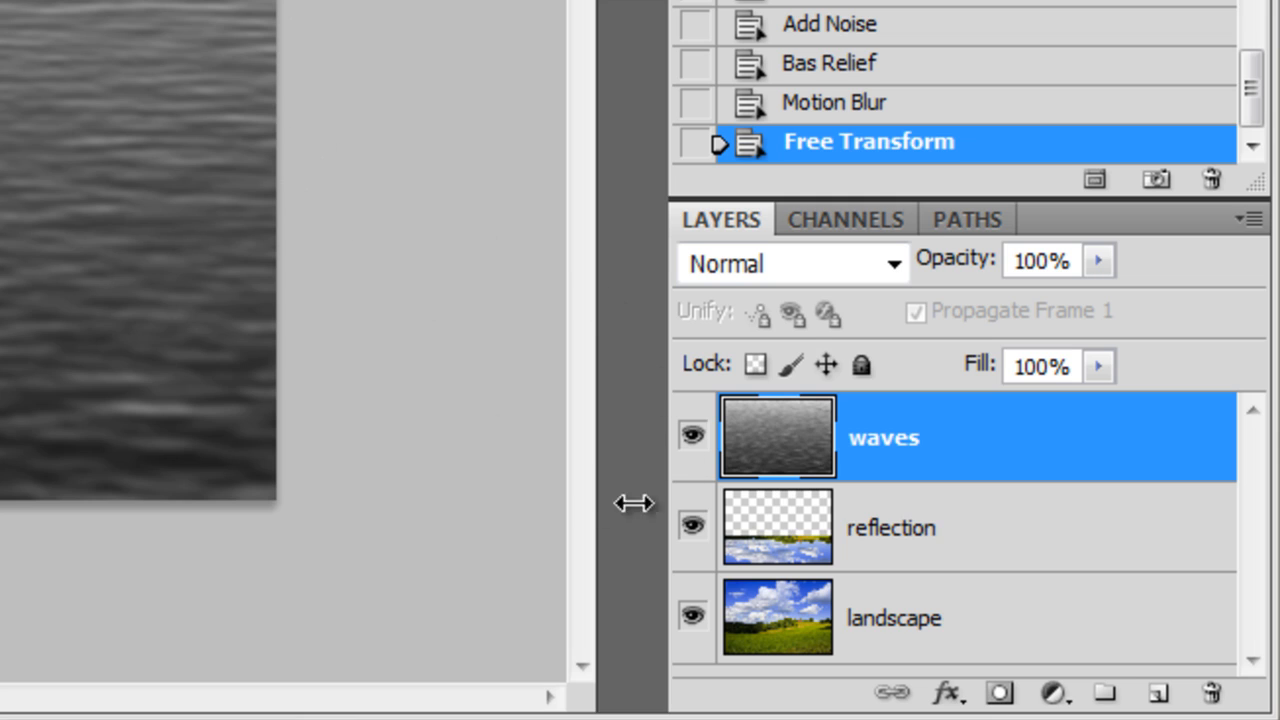
- Hide waves, select the reflection layer and bring up the Filter menu for Distort
click(692, 434)
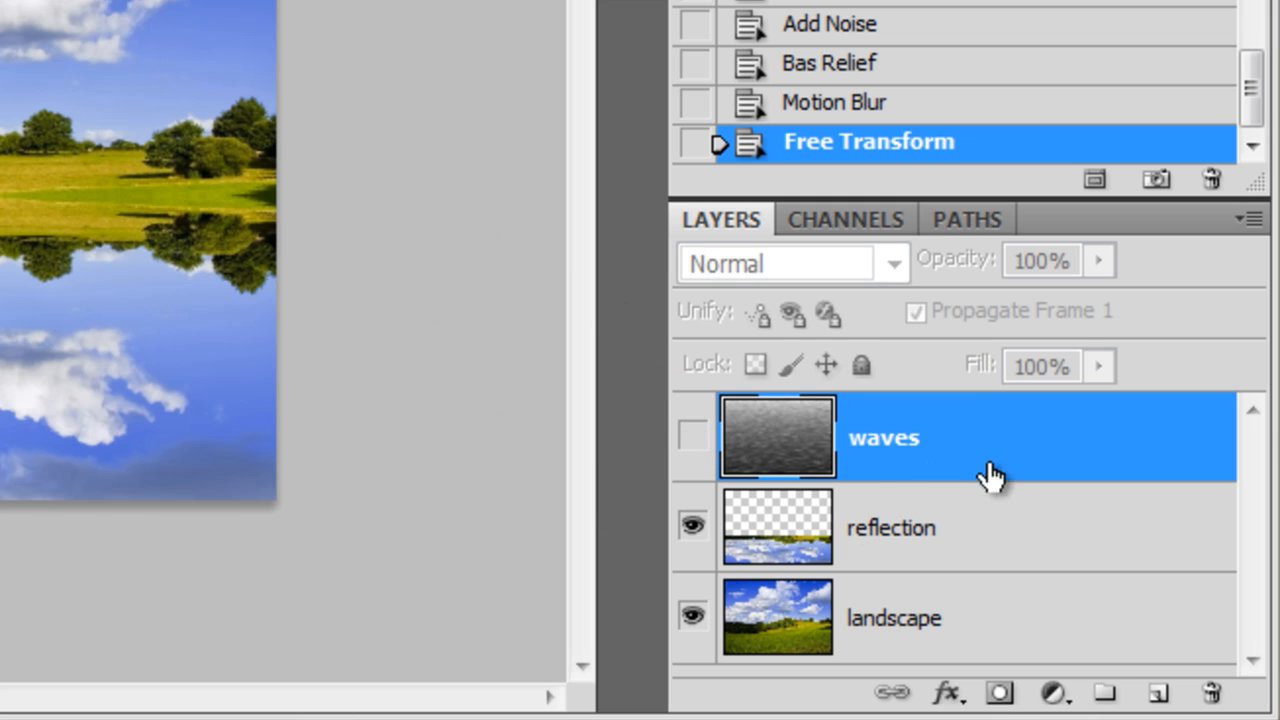
click(900, 528)
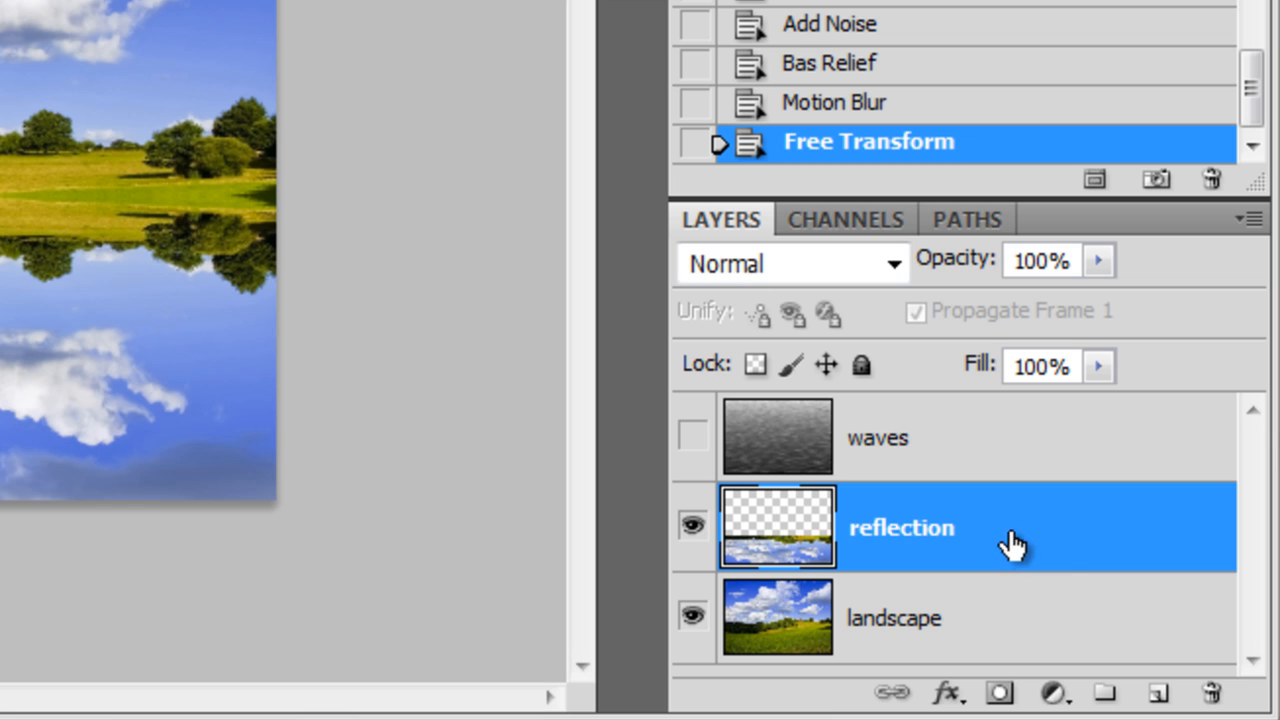
mouse_move(1004, 530)
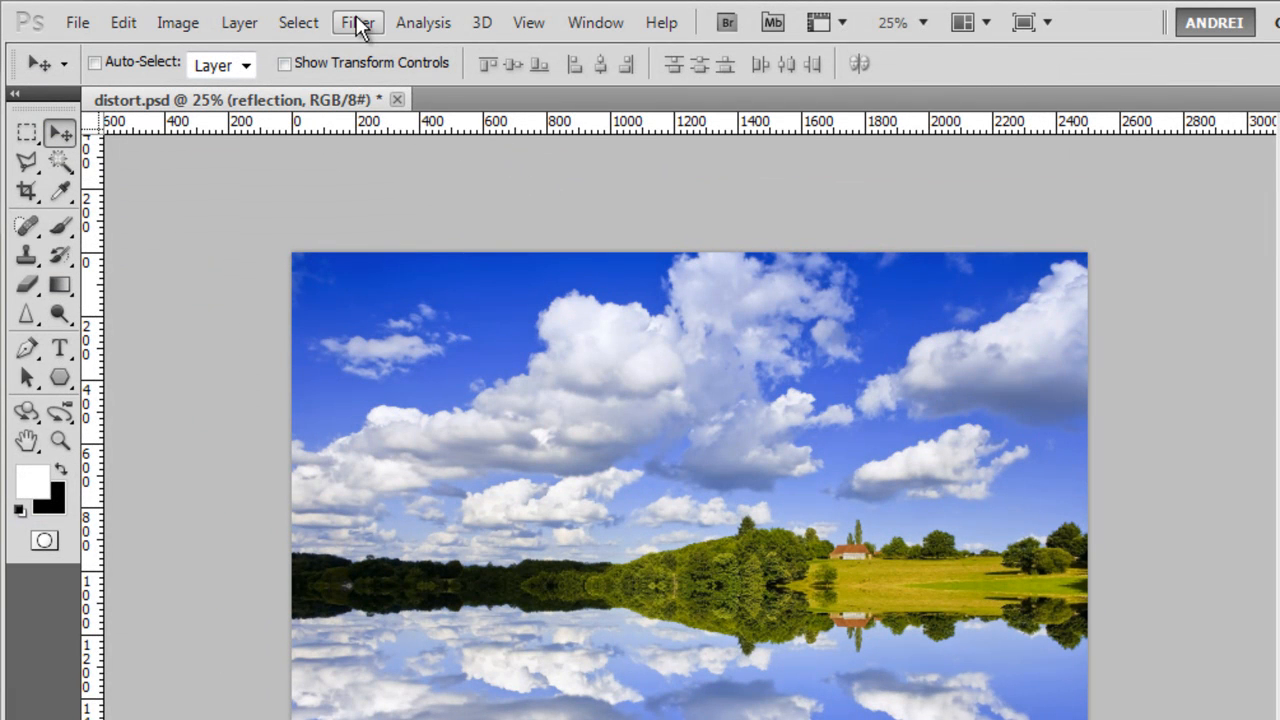
click(356, 22)
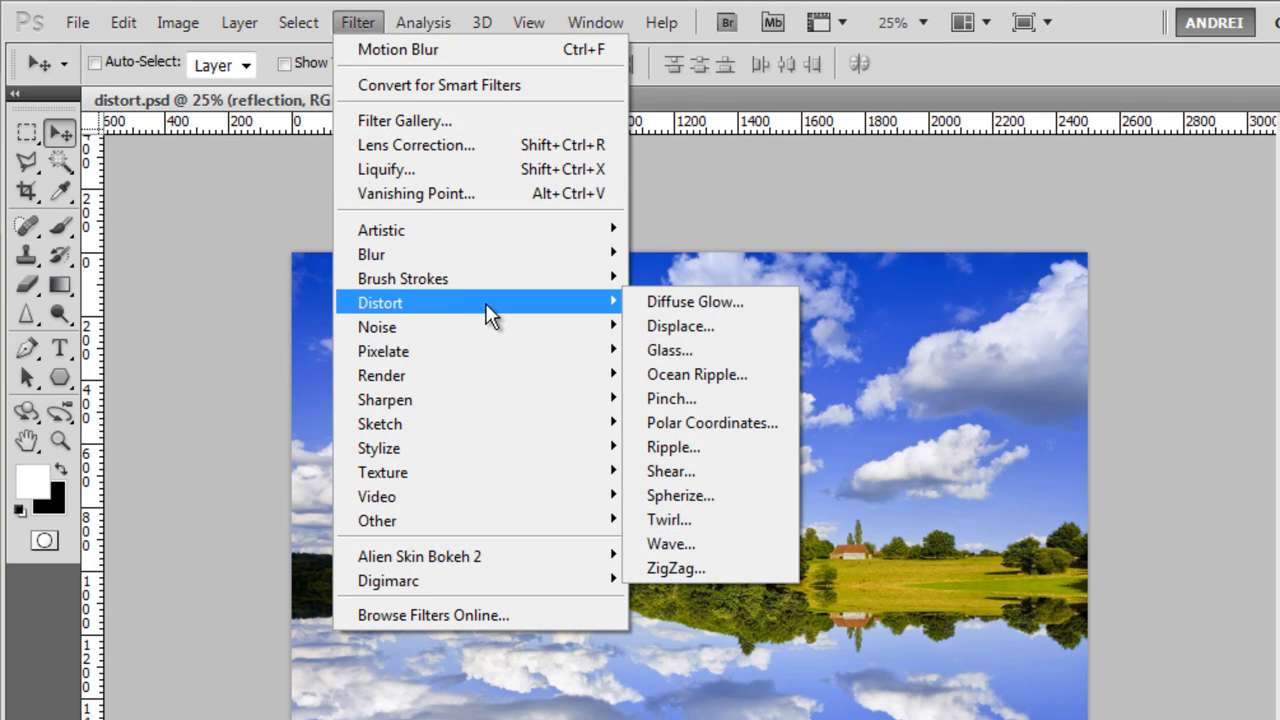
mouse_move(668, 350)
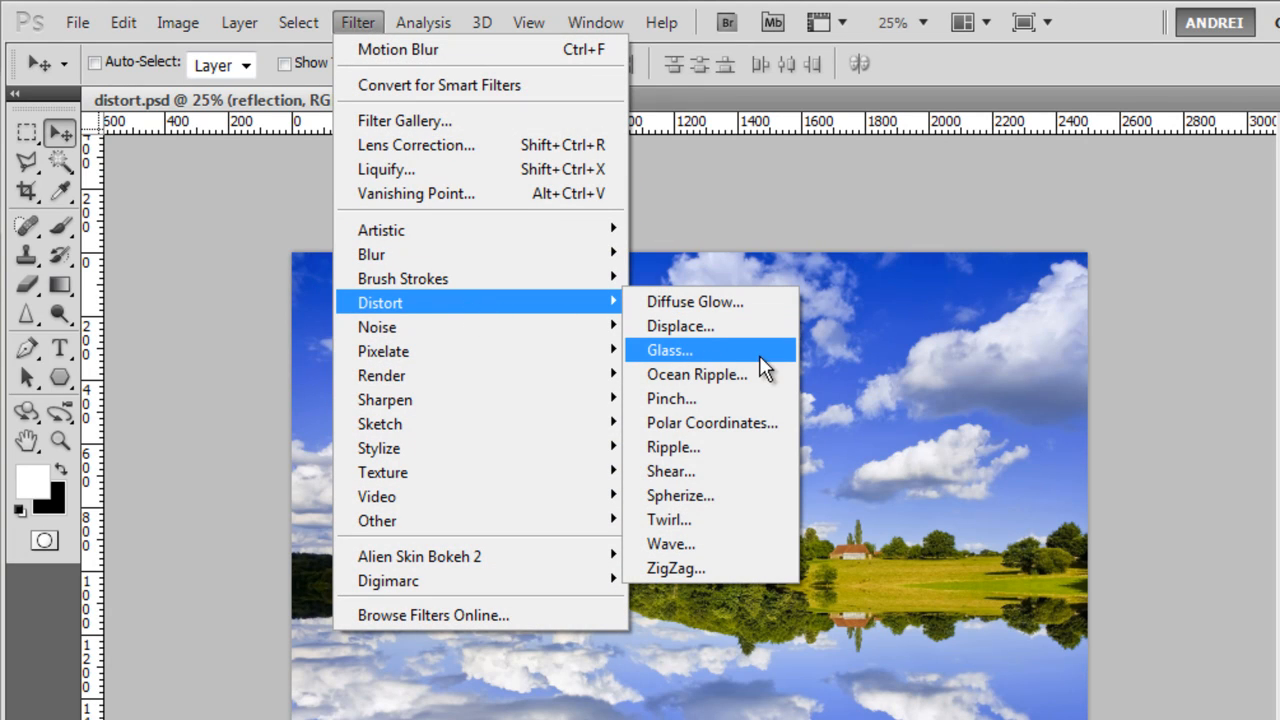
- Choose the Glass filter and load distort.psd as its custom texture
click(668, 350)
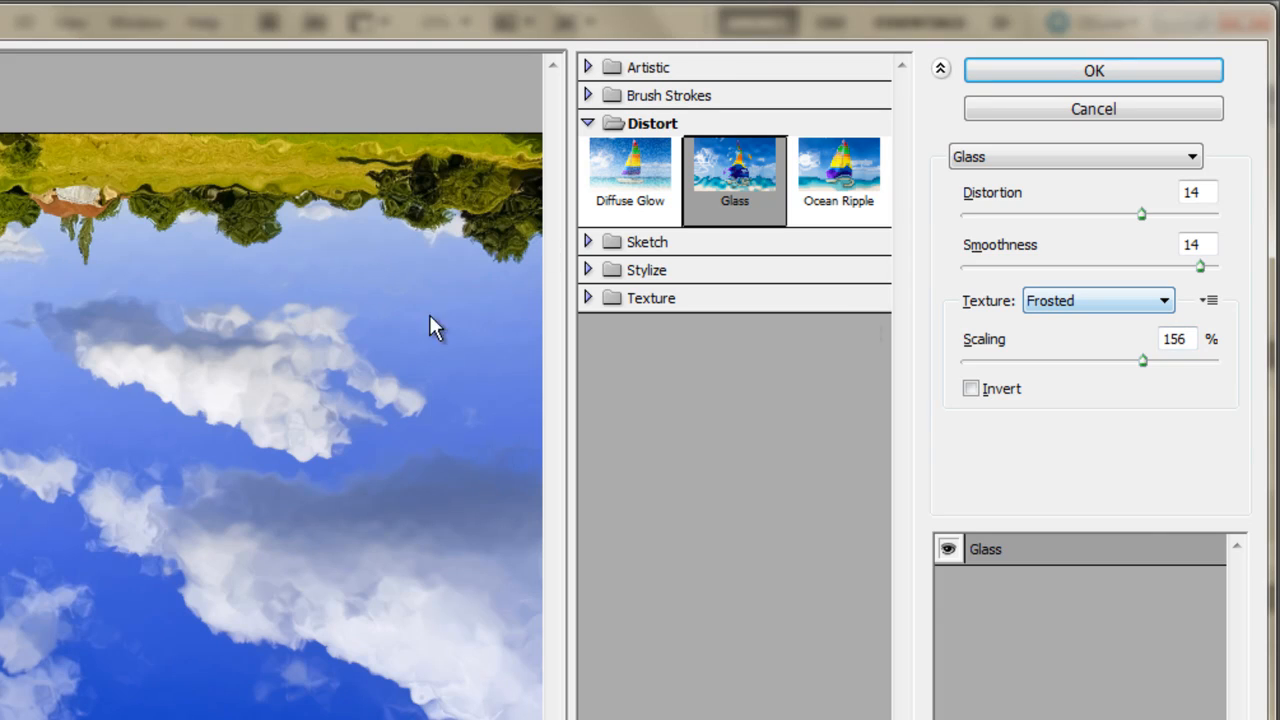
mouse_move(1070, 336)
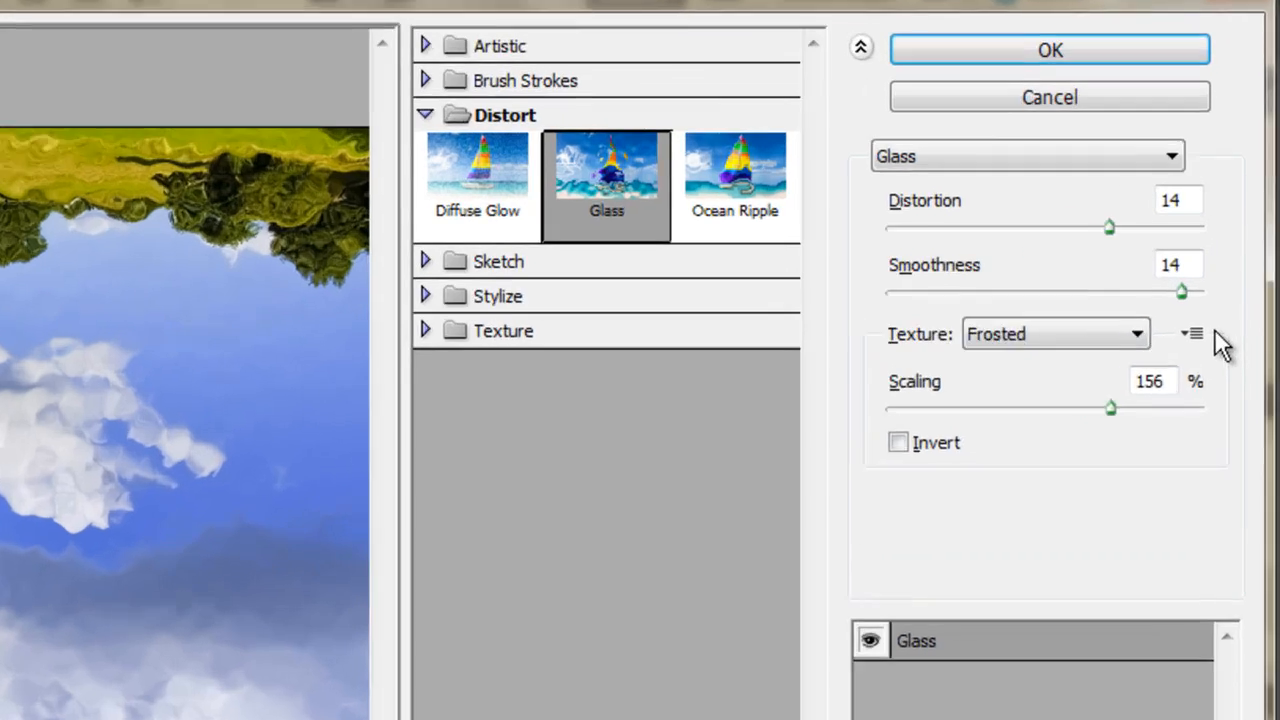
click(1192, 334)
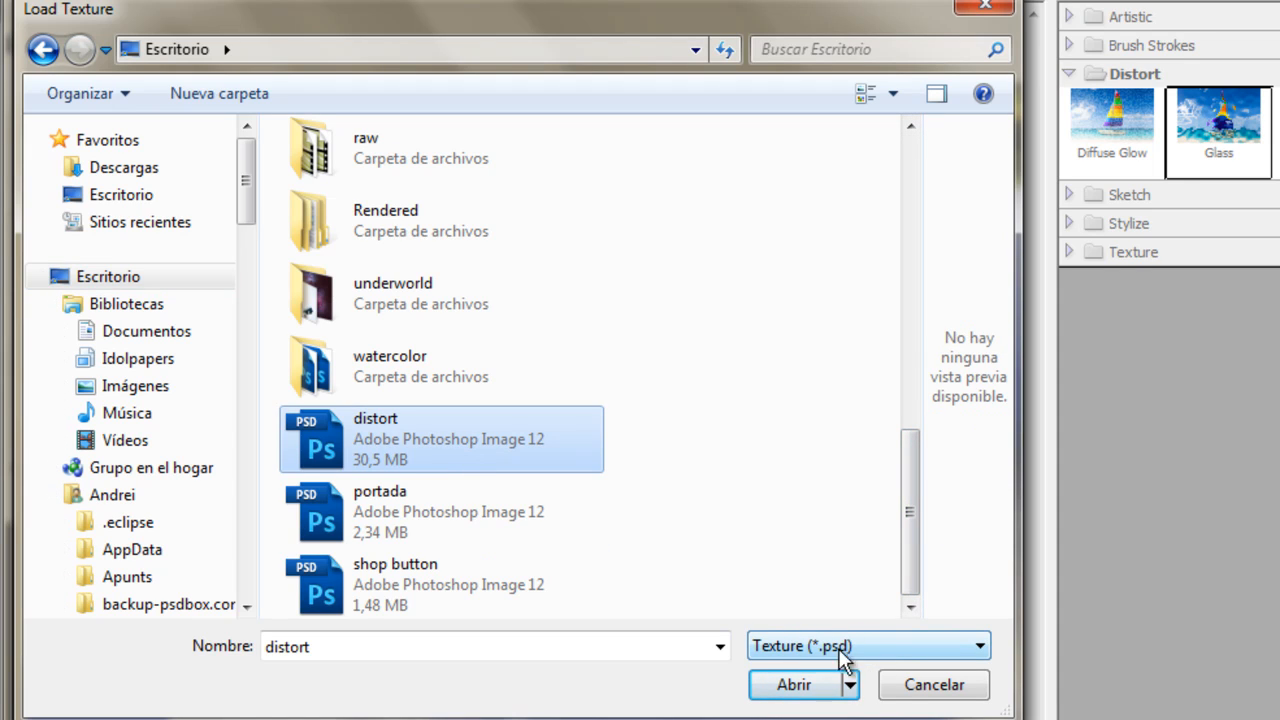
mouse_move(776, 632)
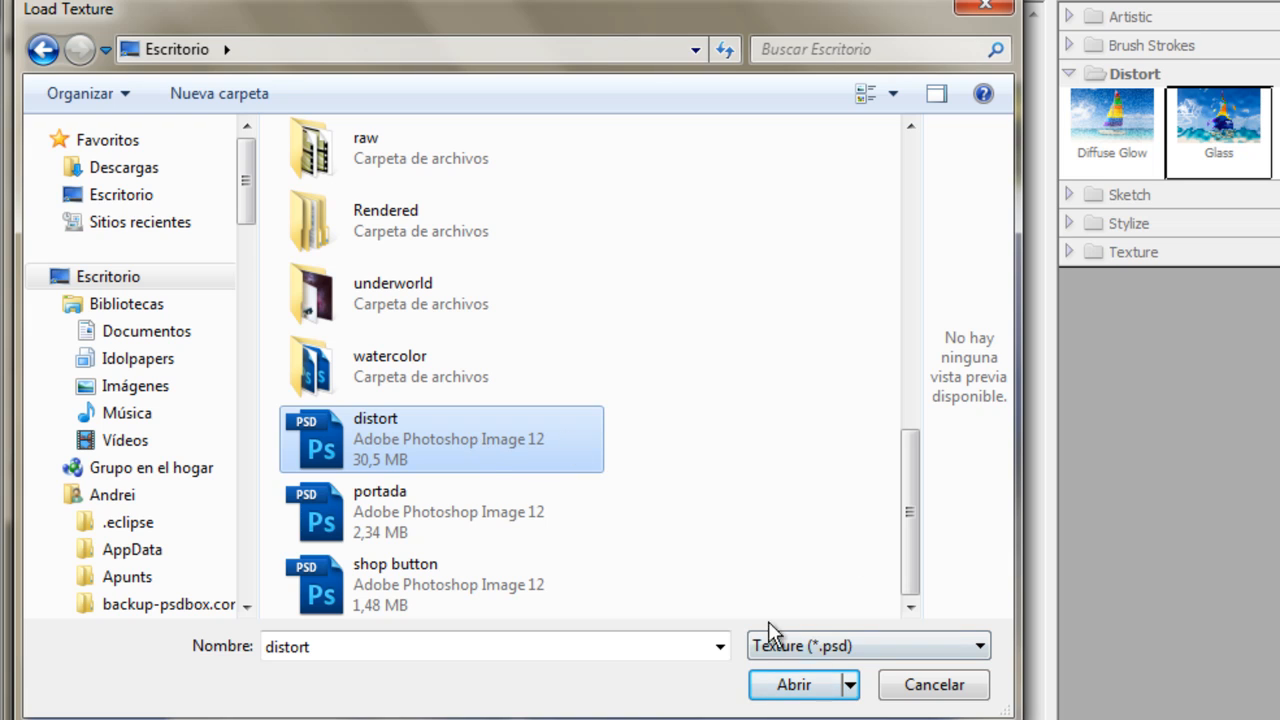
mouse_move(456, 460)
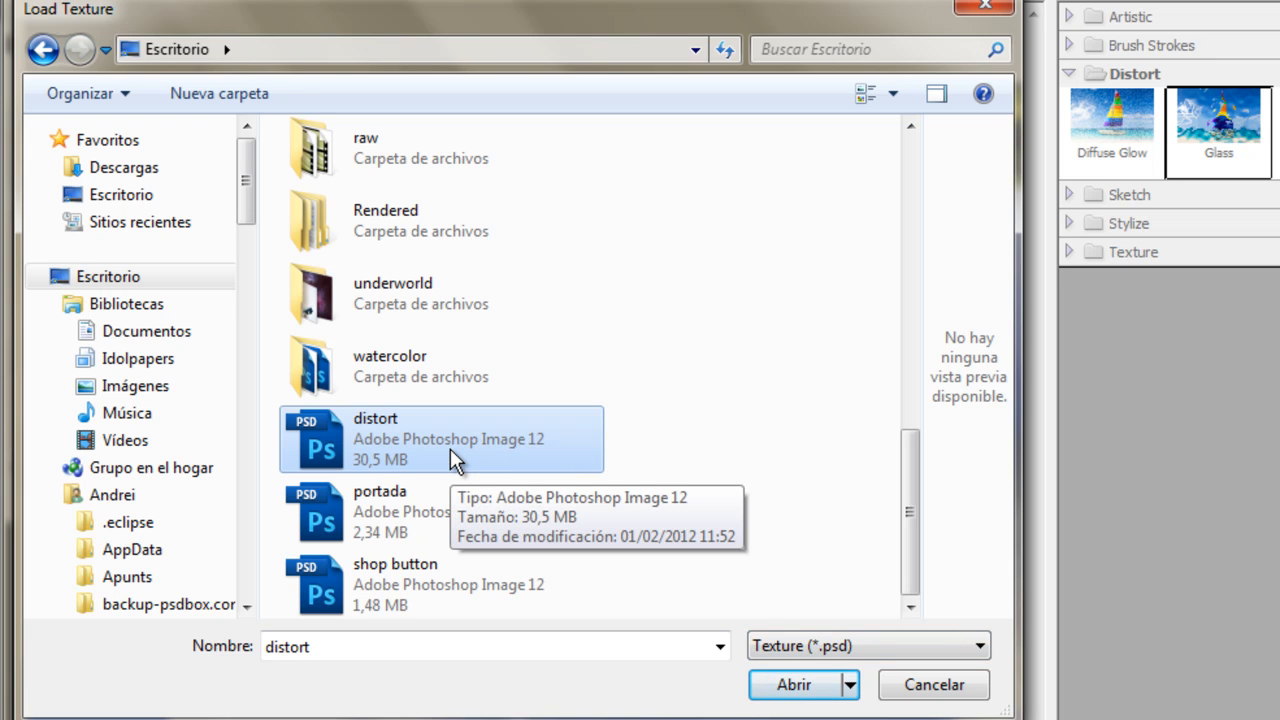
mouse_move(536, 470)
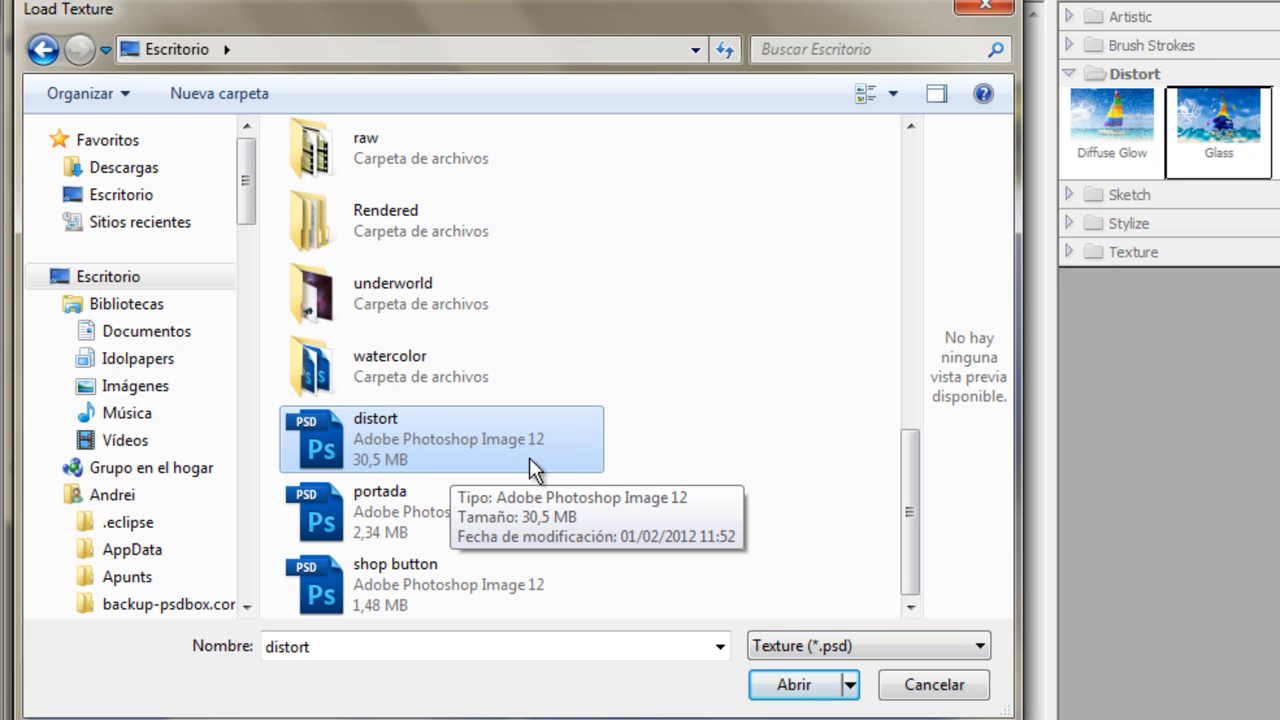
click(792, 684)
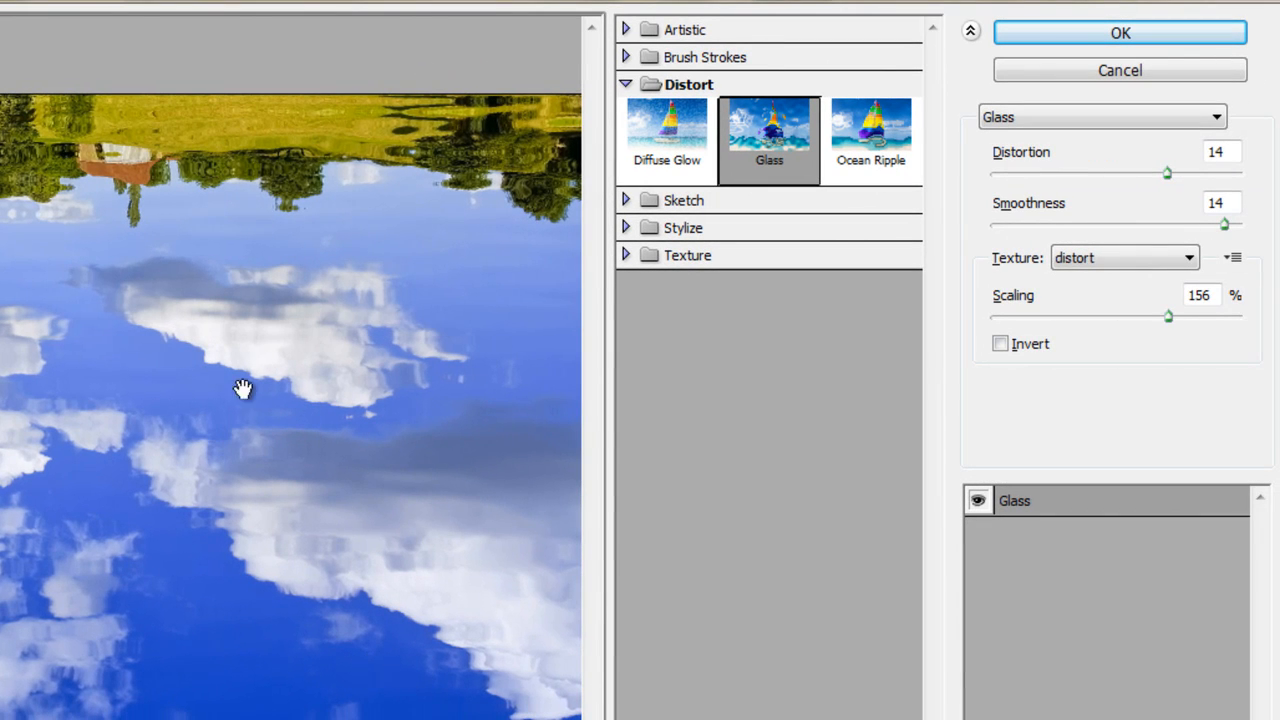
mouse_move(728, 156)
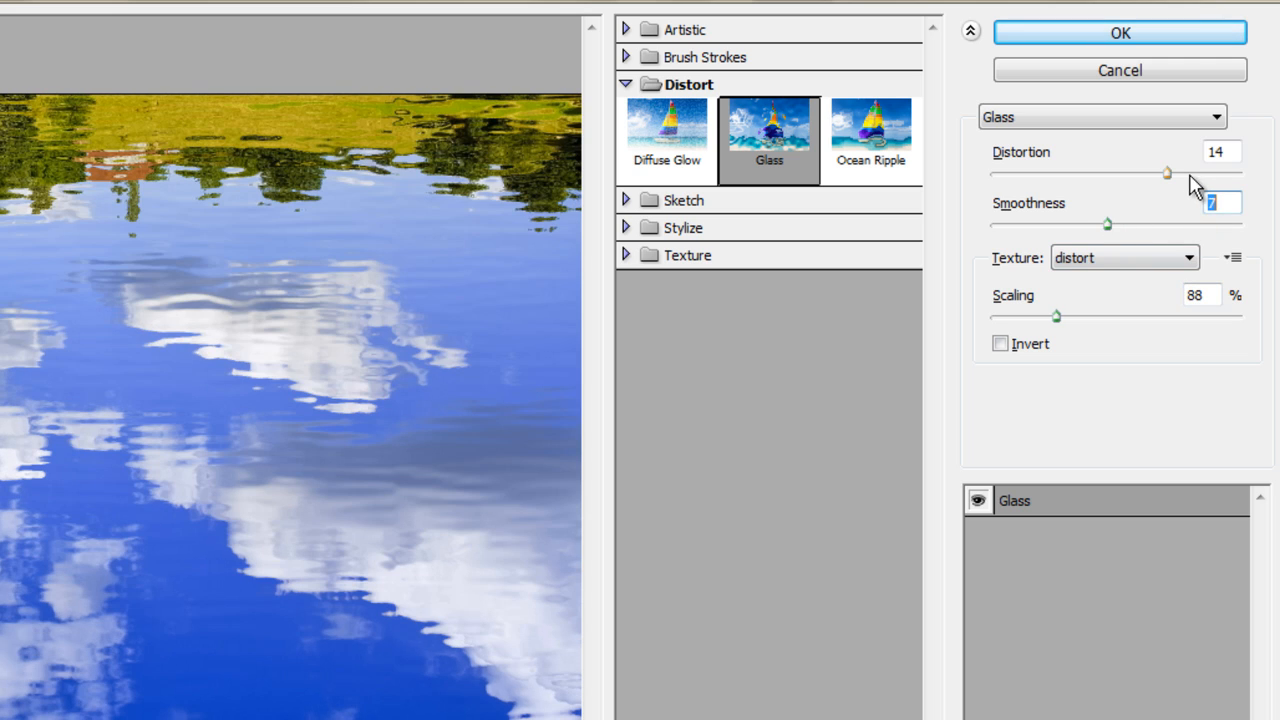
- Apply Glass with distortion 17, smoothness 7 and scaling 140% to ripple the reflection
drag(1168, 172, 1182, 172)
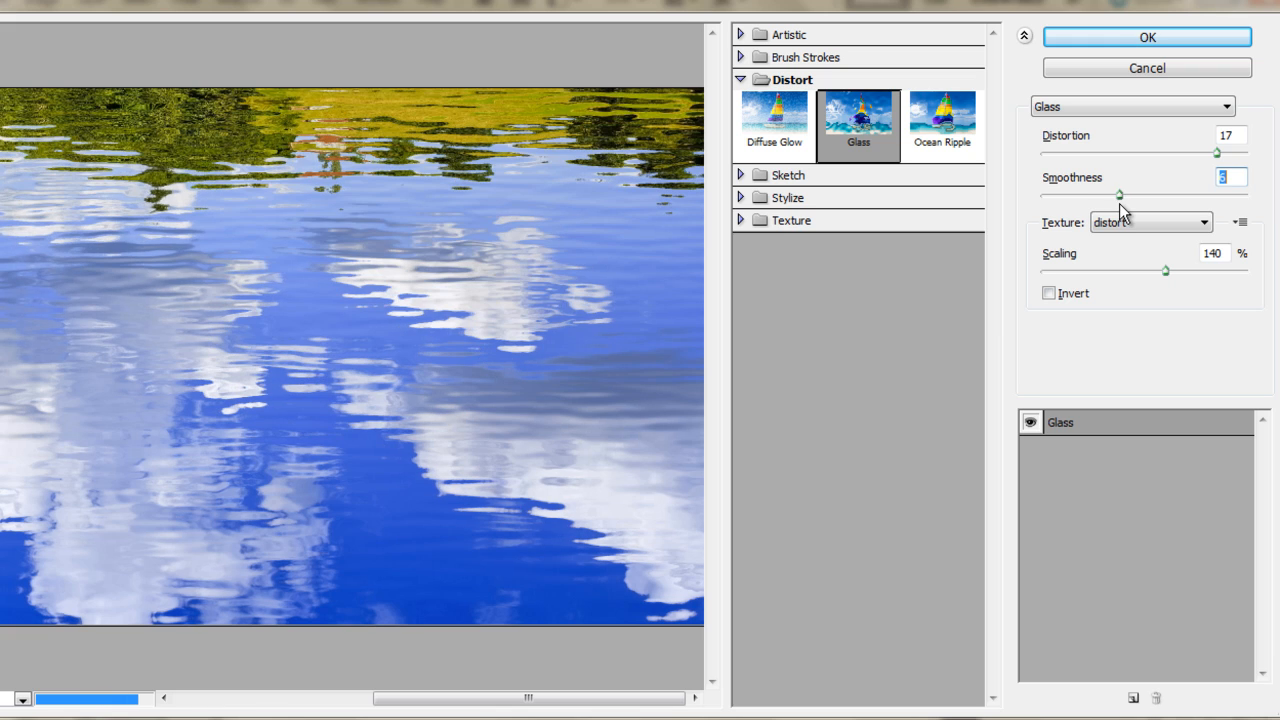
text(7)
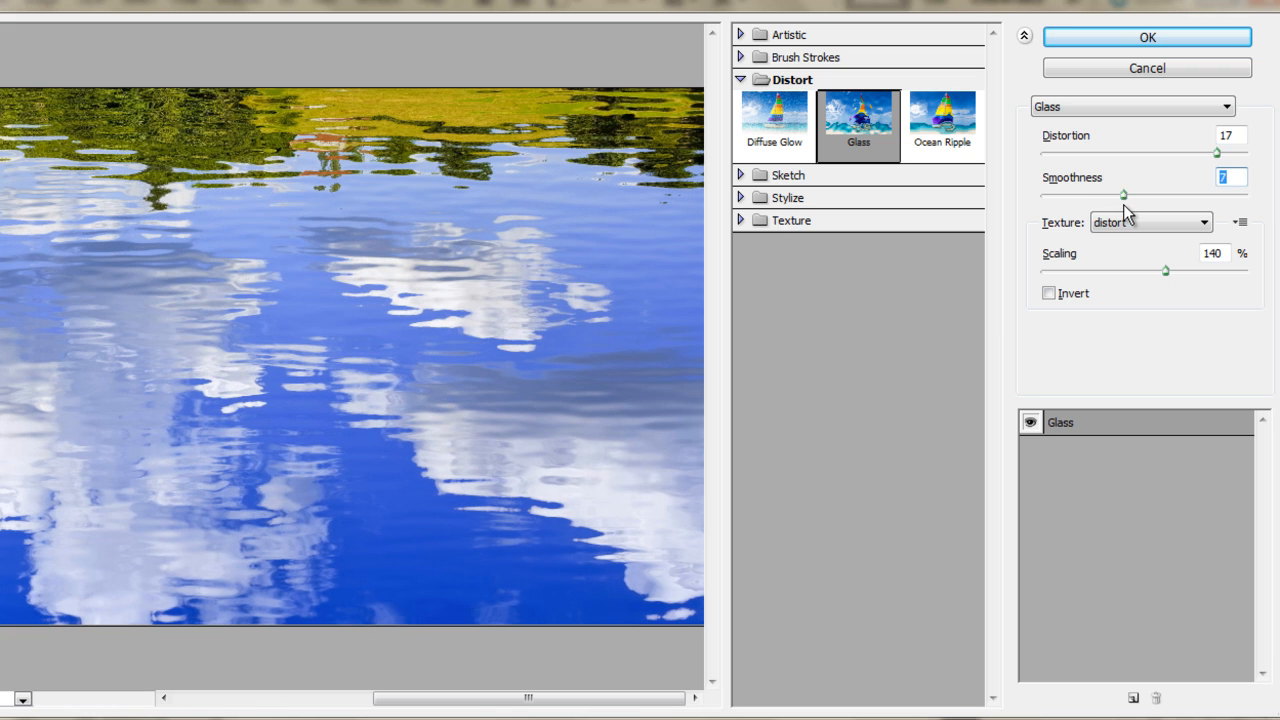
click(1230, 152)
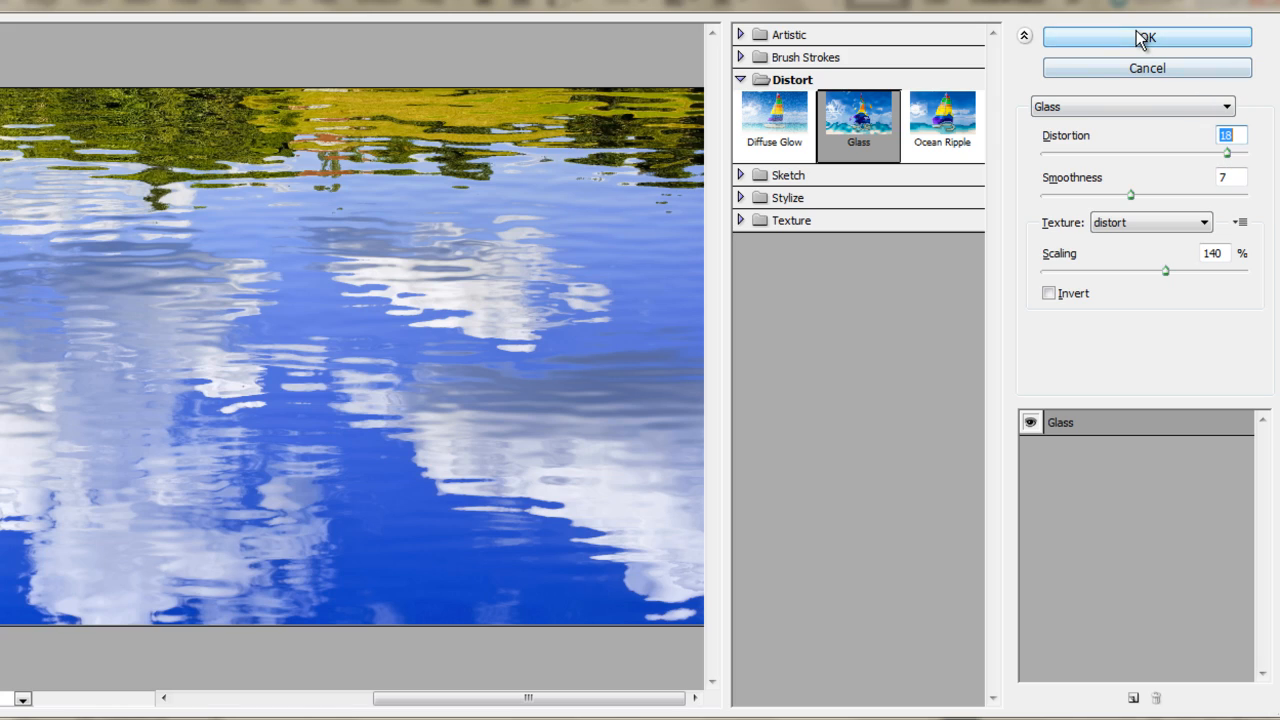
click(1148, 36)
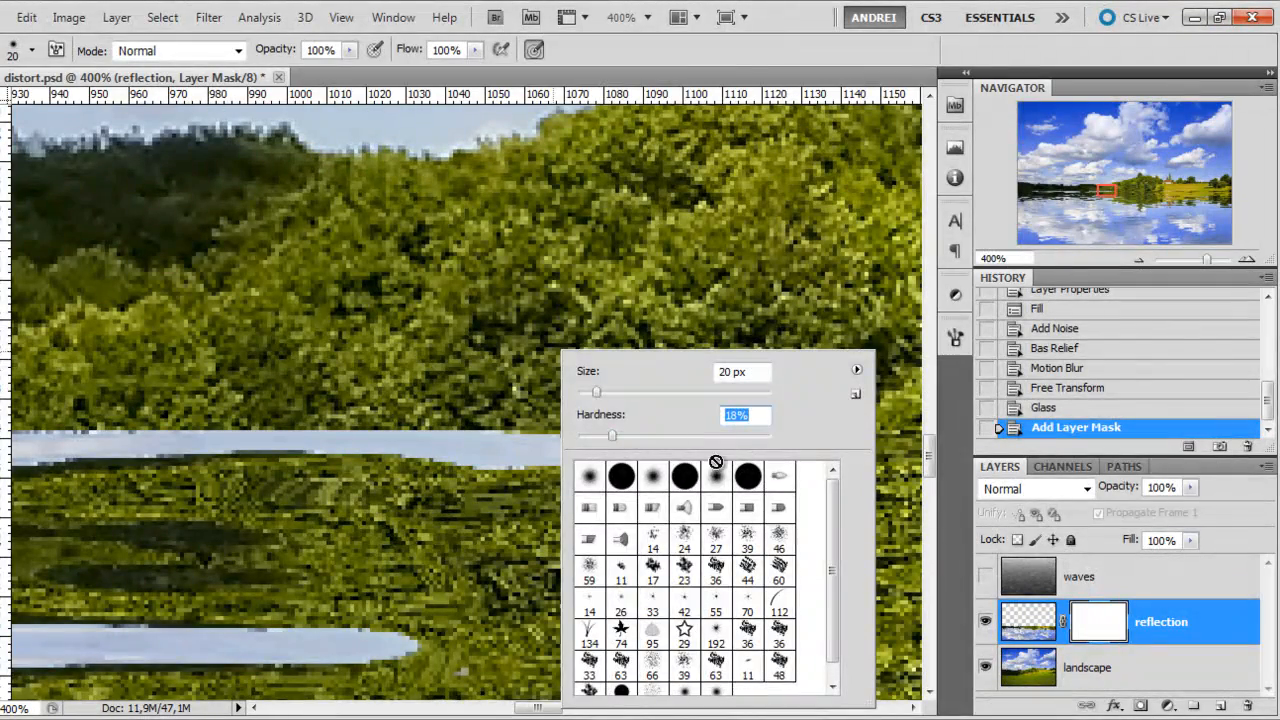
- Pick a soft round brush for painting black along the reflection mask's edges
click(516, 424)
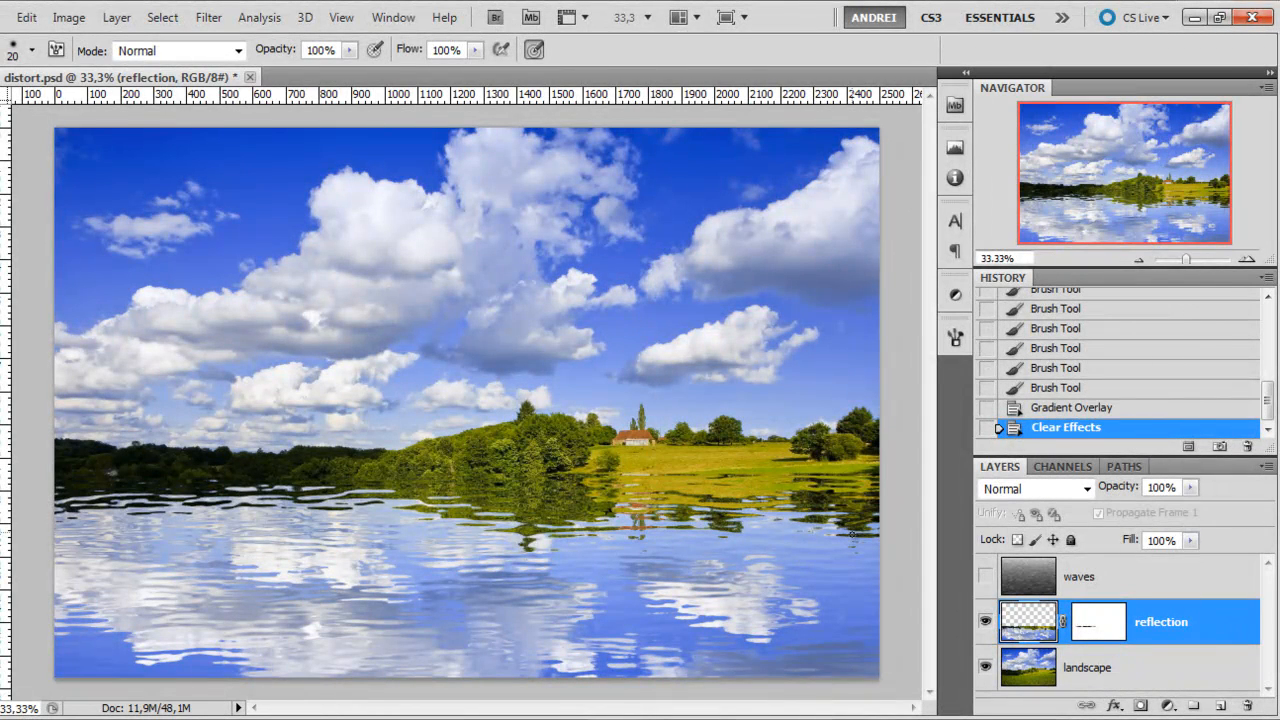
mouse_move(84, 640)
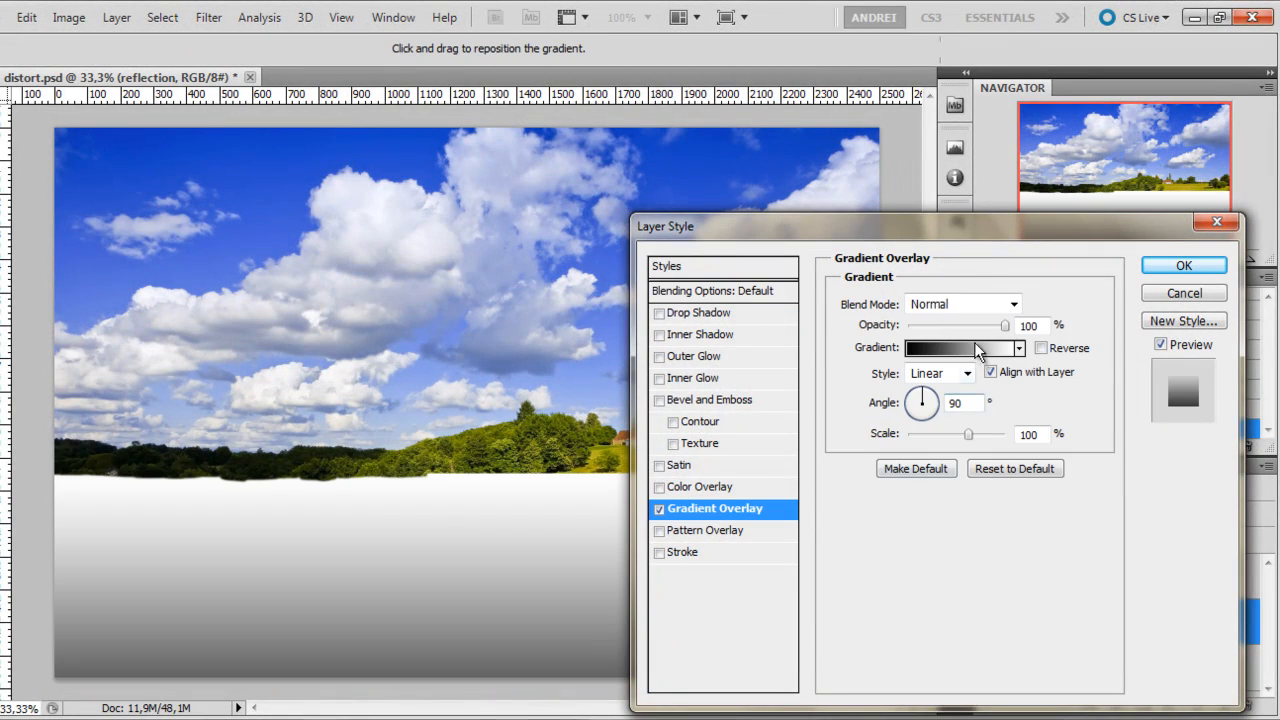
- Set the Gradient Overlay to Foreground to Transparent in Soft Light mode and compare the result
click(956, 348)
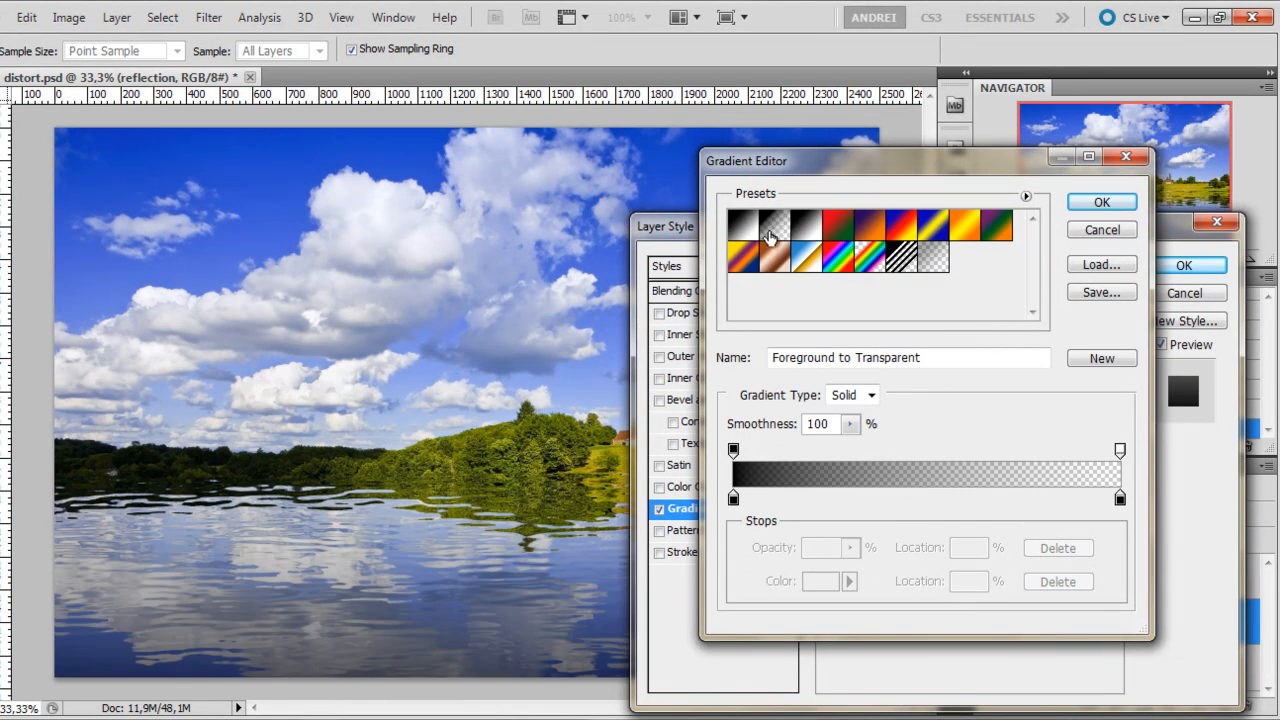
click(1100, 200)
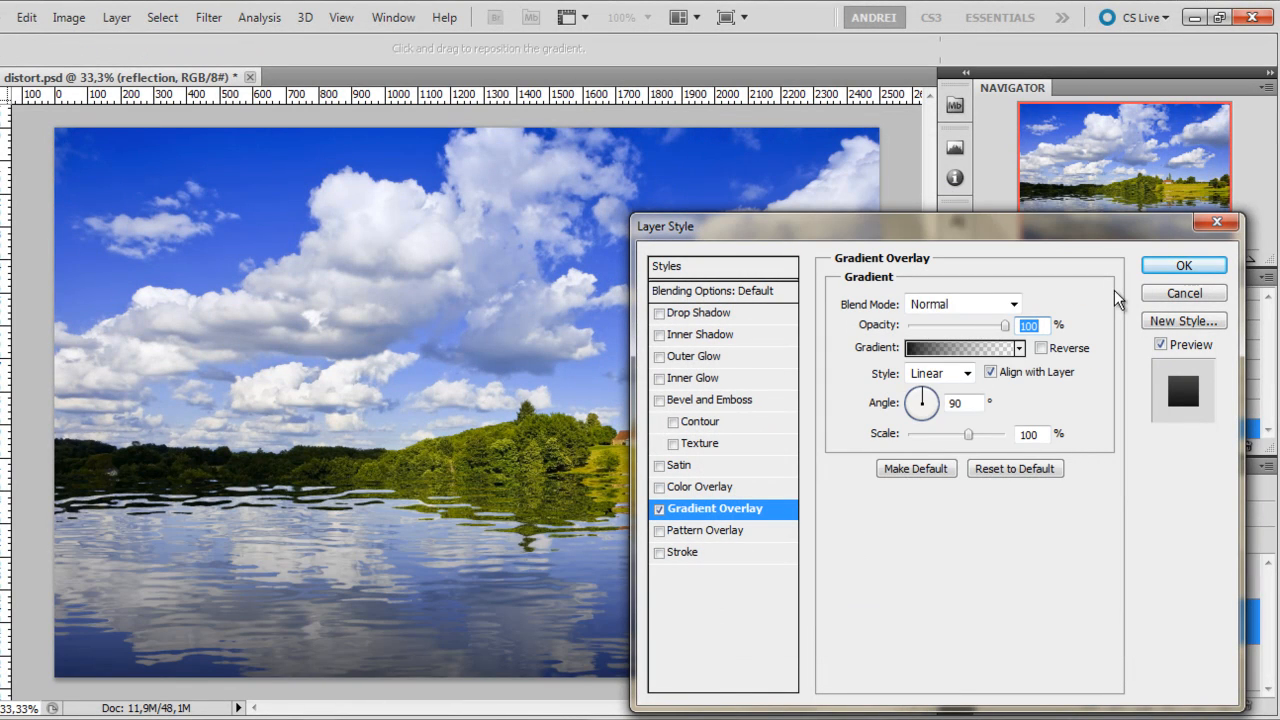
click(962, 304)
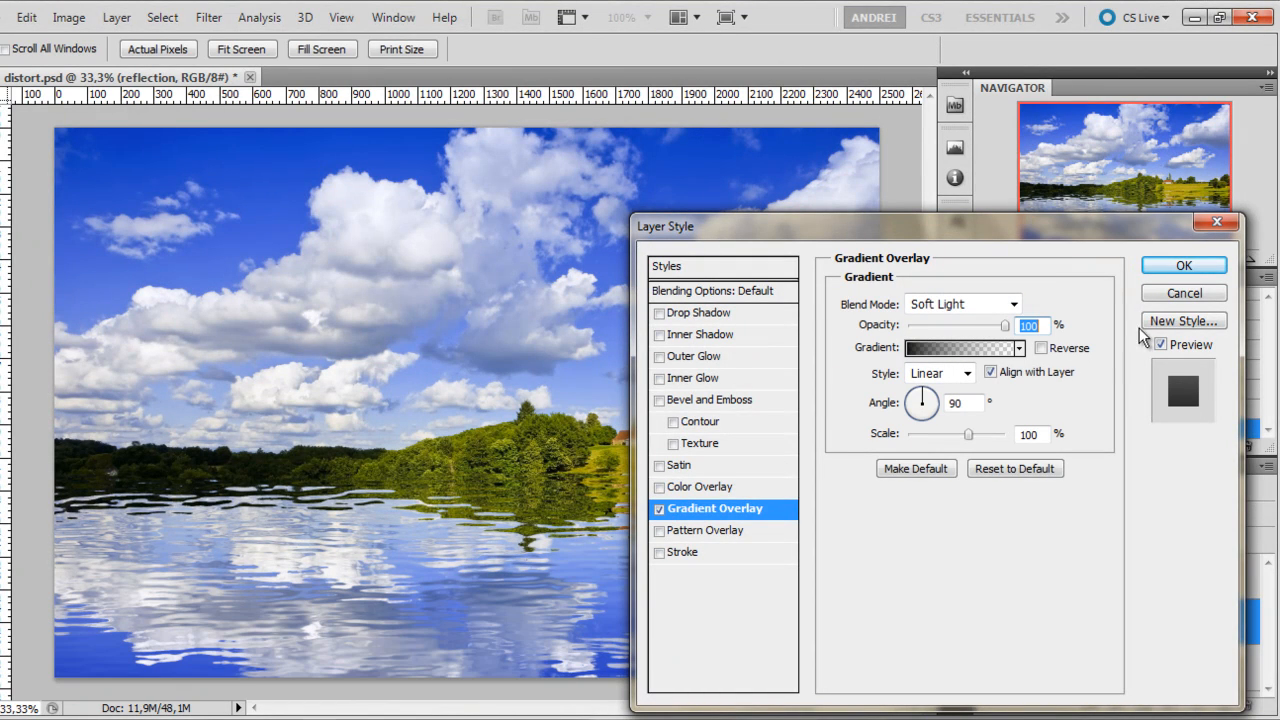
click(1184, 264)
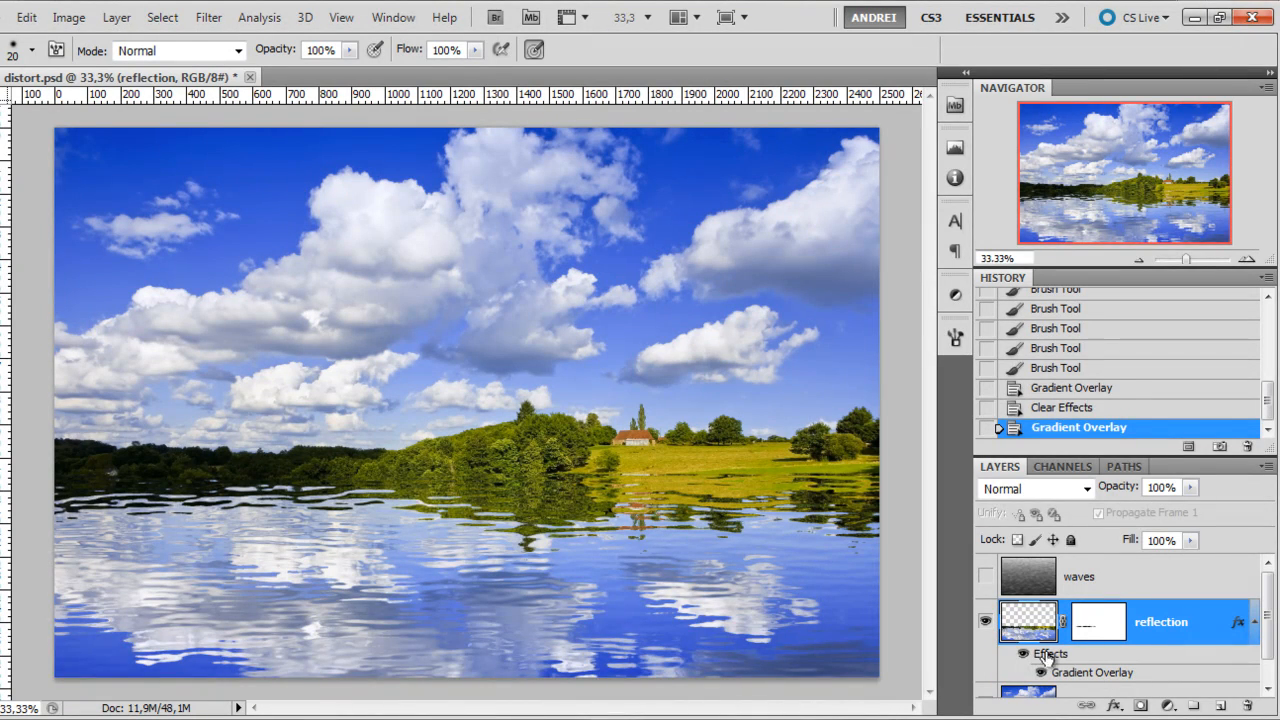
click(1022, 656)
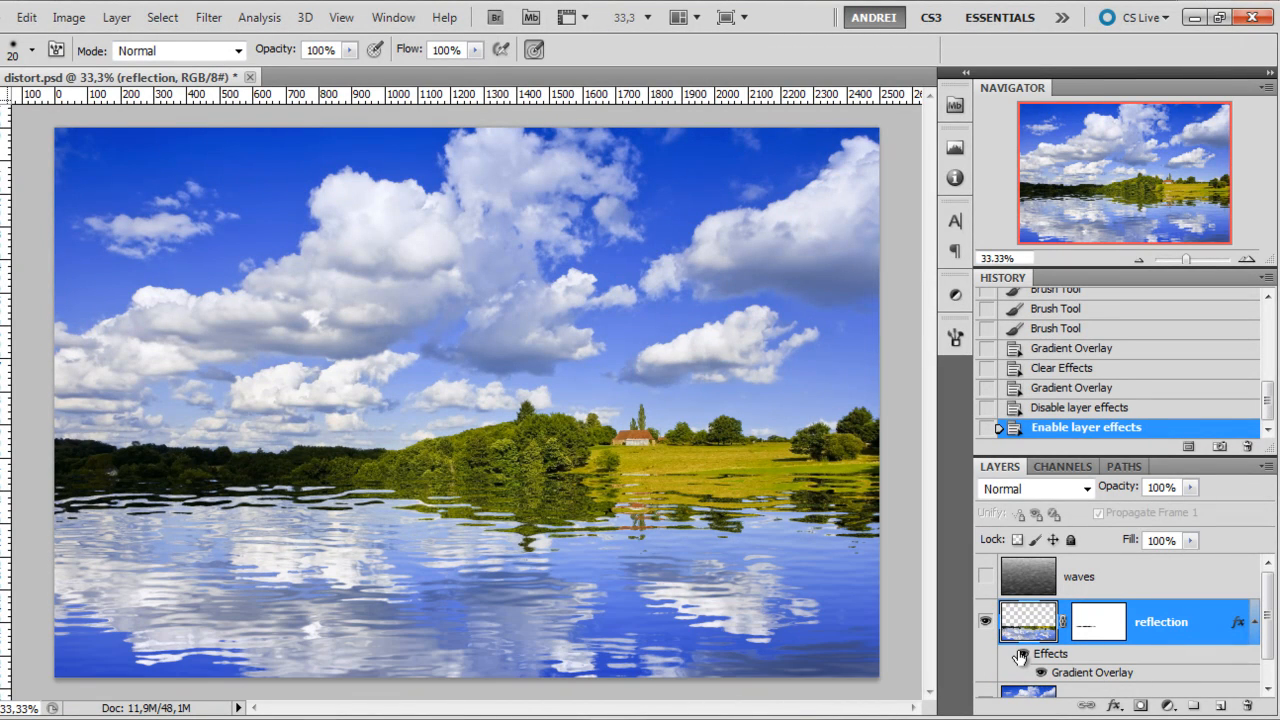